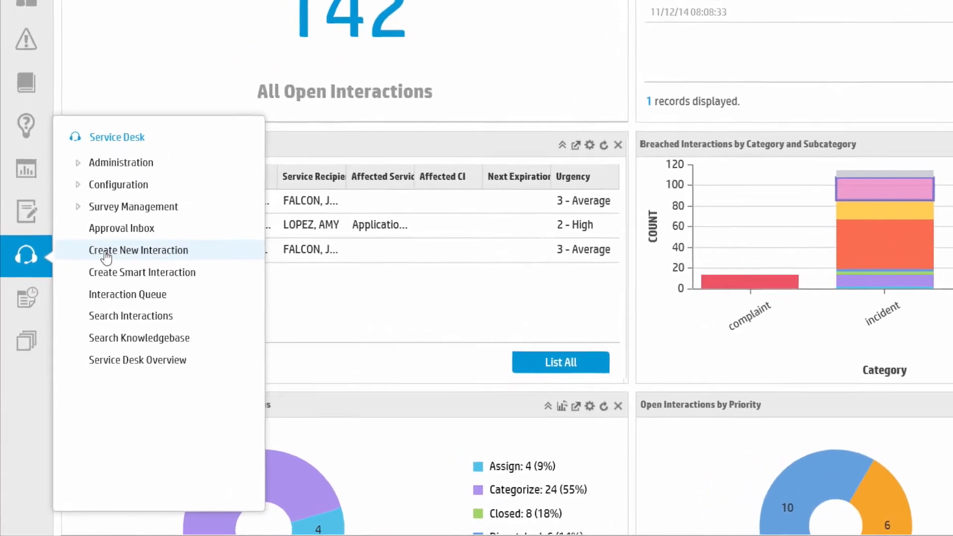
left_click(138, 250)
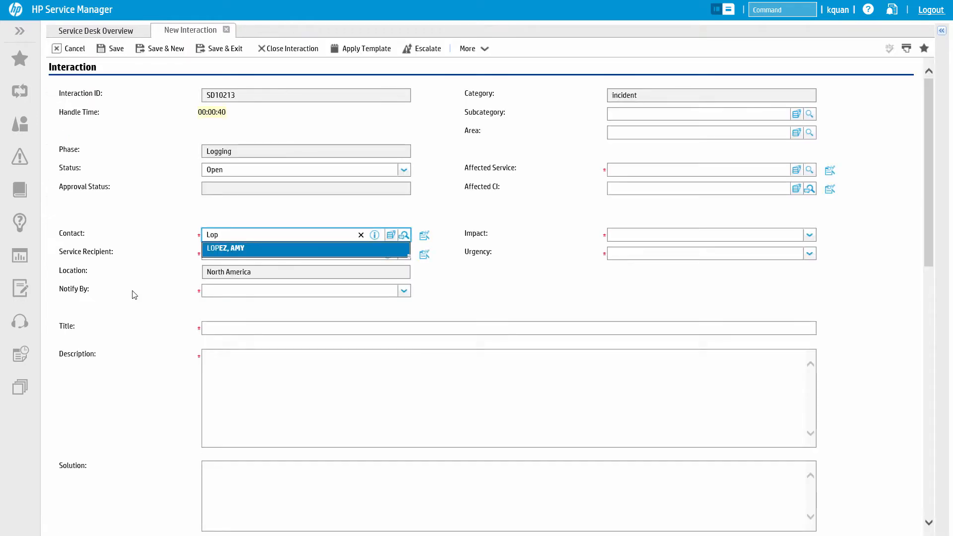
left_click(226, 248)
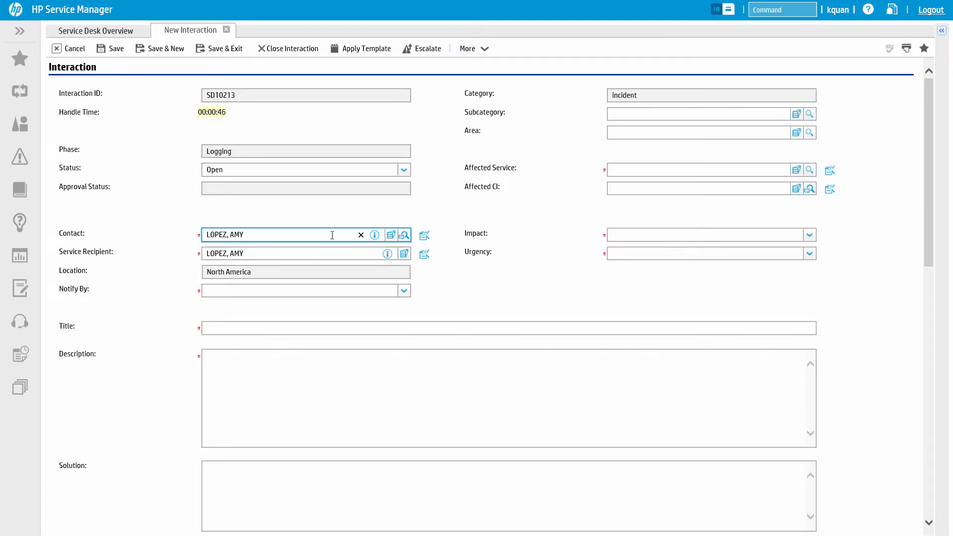
left_click(374, 235)
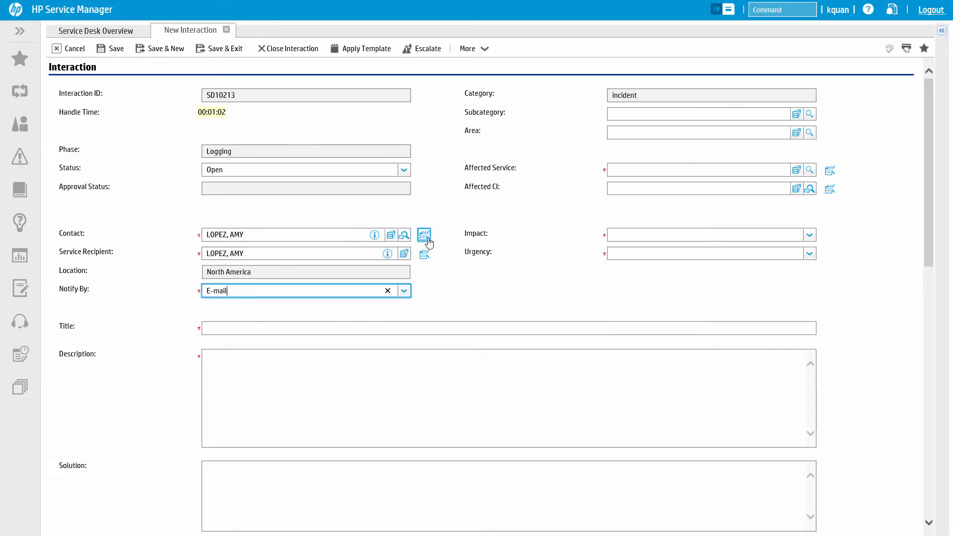
left_click(423, 235)
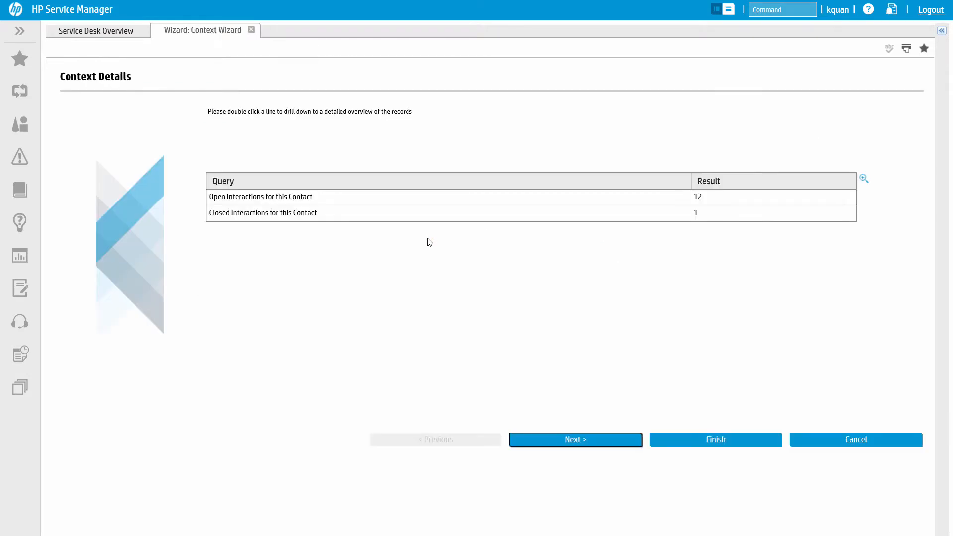
mouse_move(330, 197)
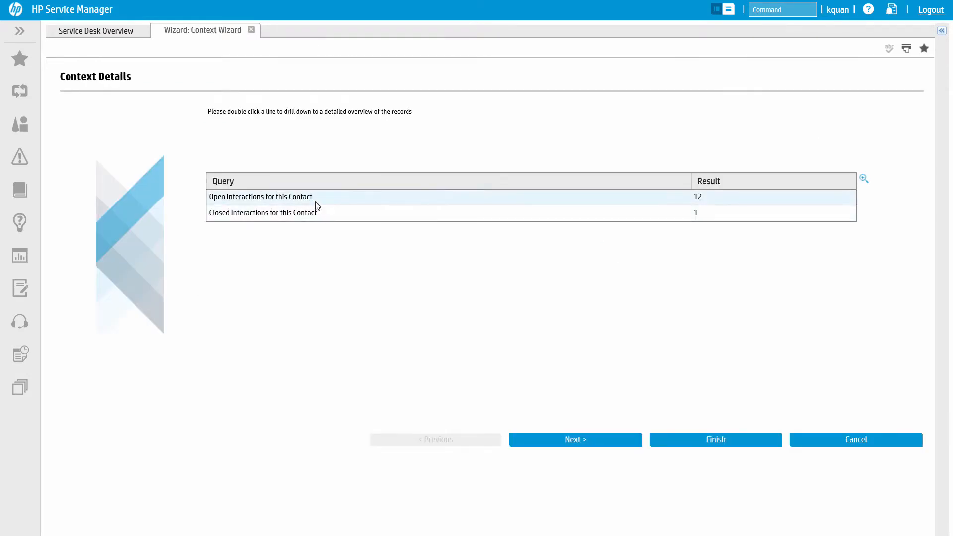
double_click(260, 197)
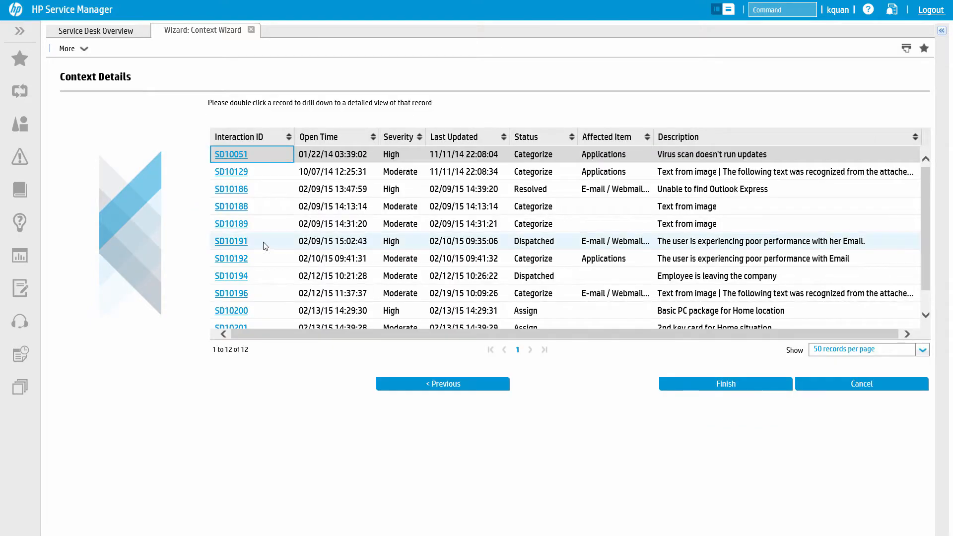
double_click(230, 241)
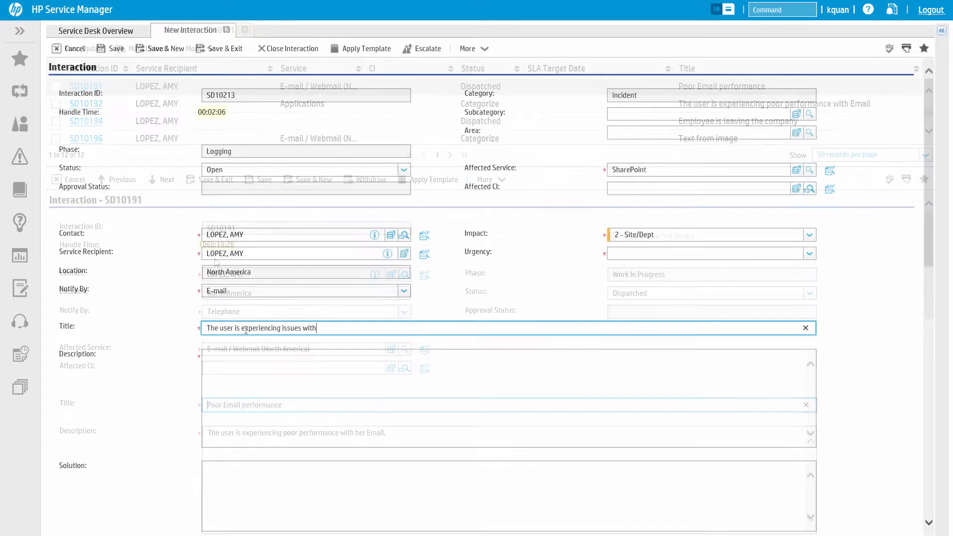
Enter a SharePoint title and description 'Performance issues with the Sales Dept. SharePoint site'
type("Share")
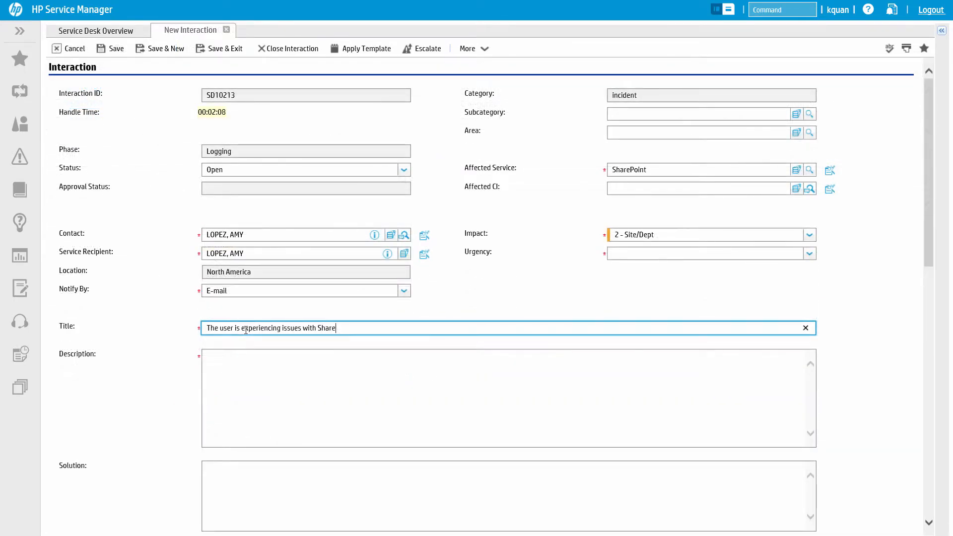
type("Point")
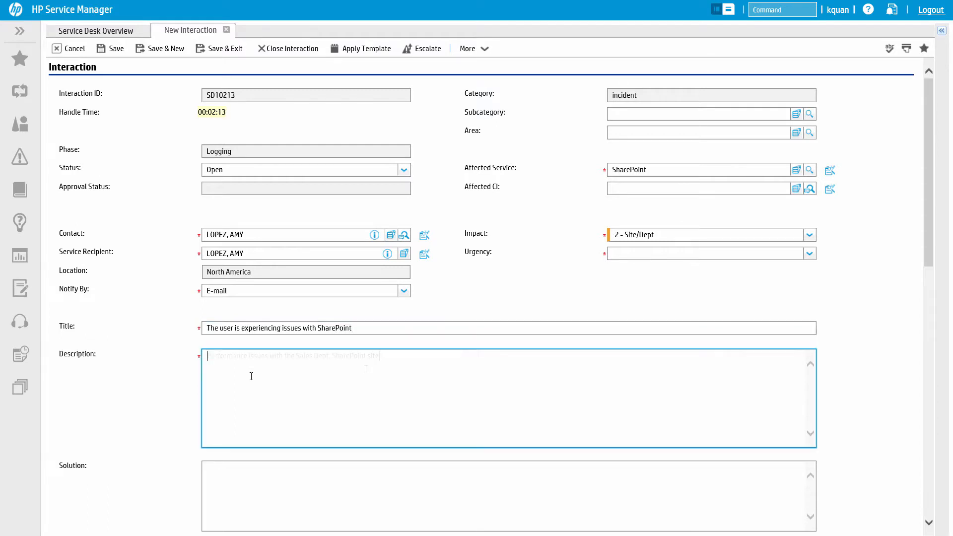
type("Performance issues with the Sales Dept. SharePoint site")
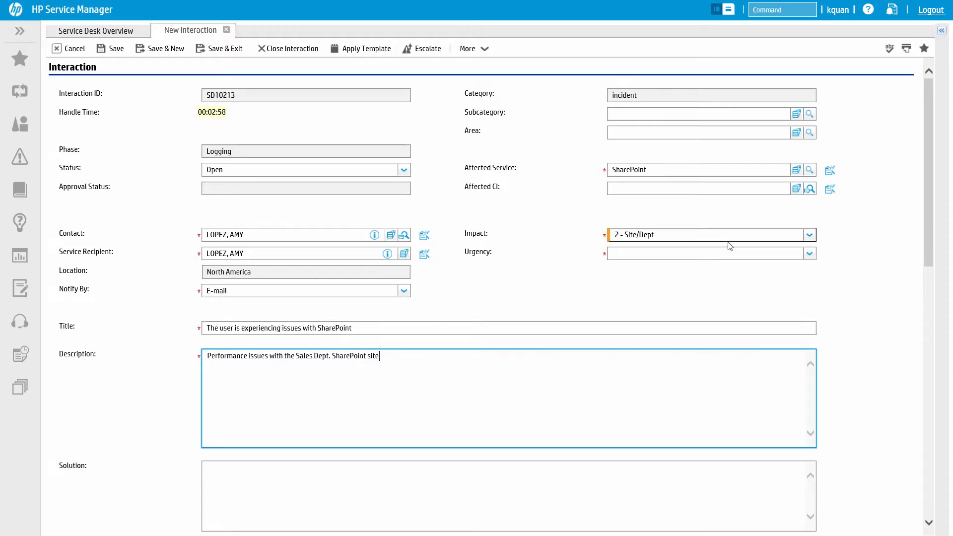
Set impact to 4 - User and urgency to 2 - High
left_click(809, 234)
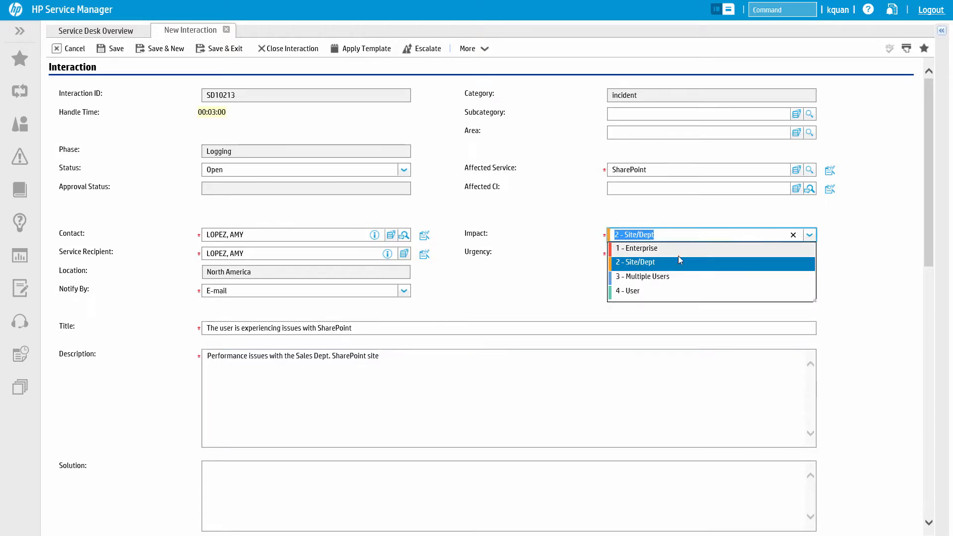
mouse_move(655, 262)
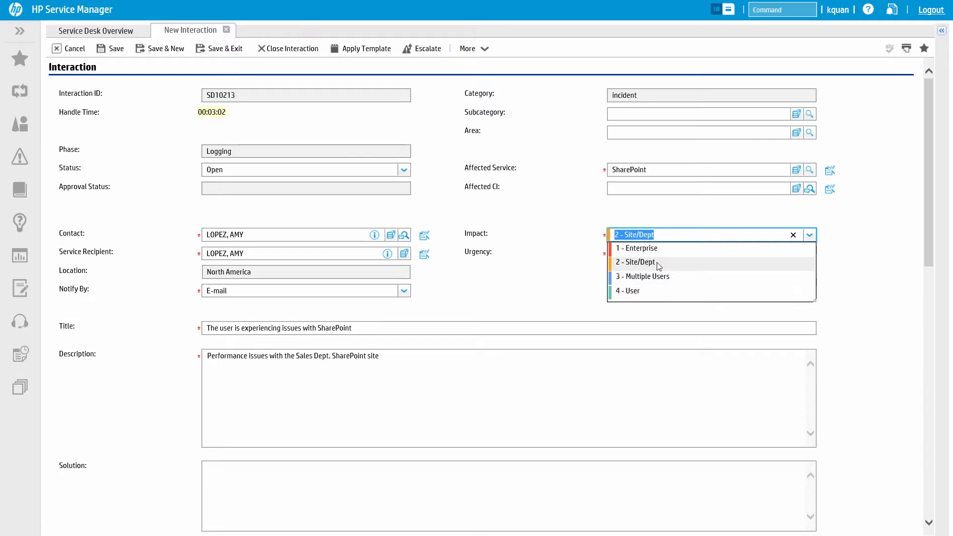
left_click(634, 262)
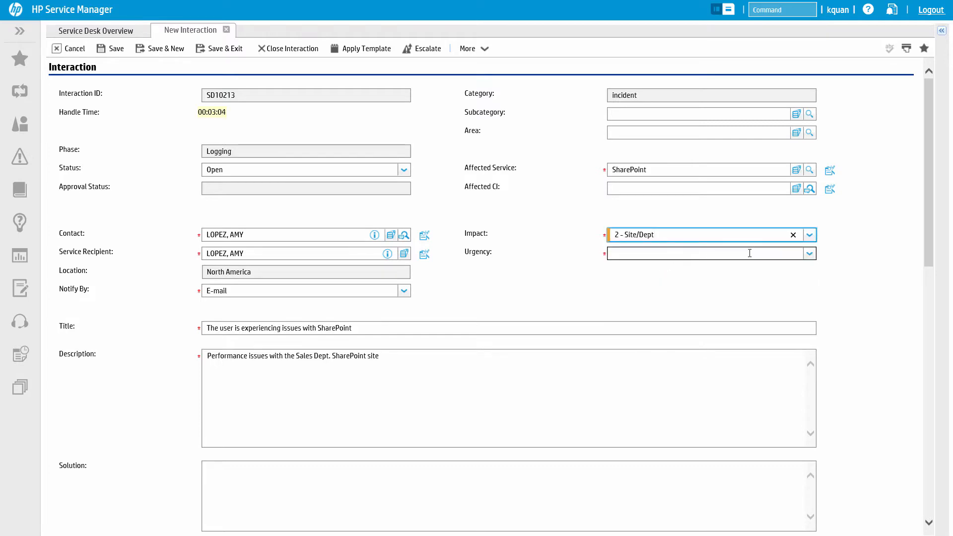
left_click(809, 254)
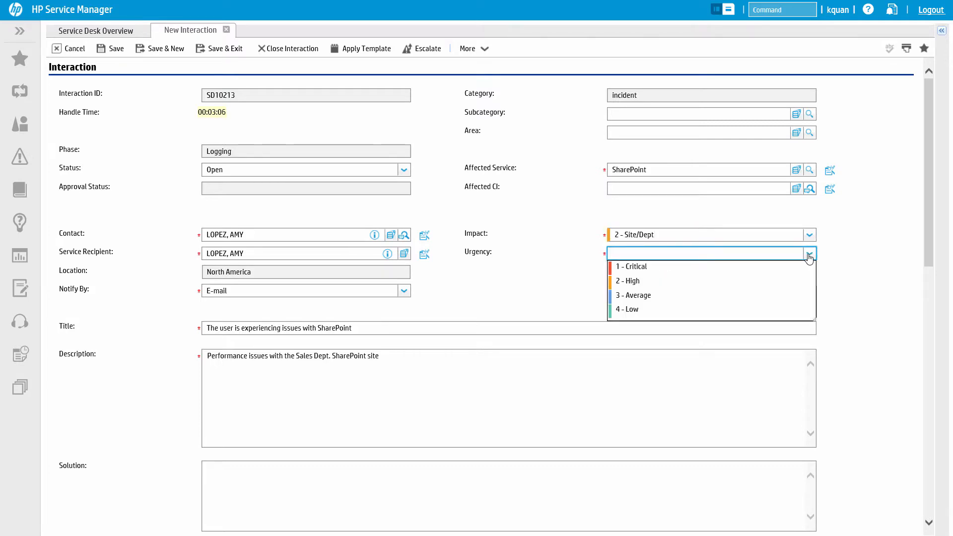
mouse_move(638, 281)
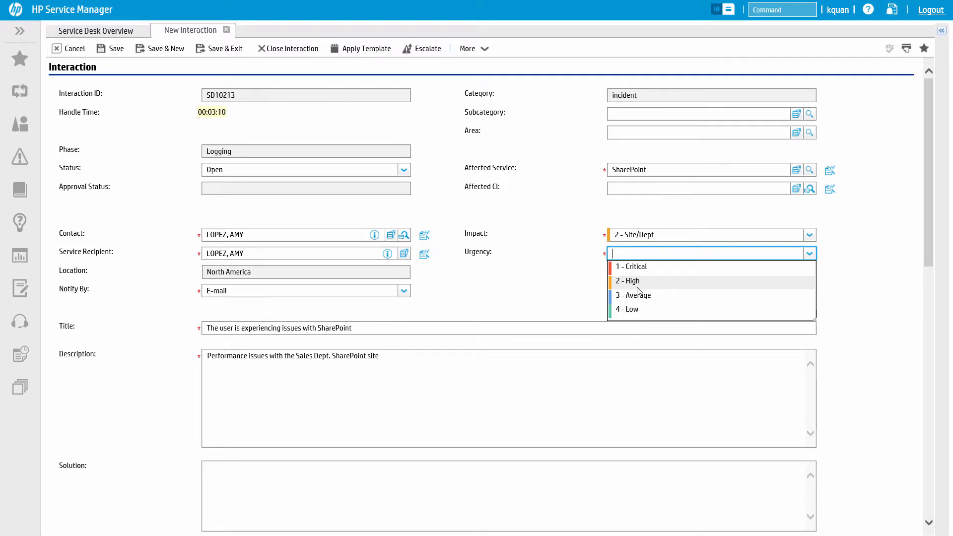
left_click(626, 280)
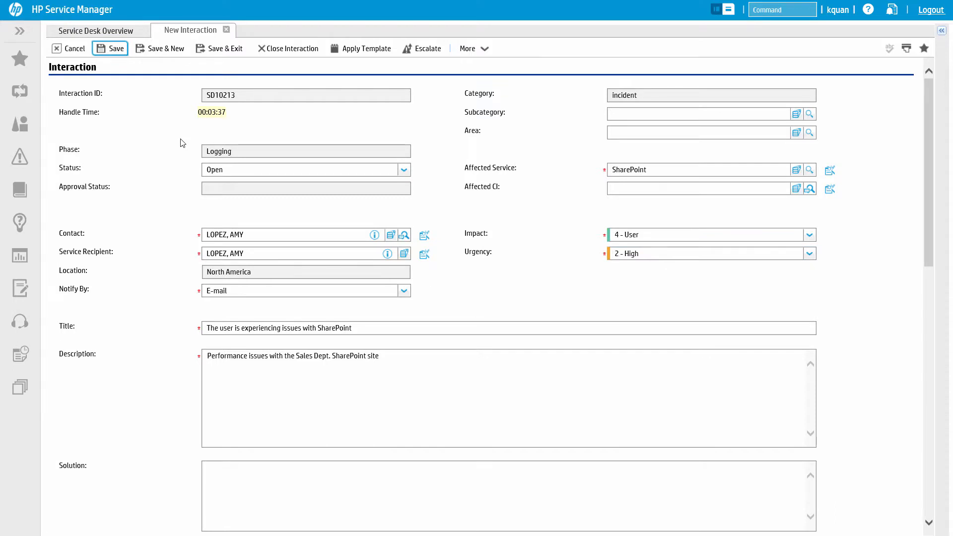
Save SD10213 and check its impact, urgency and 3 - Average priority
left_click(114, 48)
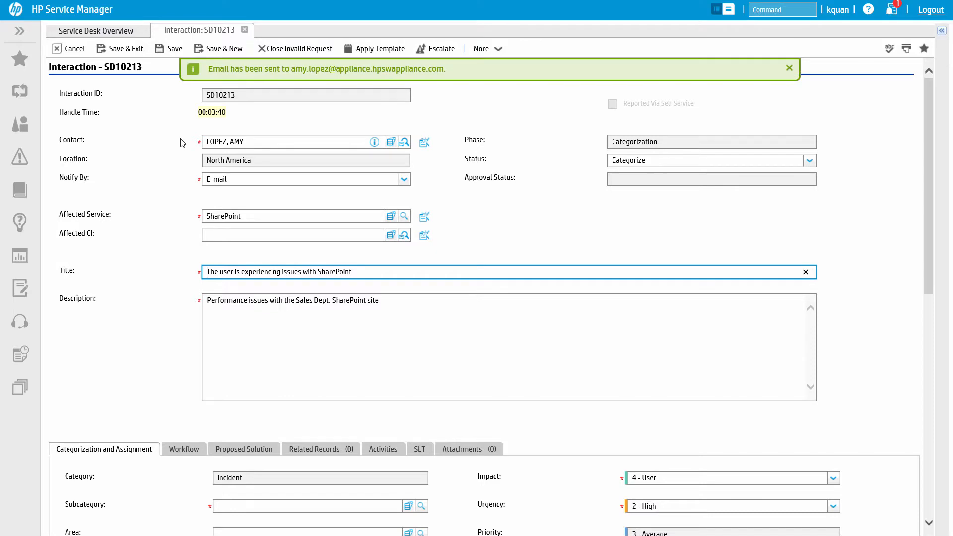
scroll("down", 3)
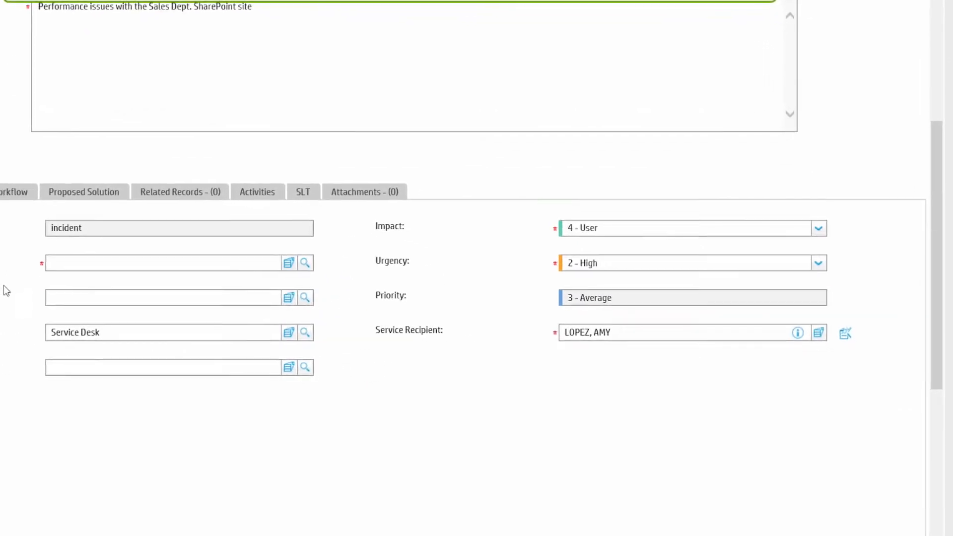
scroll("down", 3)
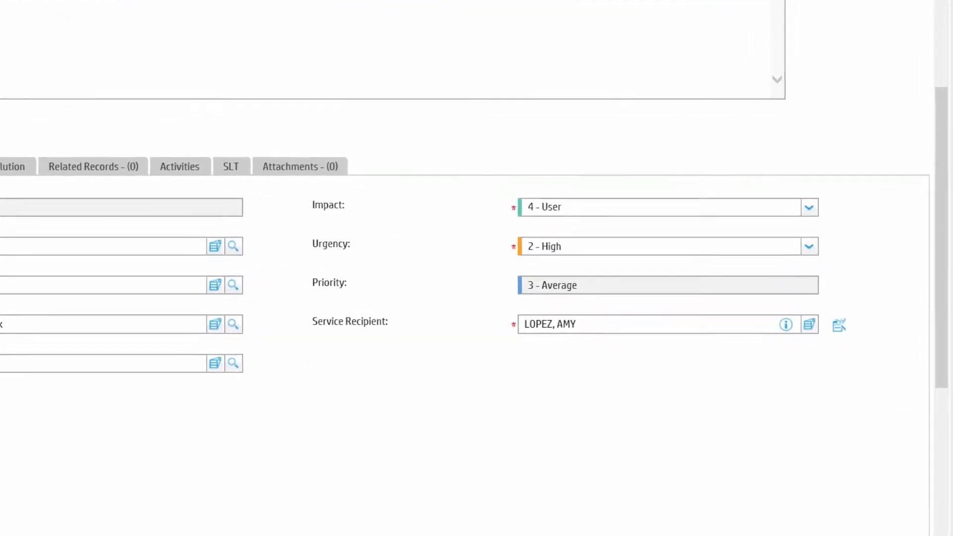
scroll("down", 3)
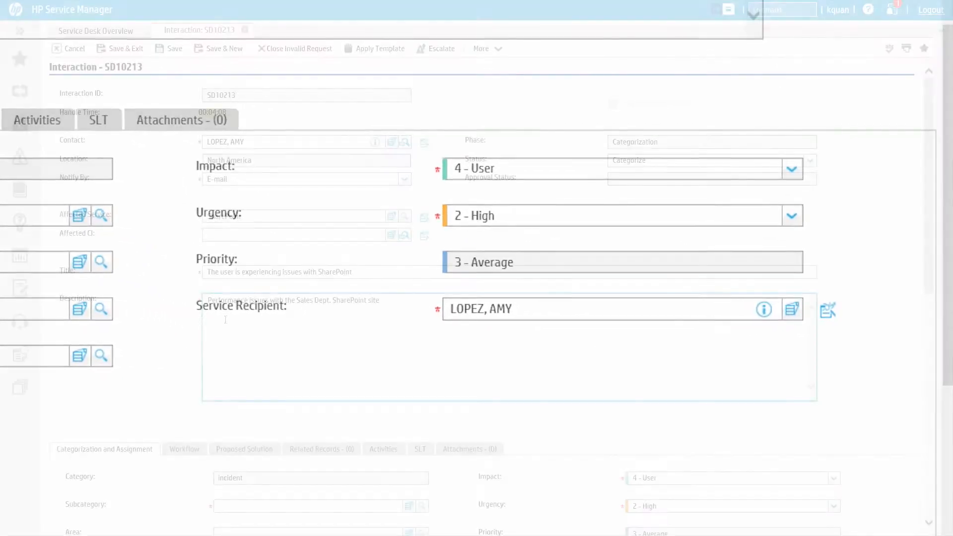
left_click(20, 321)
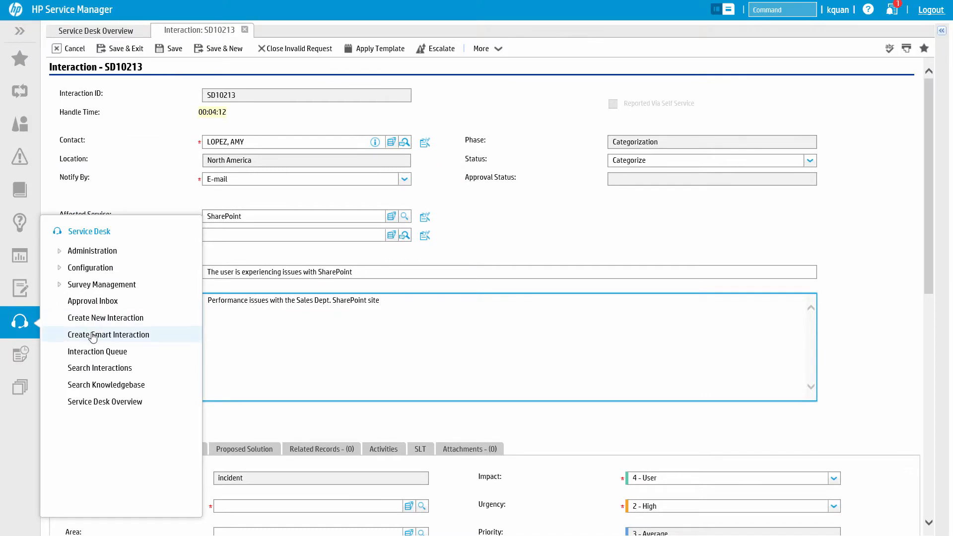
Start a smart interaction for contact Lopez and get suggested classifications
left_click(108, 334)
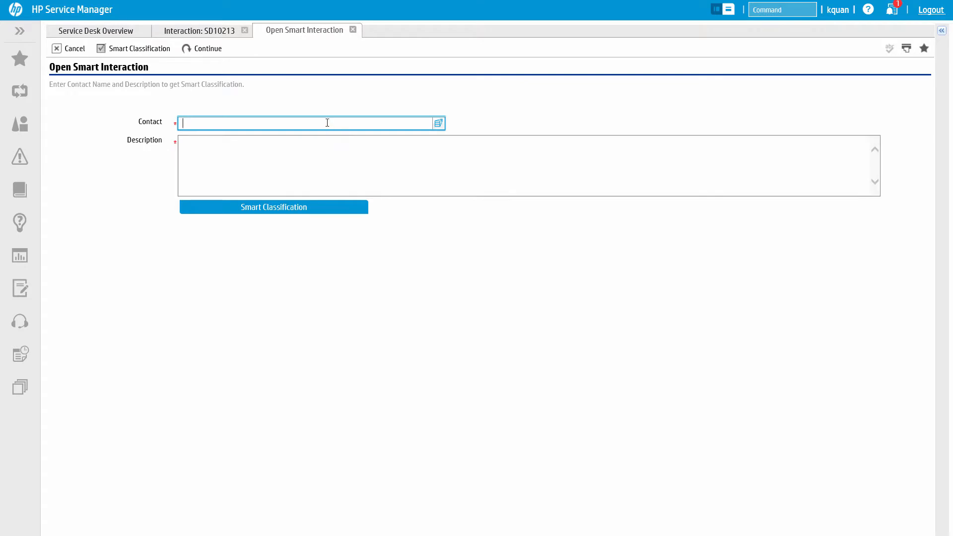
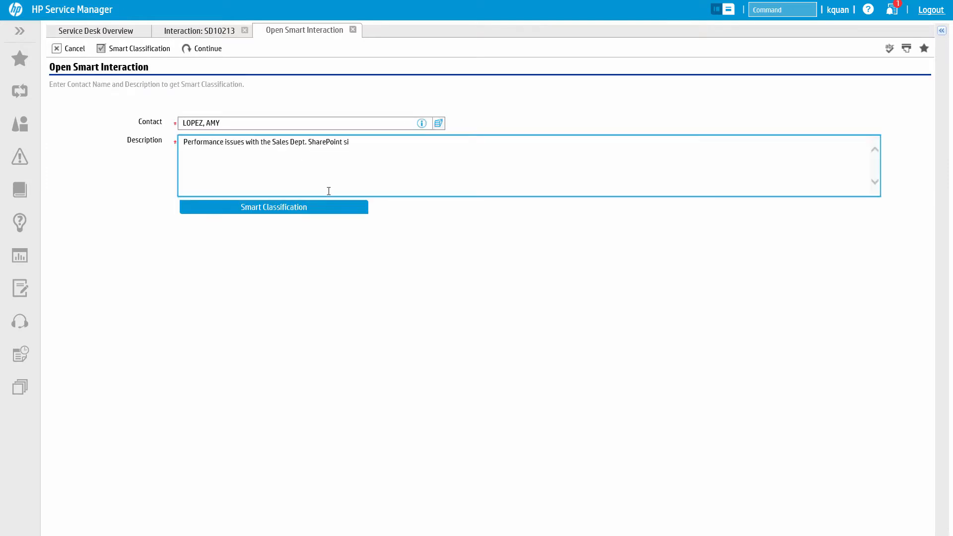
type("te")
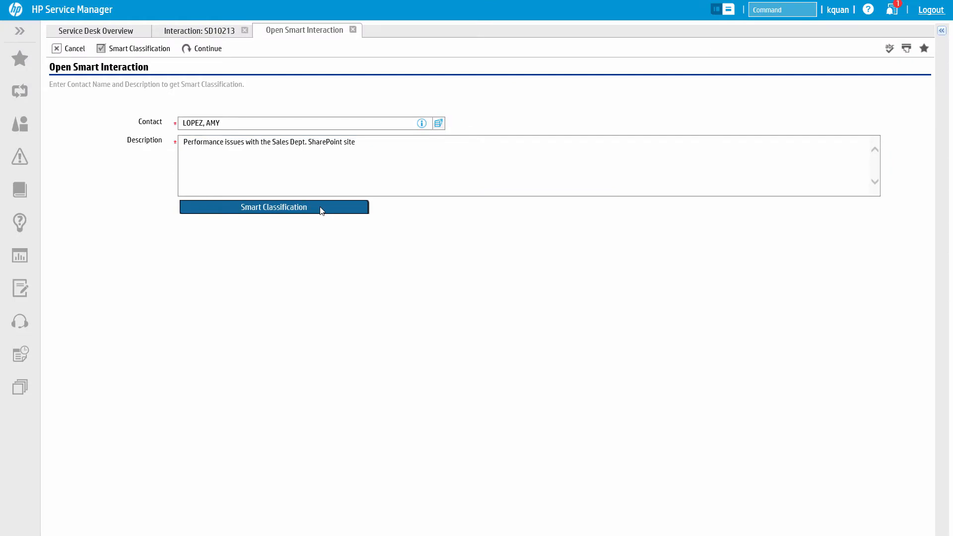
left_click(274, 206)
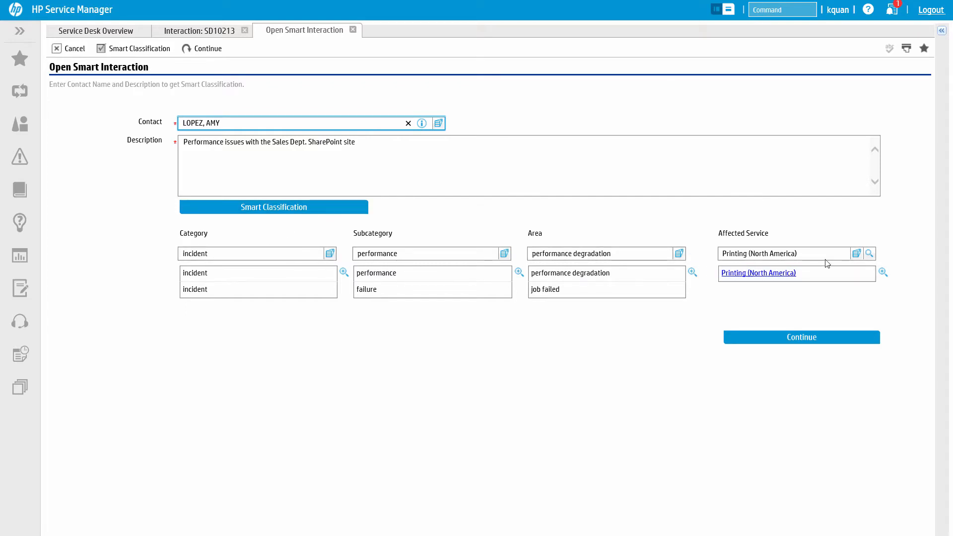
Replace the suggested Printing (North America) service with SharePoint as affected service
left_click(784, 253)
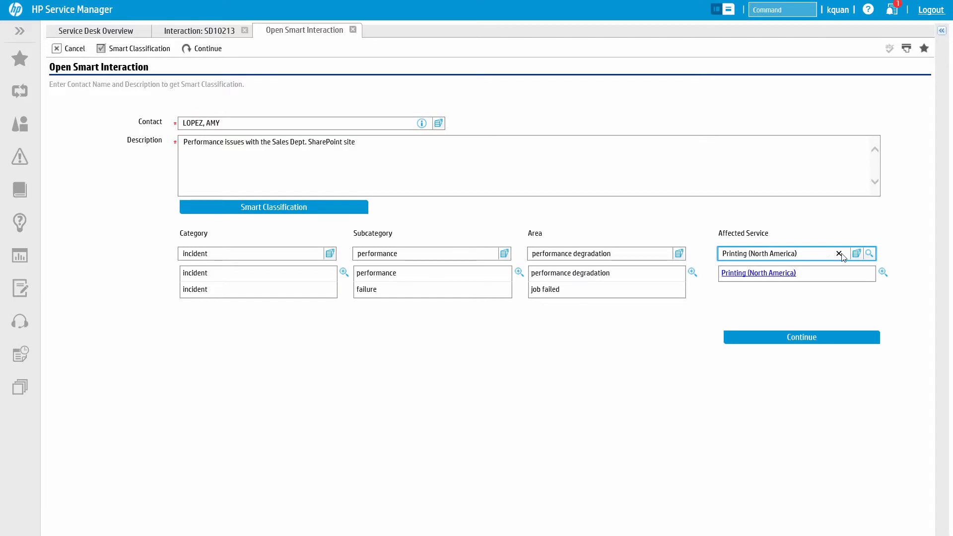
left_click(840, 253)
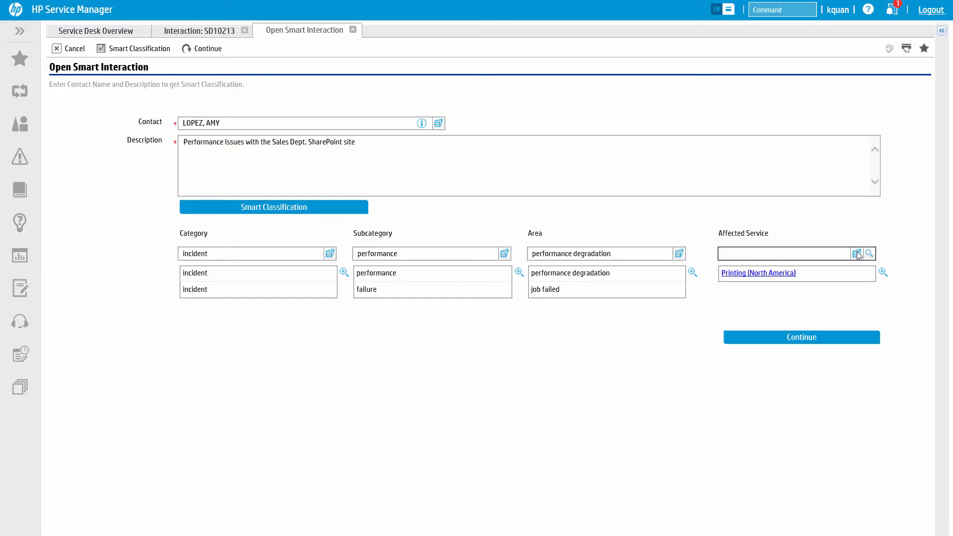
left_click(857, 254)
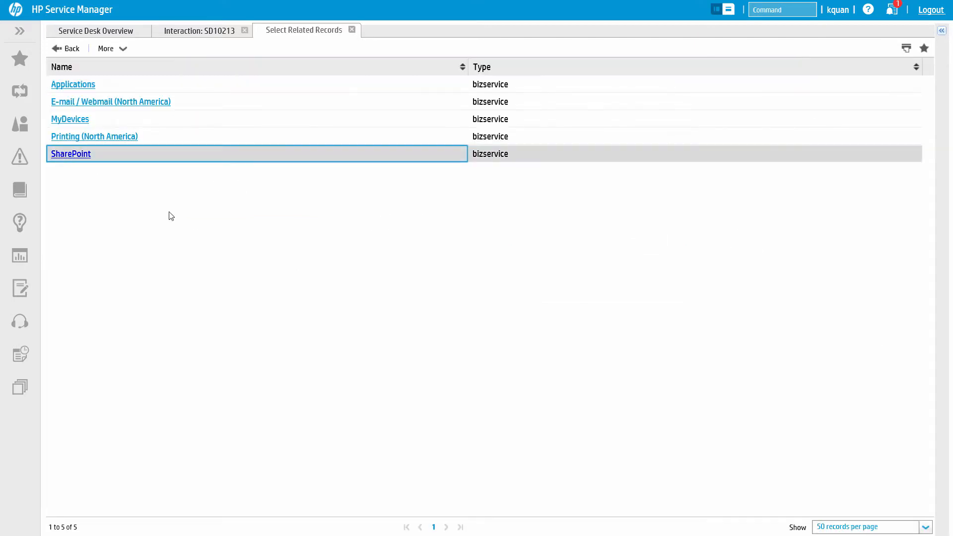
left_click(70, 153)
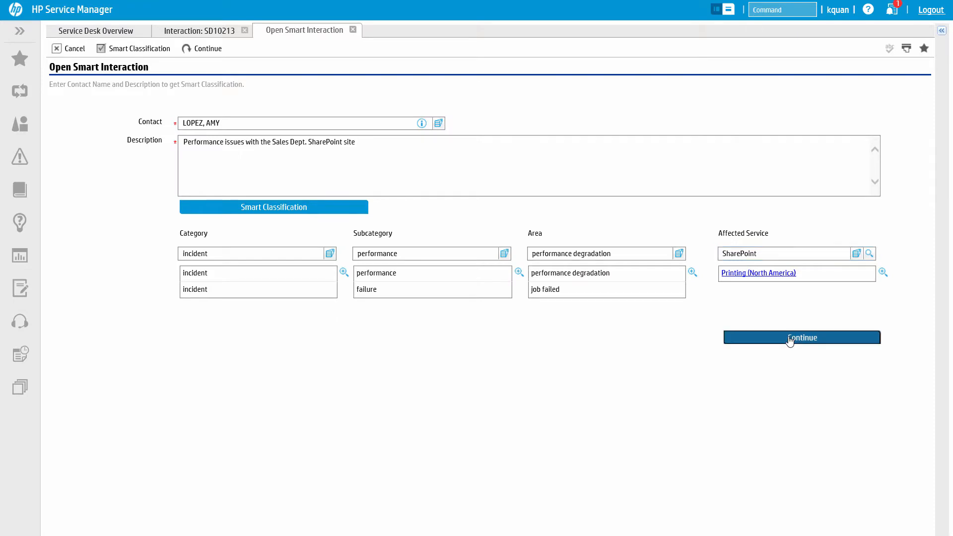
Continue to the prefilled New Interaction form SD10214
left_click(801, 337)
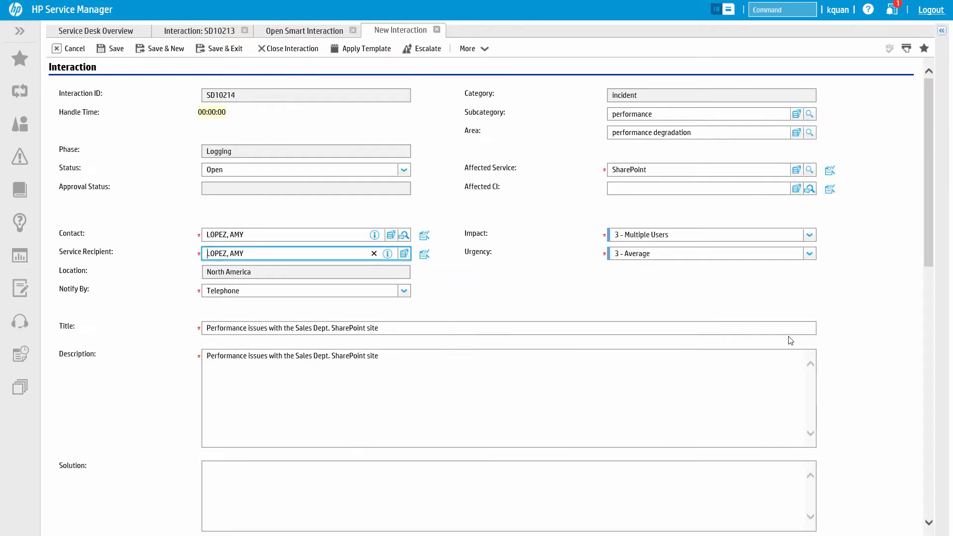
mouse_move(579, 264)
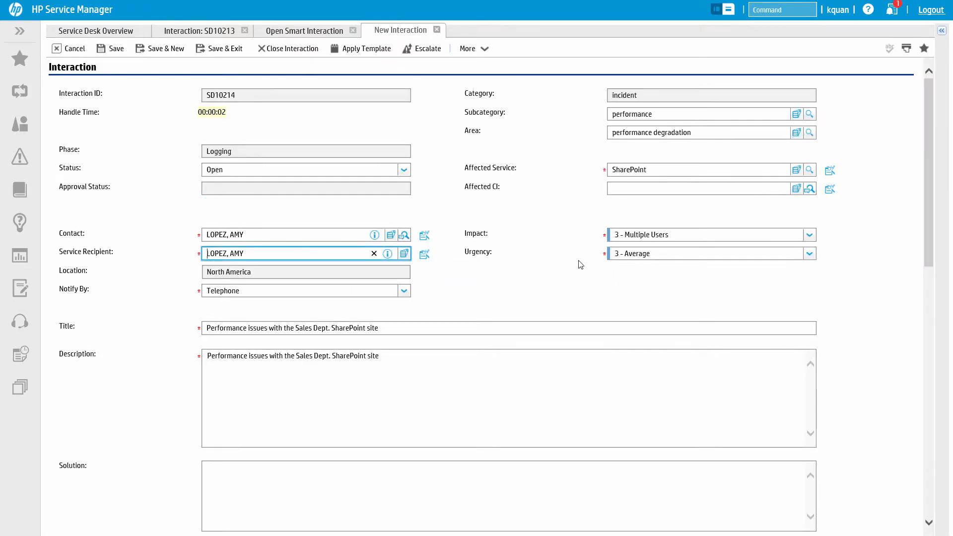
mouse_move(546, 296)
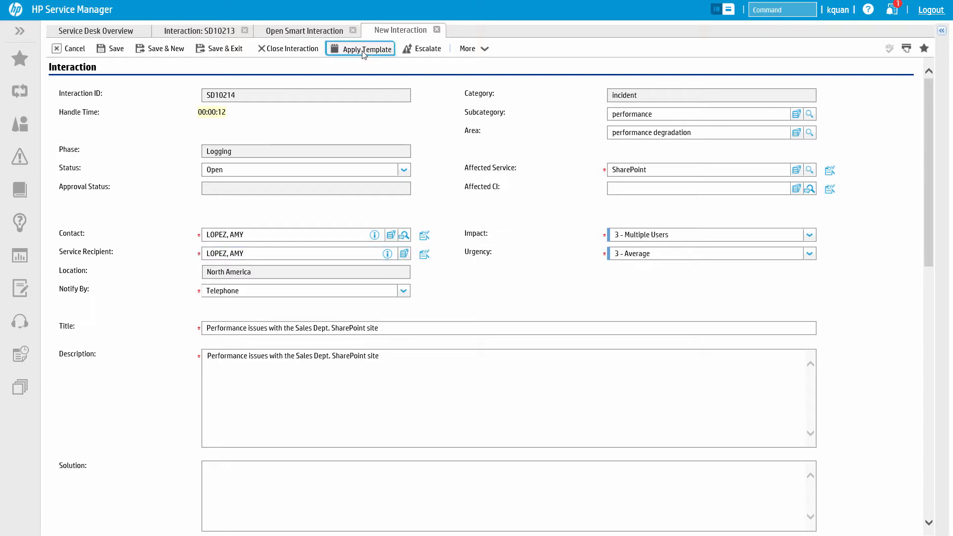
Apply the Internet Access malfunction template to interaction SD10214
left_click(366, 48)
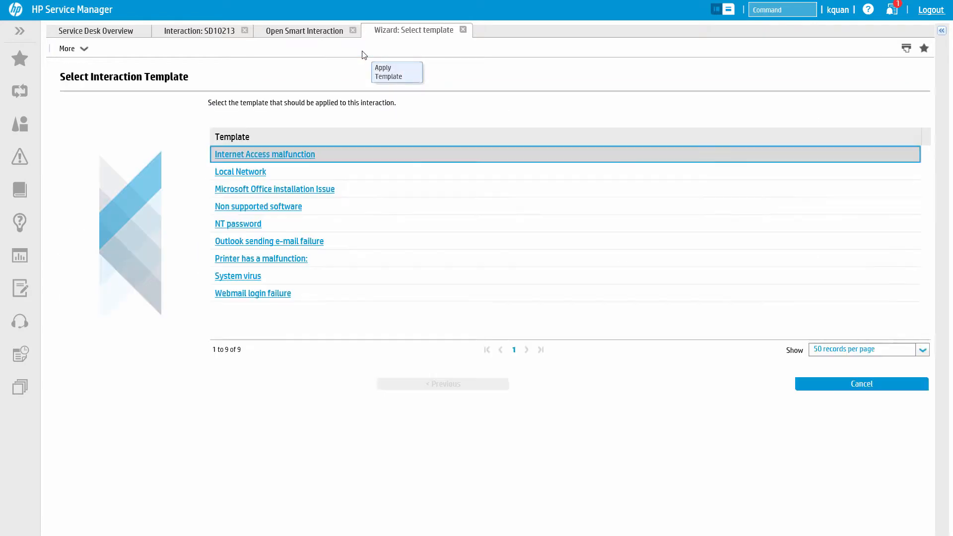
mouse_move(298, 188)
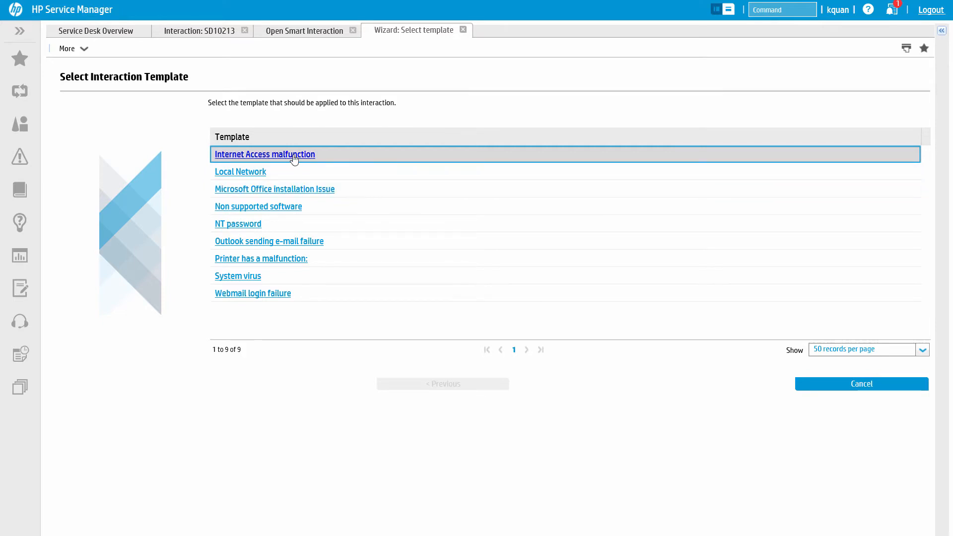
left_click(265, 154)
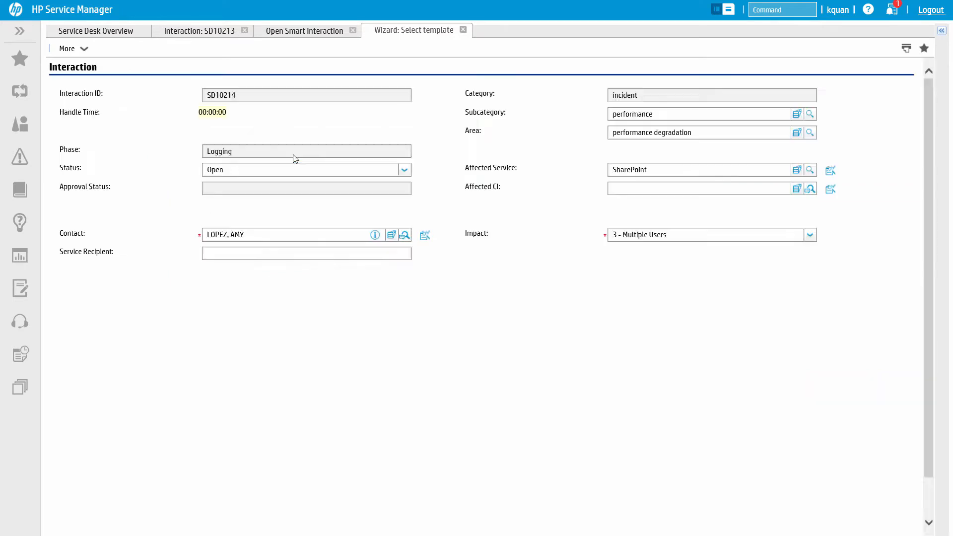
left_click(366, 48)
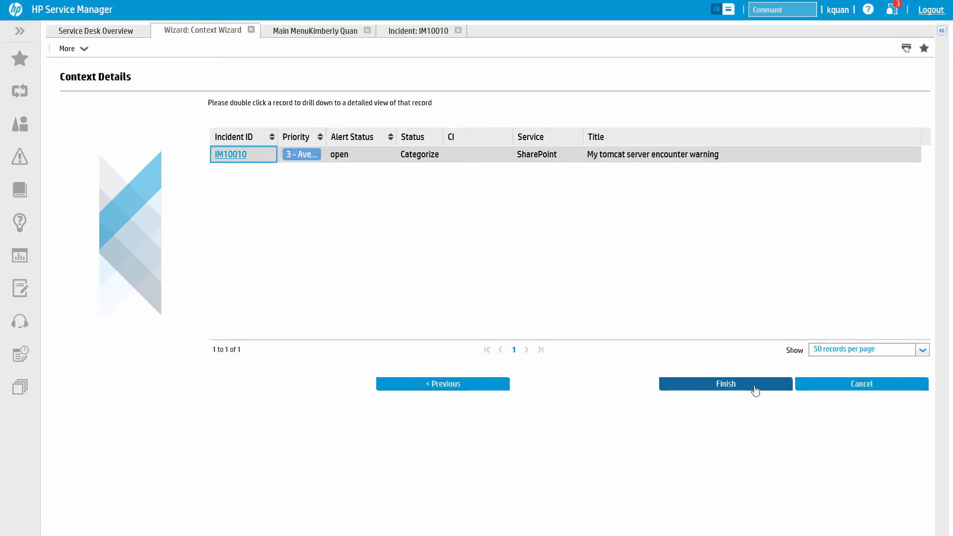
Finish the Context Wizard and expand Advantage Inc Apps in the SharePoint CI map
left_click(725, 383)
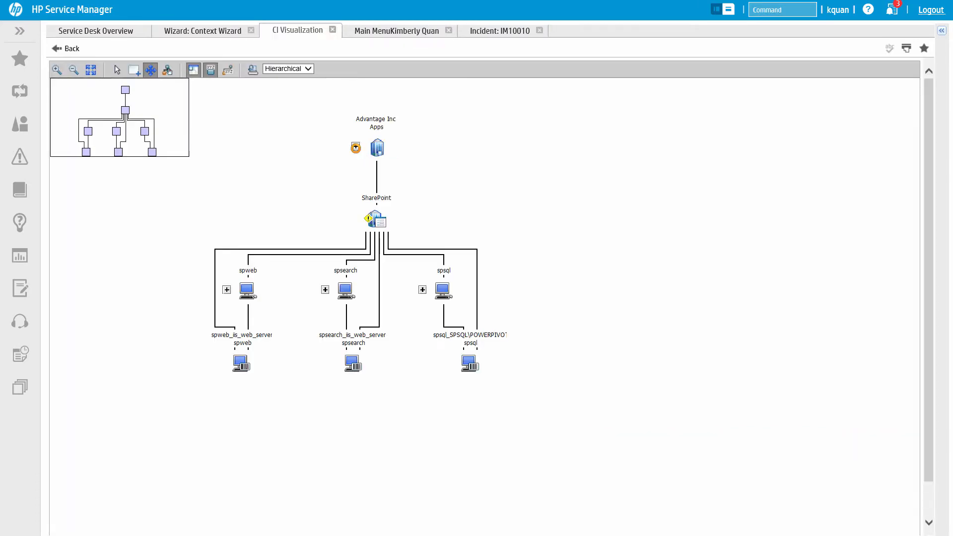
left_click(355, 148)
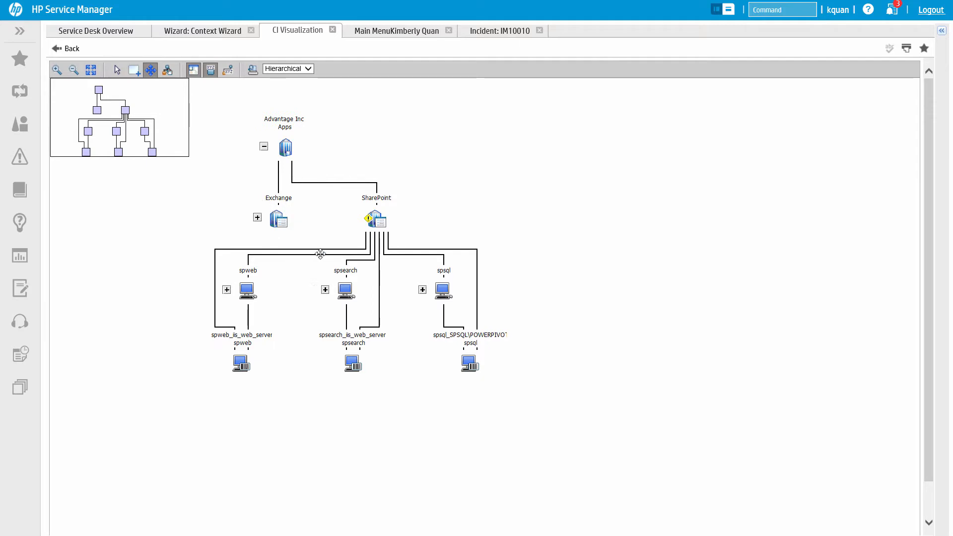
mouse_move(349, 268)
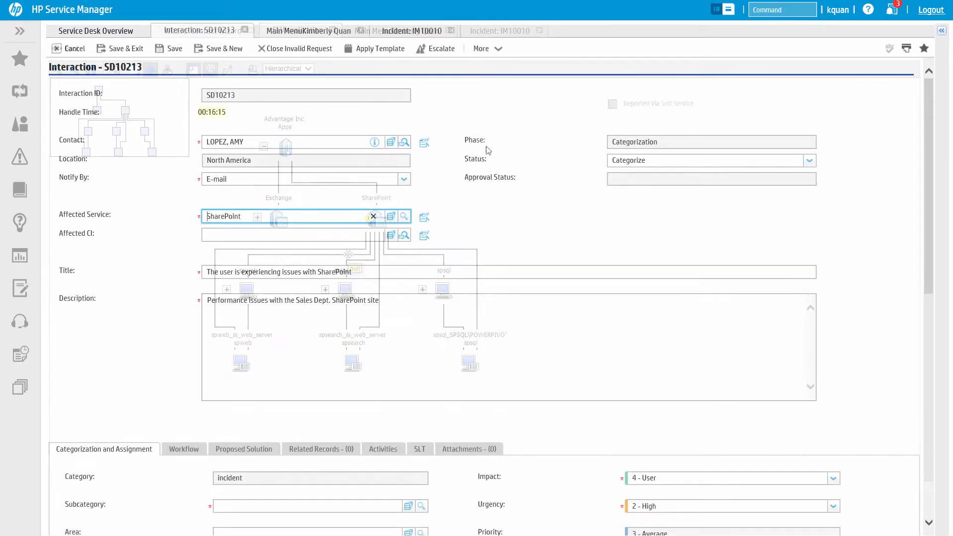
left_click(482, 49)
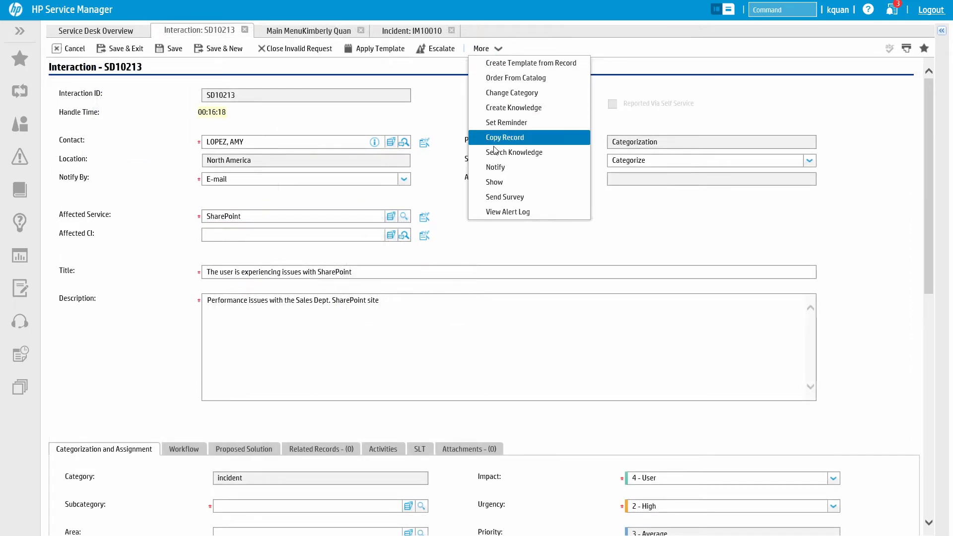
left_click(515, 152)
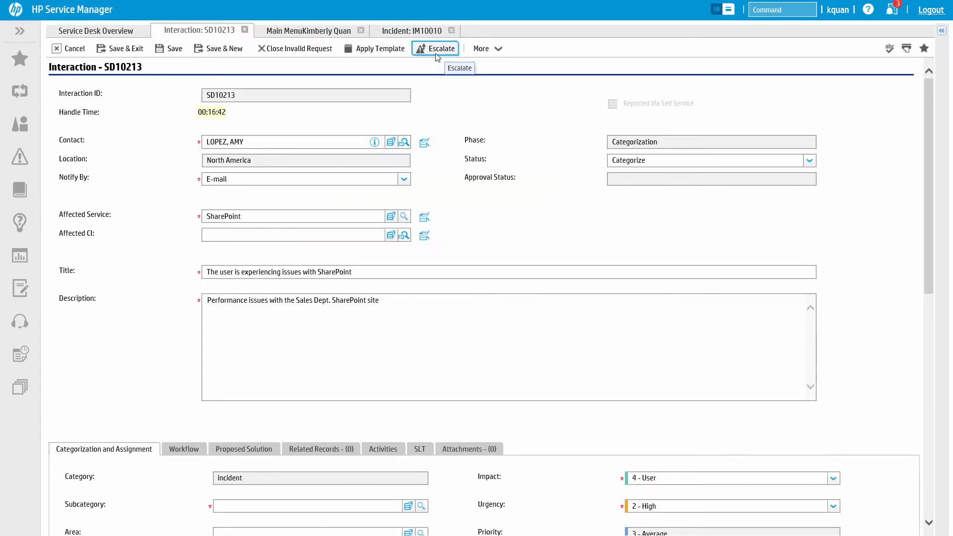
Escalate SD10213, search known errors matching SharePoint, and choose Existing Incident
left_click(436, 48)
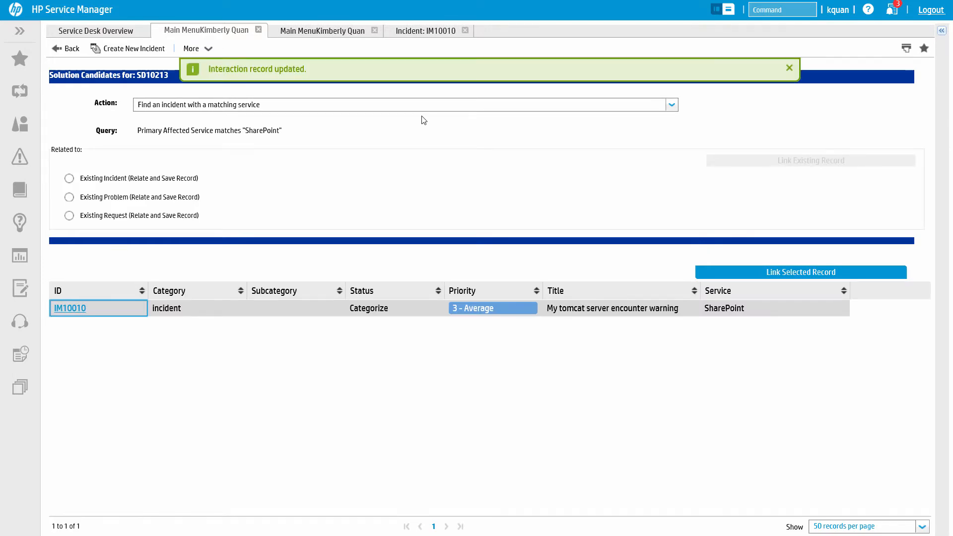
left_click(789, 67)
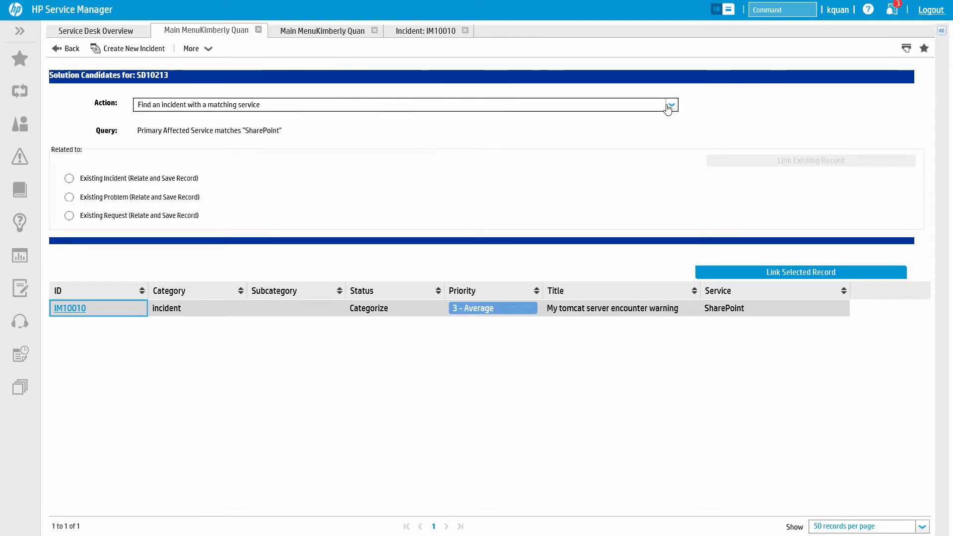
left_click(671, 105)
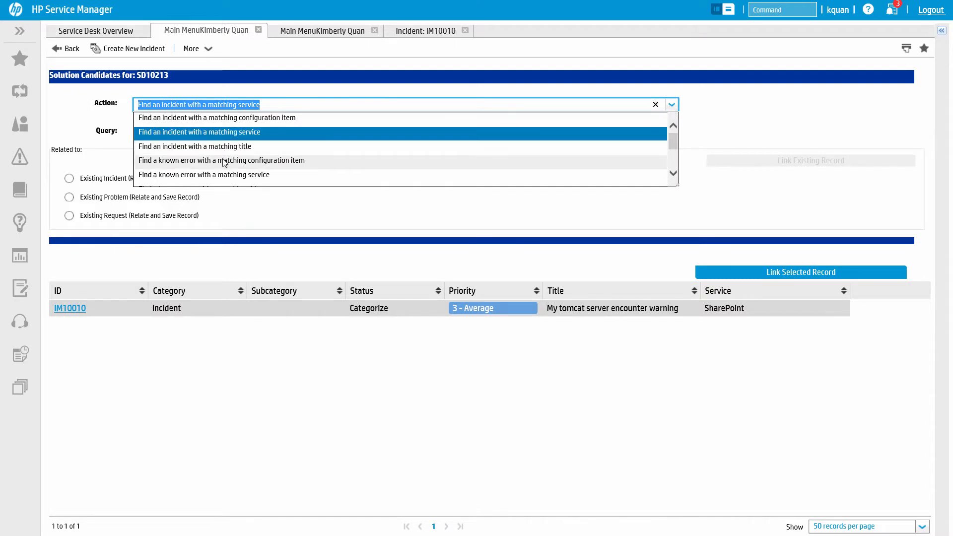
mouse_move(220, 171)
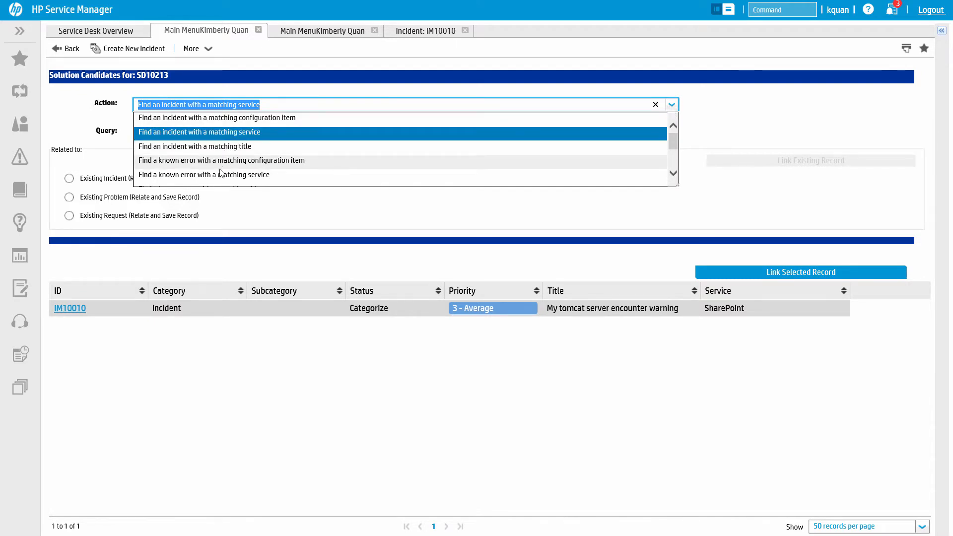
left_click(204, 175)
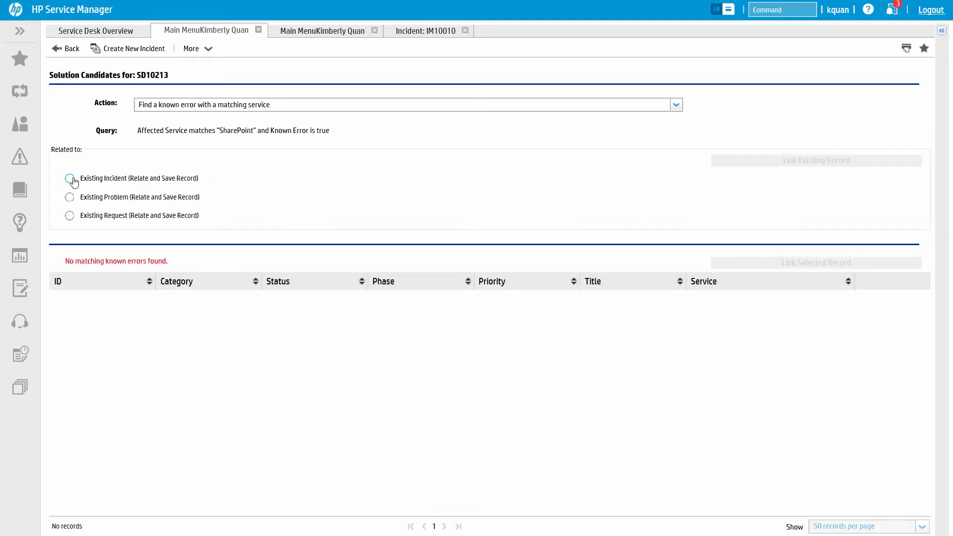
left_click(70, 179)
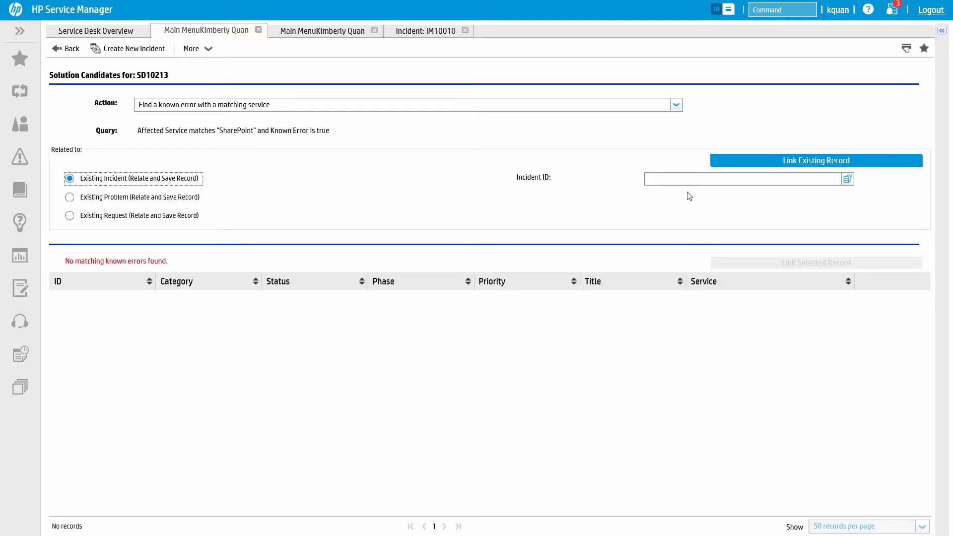
left_click(741, 178)
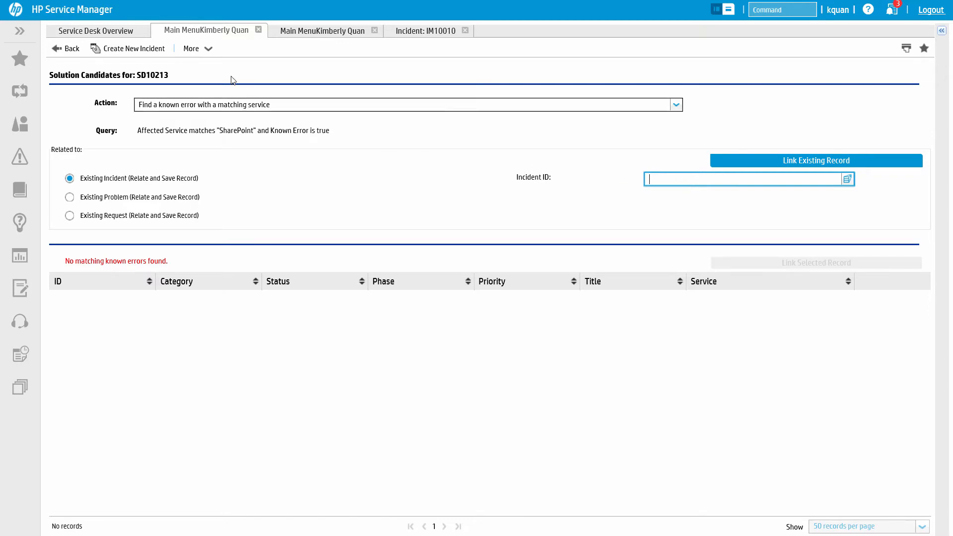
mouse_move(133, 48)
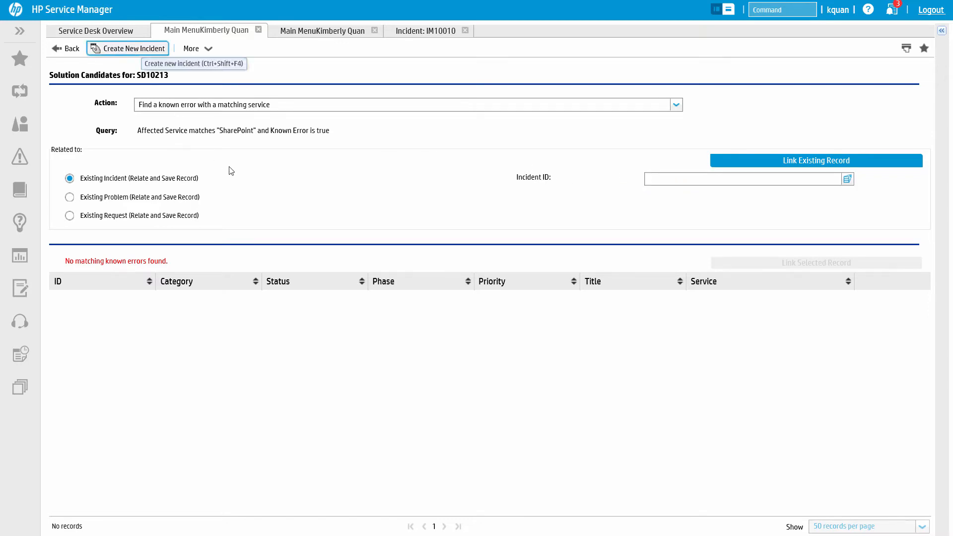
Create incident IM10217 carrying the SharePoint title, description and high urgency
left_click(133, 48)
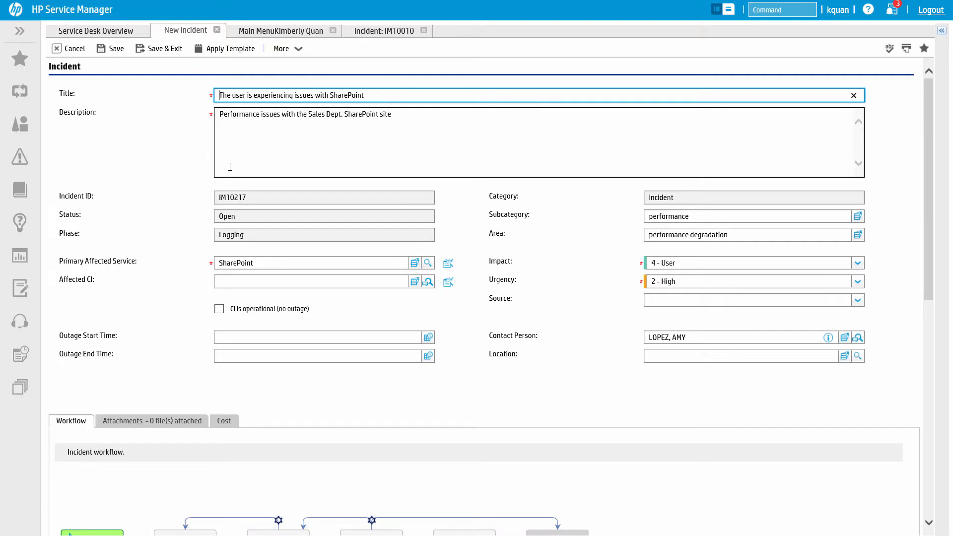
left_click(115, 48)
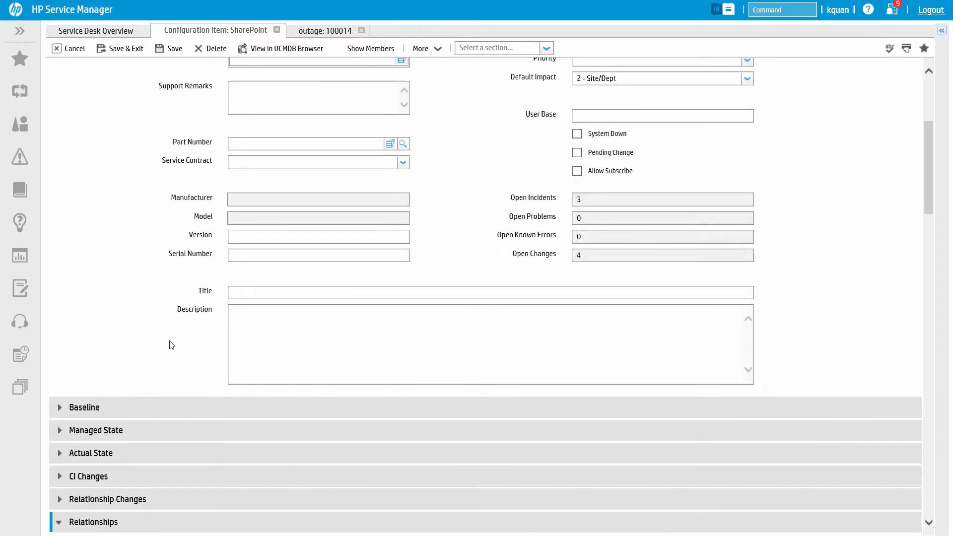
Expand the SharePoint CI's Subscribers and Outage History: a Marketing subscriber and one 01/13/15 outage
left_click(93, 306)
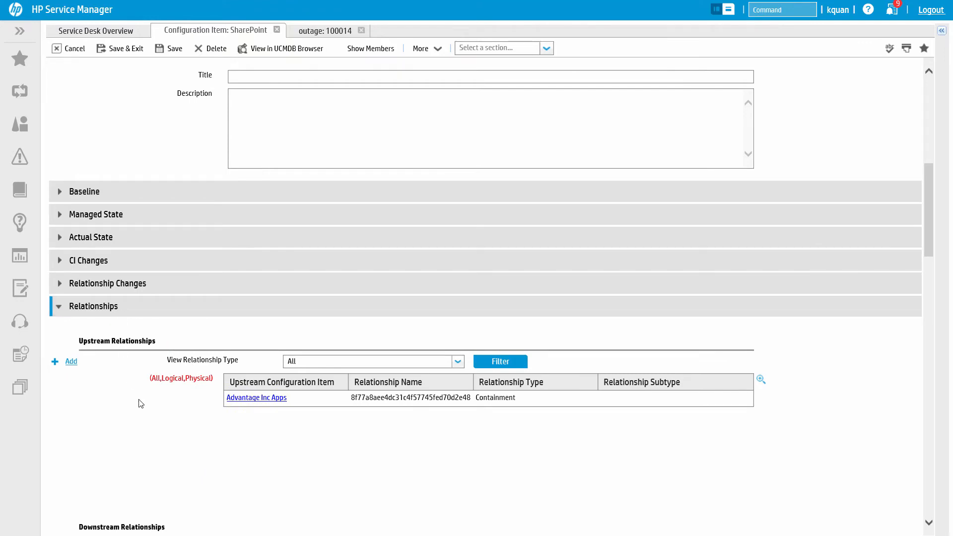
scroll("down", 3)
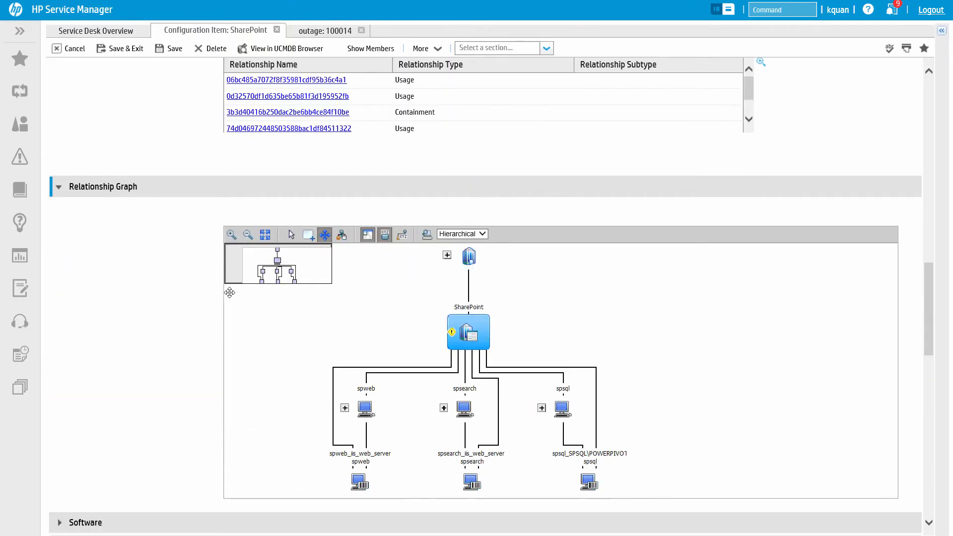
scroll("down", 3)
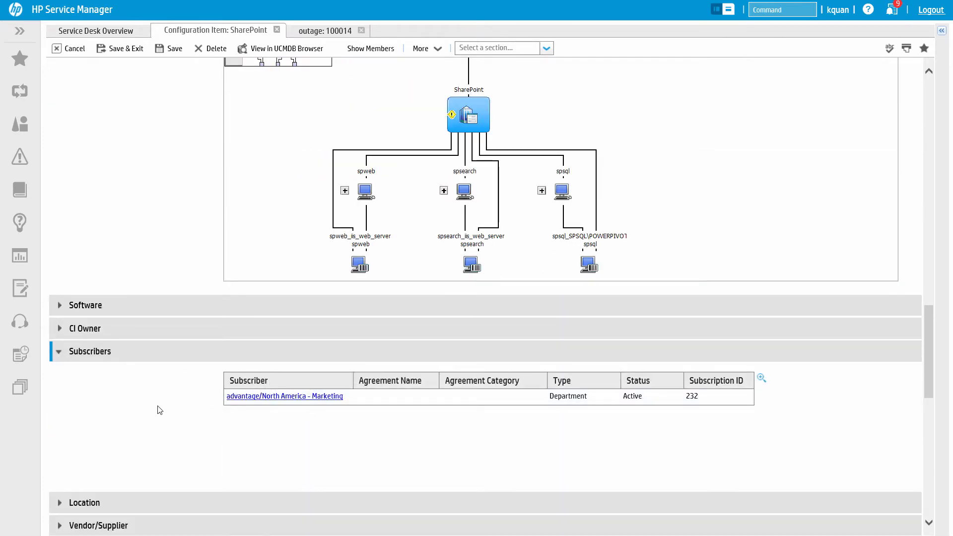
scroll("down", 3)
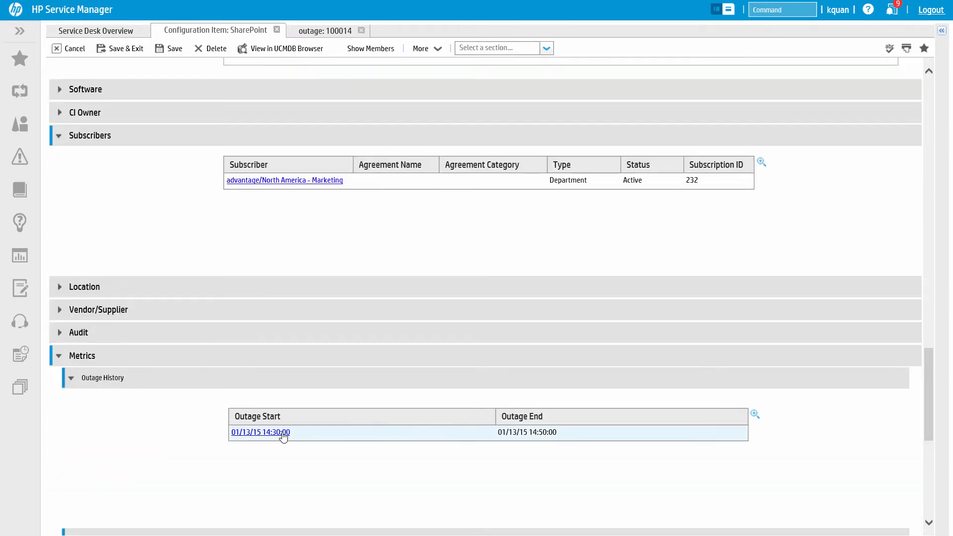
mouse_move(415, 437)
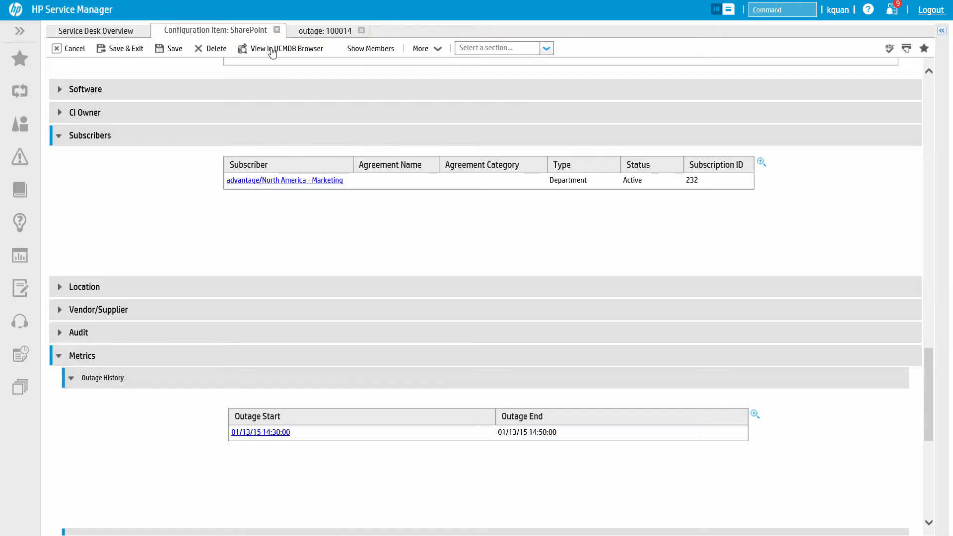
mouse_move(279, 48)
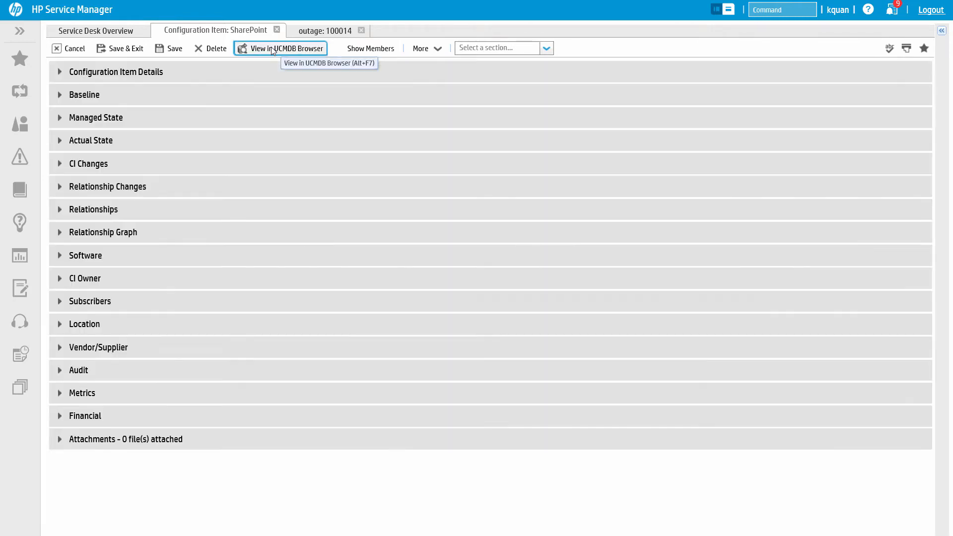
Open SharePoint in the UCMDB Browser and view its Business Topology map and Impact Simulation
left_click(280, 49)
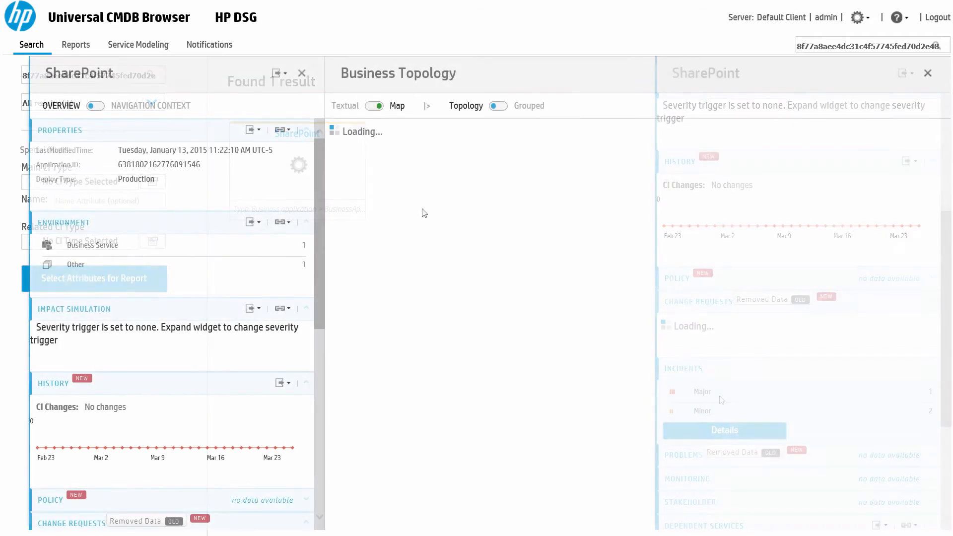
left_click(929, 73)
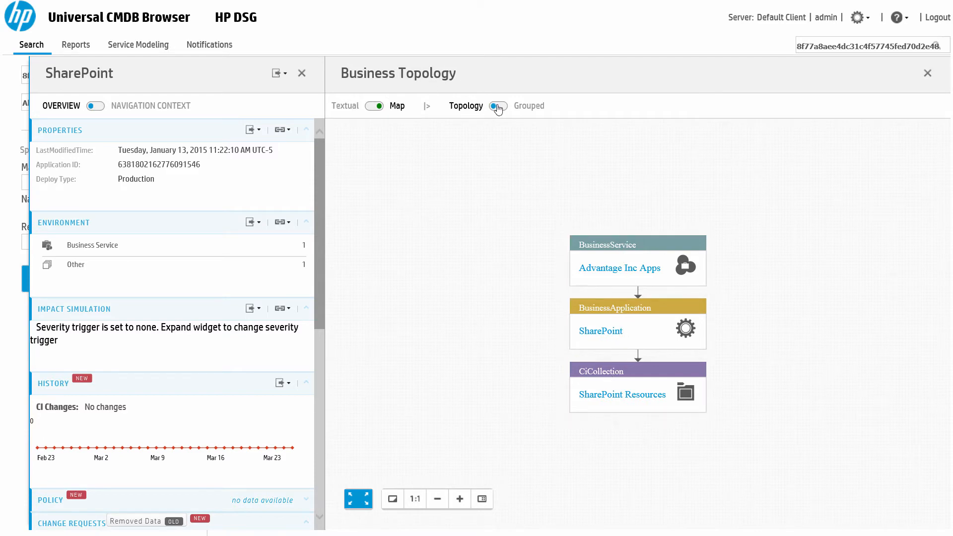
left_click(497, 105)
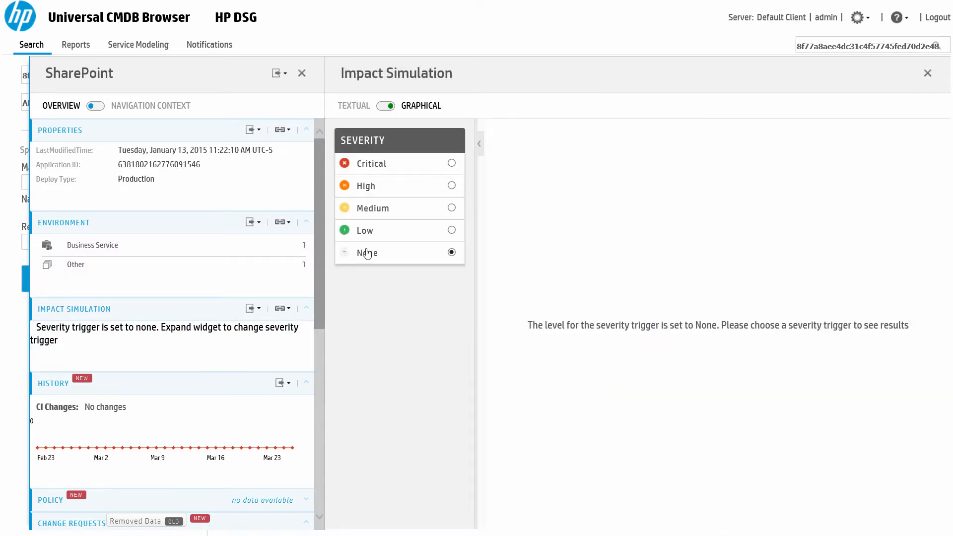
mouse_move(428, 187)
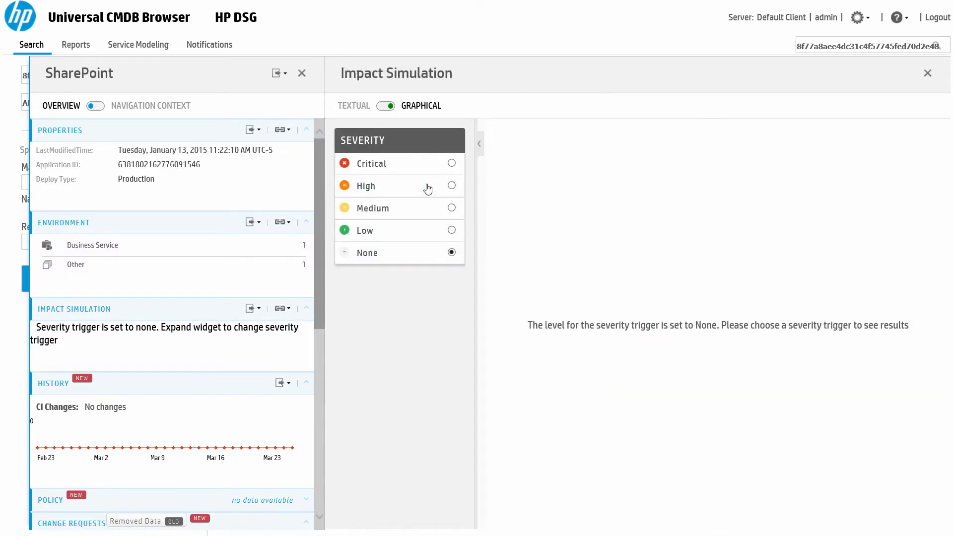
Set the Impact Simulation severity to High, showing Advantage Inc Apps impacted at High
left_click(451, 185)
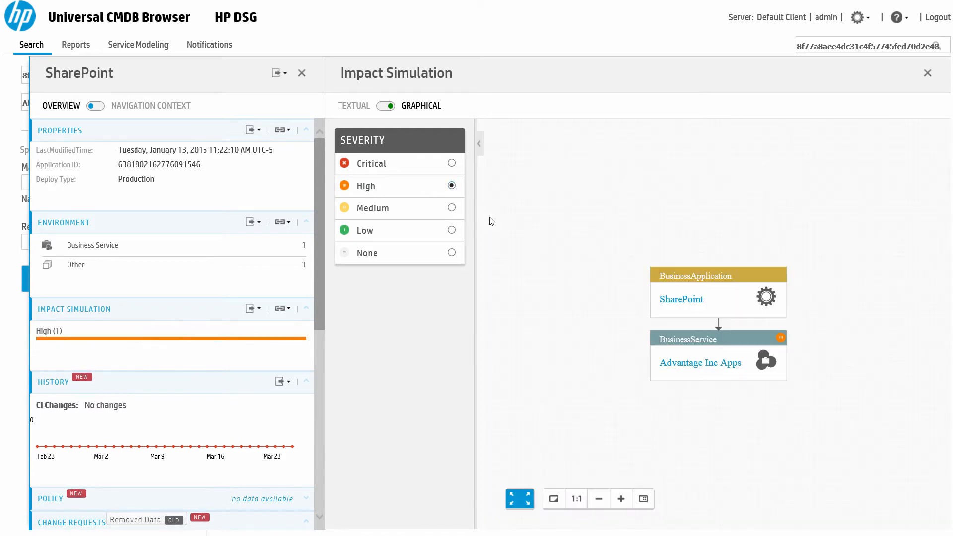
mouse_move(676, 349)
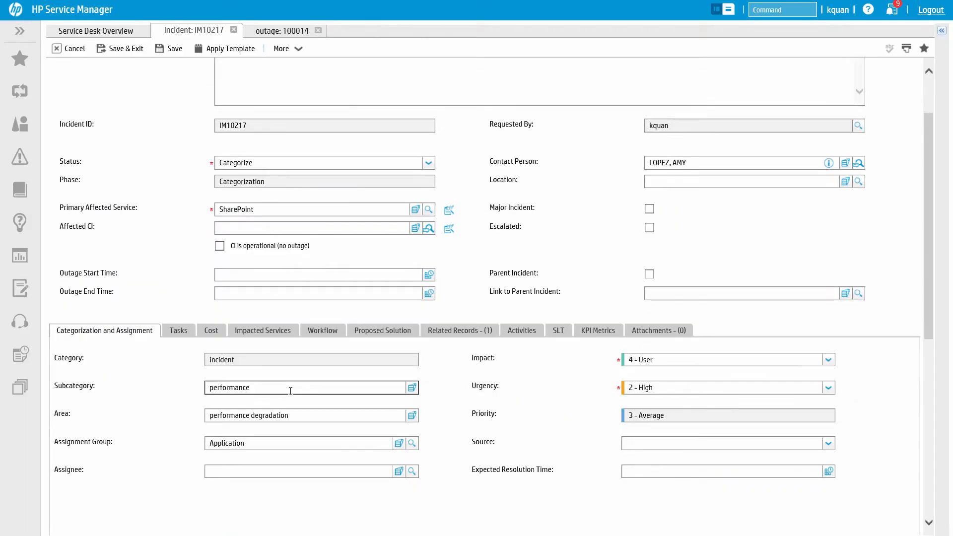
Scroll to IM10217's SLT details: Base Monitoring SLA running with 50% and breach alerts
scroll("down", 3)
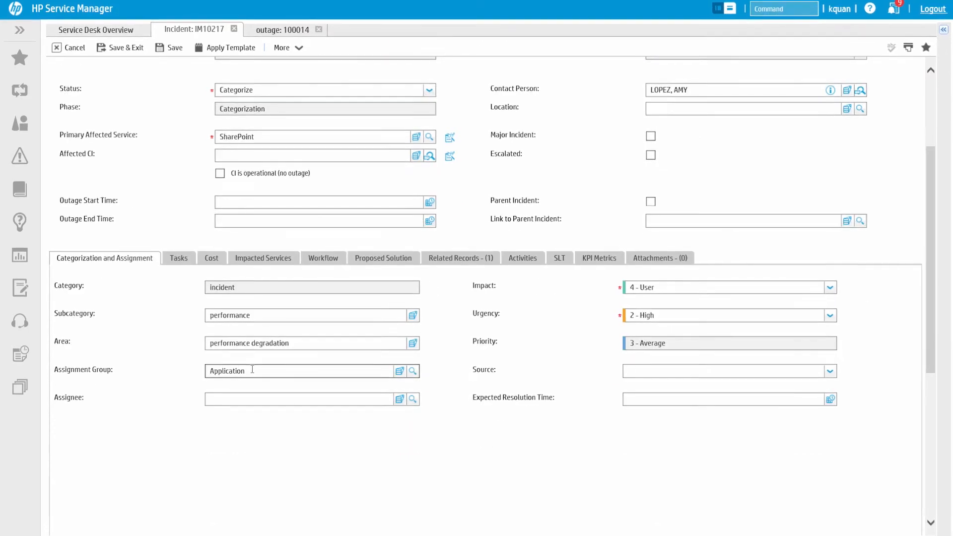
scroll("down", 3)
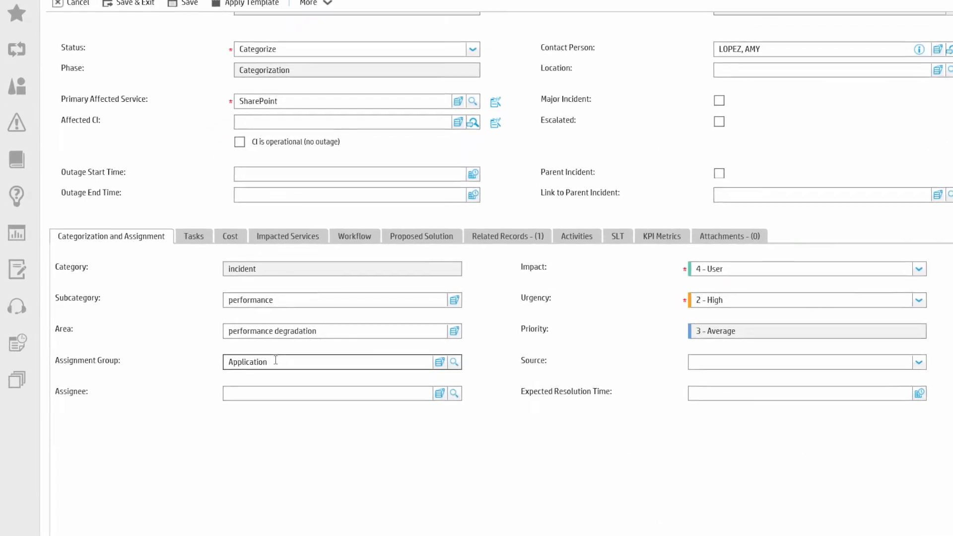
scroll("down", 3)
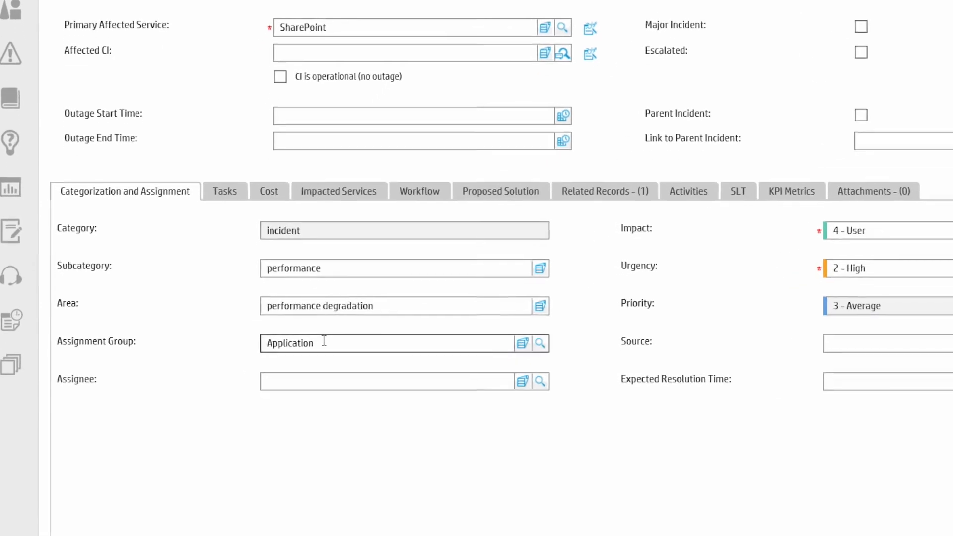
scroll("down", 3)
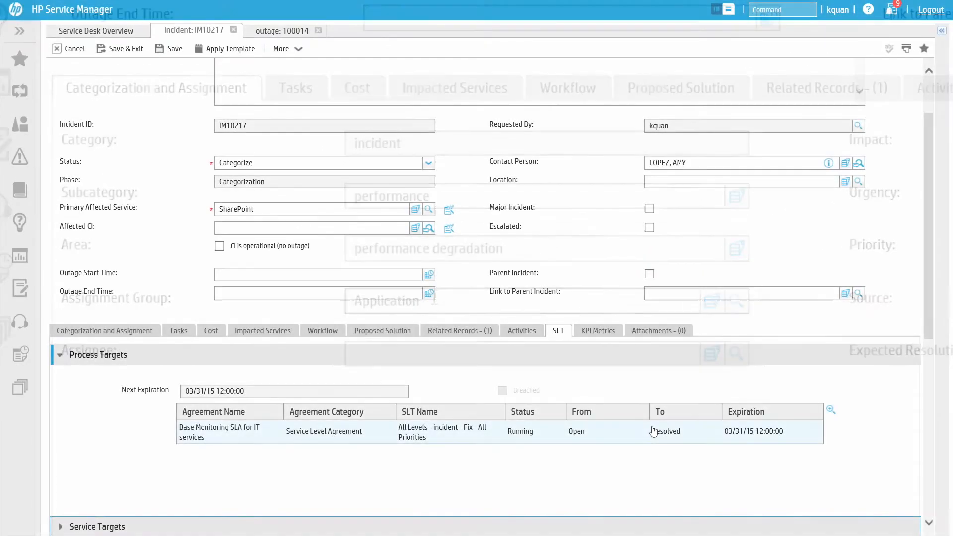
scroll("down", 3)
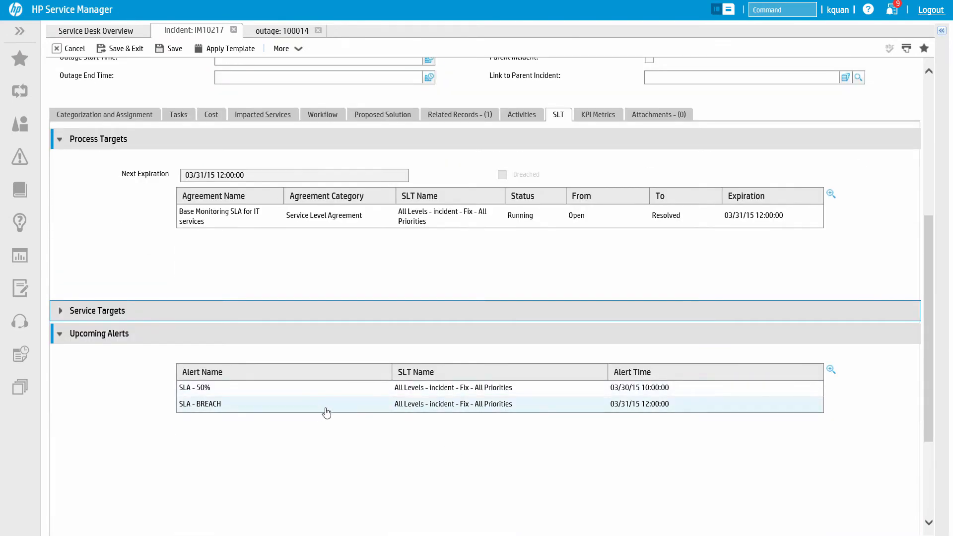
mouse_move(375, 414)
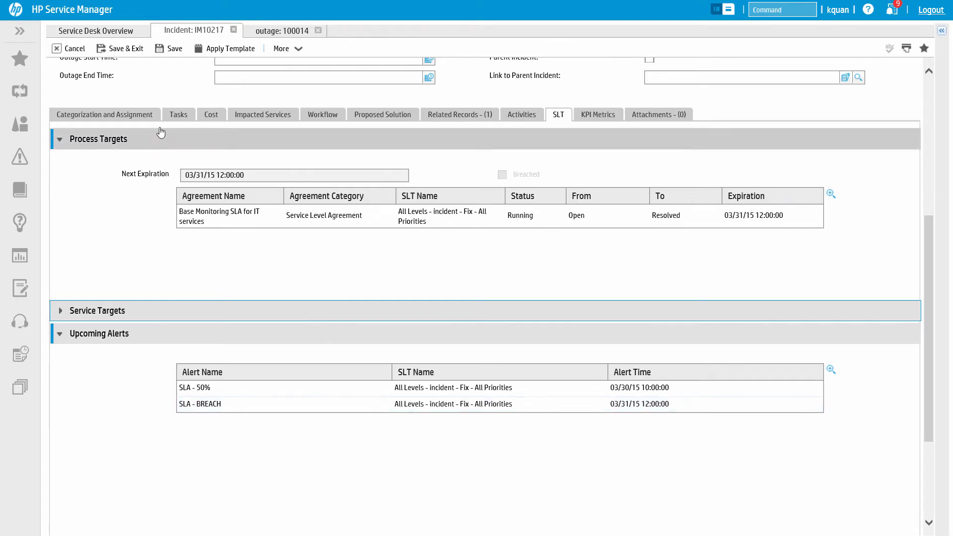
Link an Investigation task assigned to Network: 'Please investigate Sales connectivity', and save
left_click(179, 115)
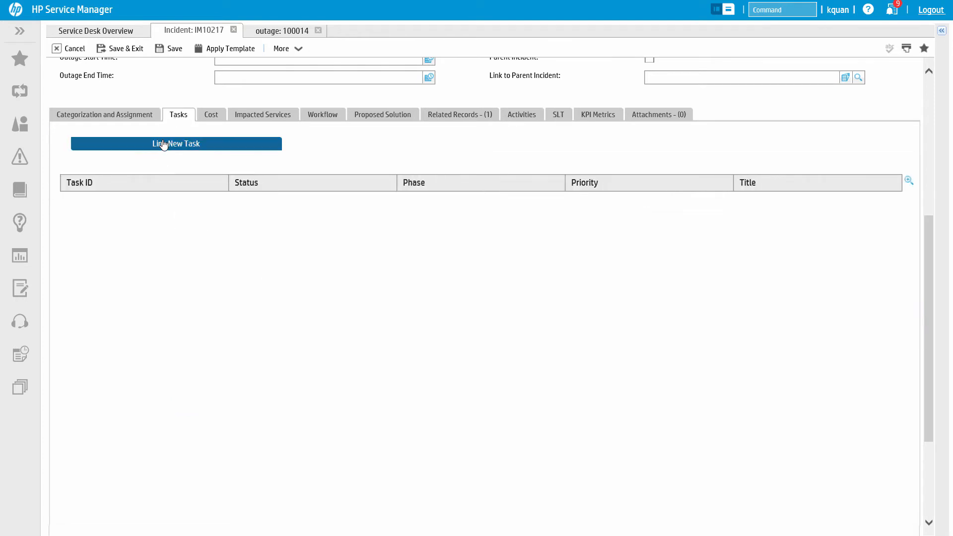
left_click(175, 143)
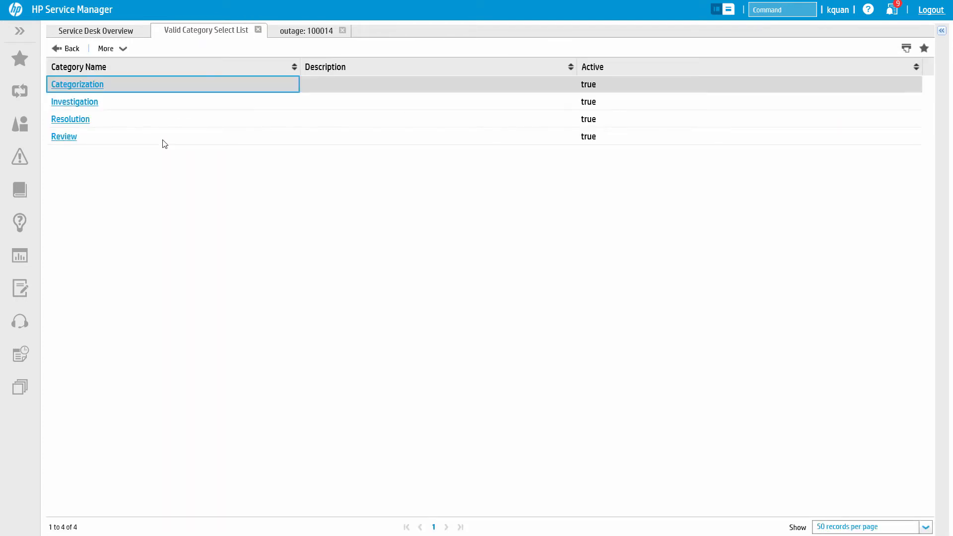
left_click(78, 84)
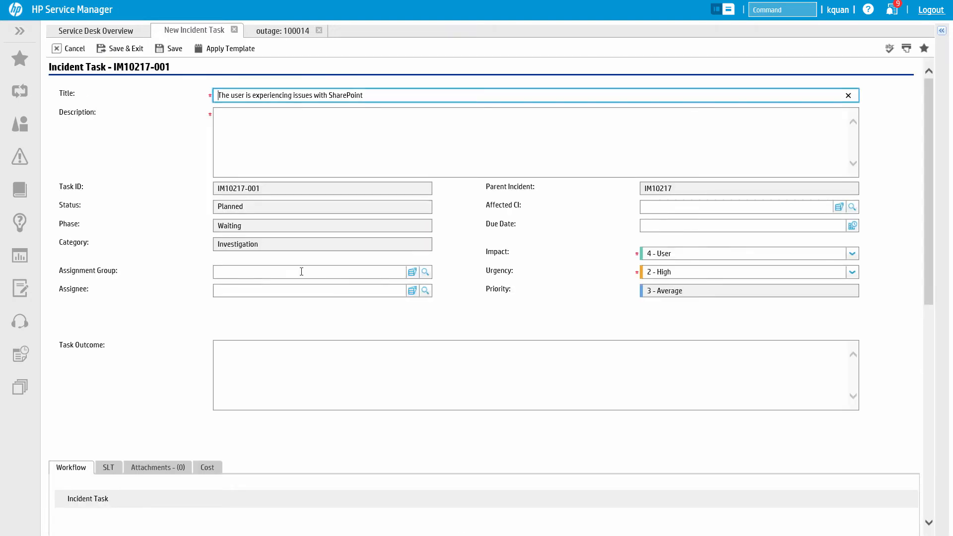
type("Network")
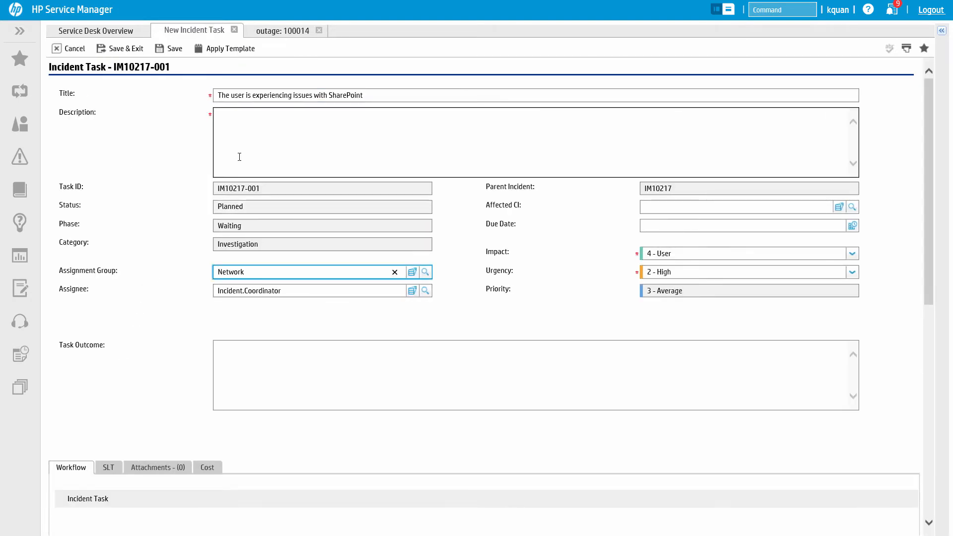
type("Please investigate Sales connectivity")
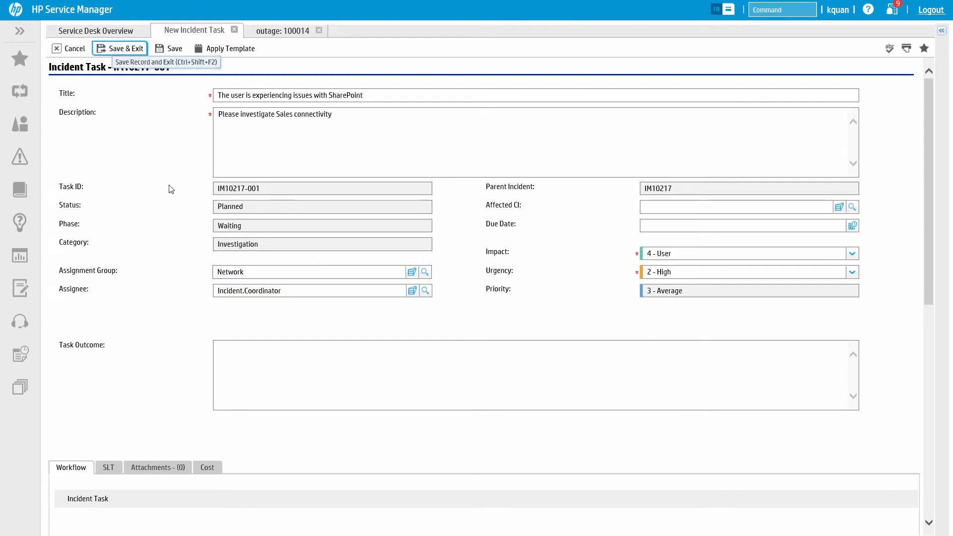
left_click(125, 49)
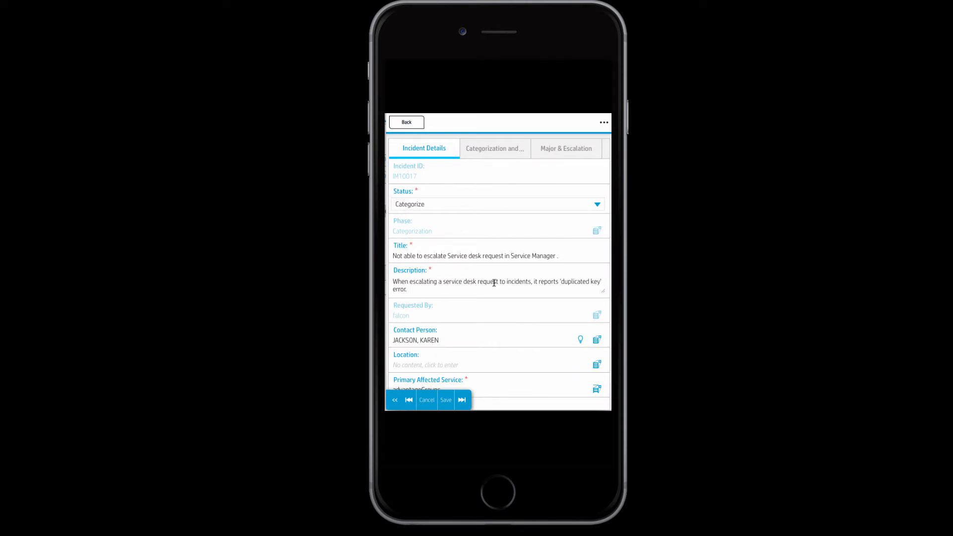
Check the incident's categorization on mobile, then switch the list to pending approvals
left_click(495, 149)
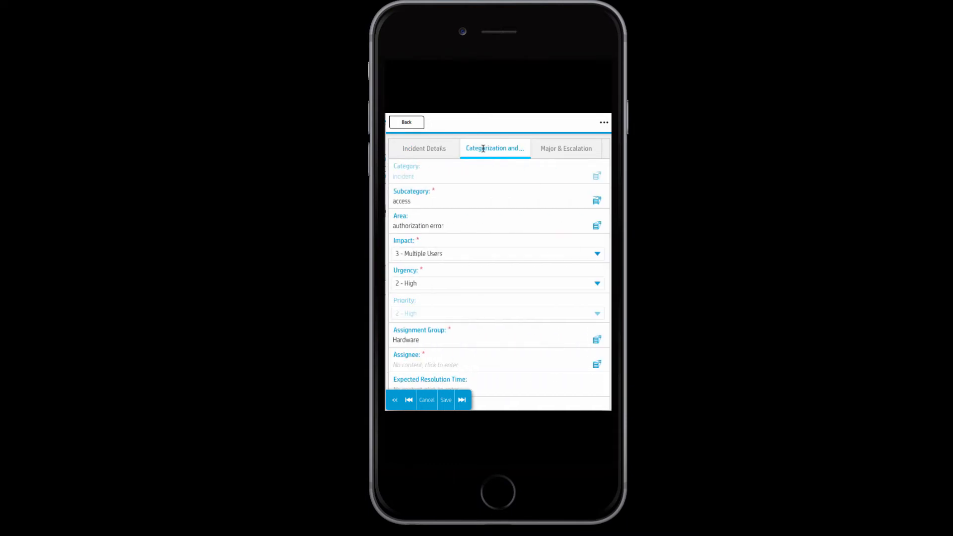
mouse_move(459, 309)
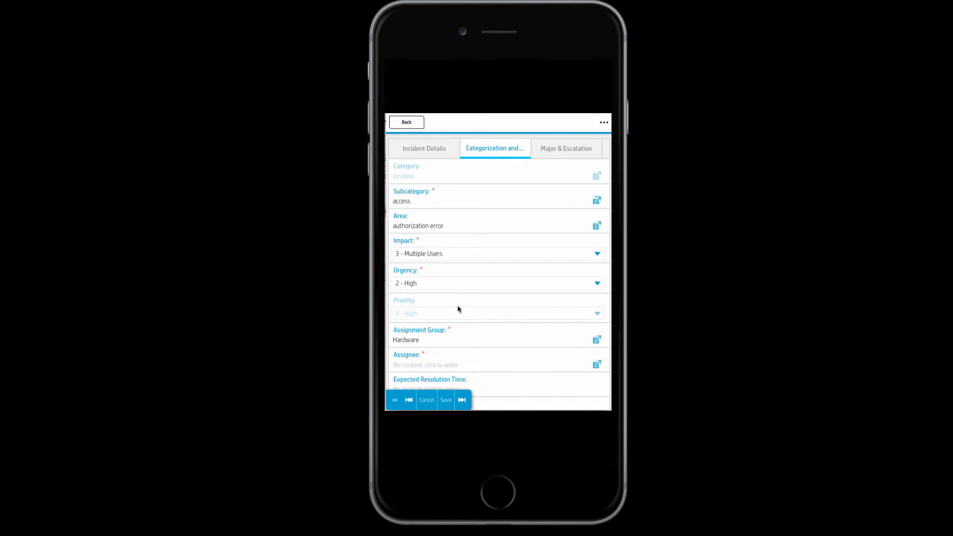
left_click(406, 122)
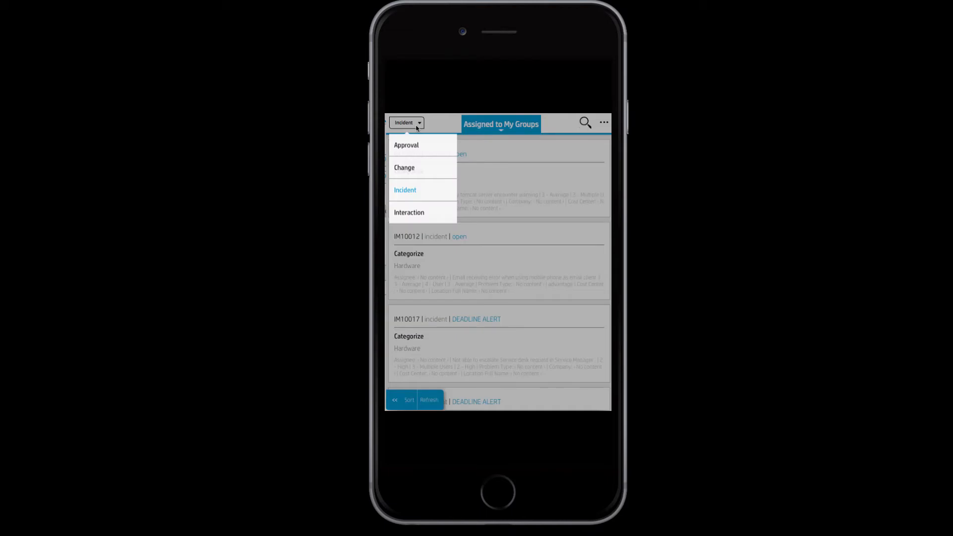
mouse_move(406, 145)
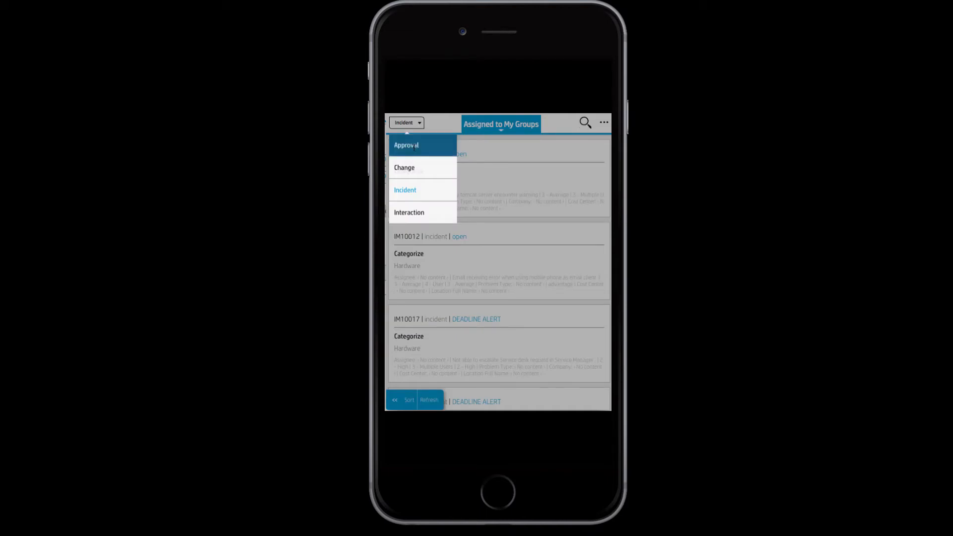
left_click(406, 145)
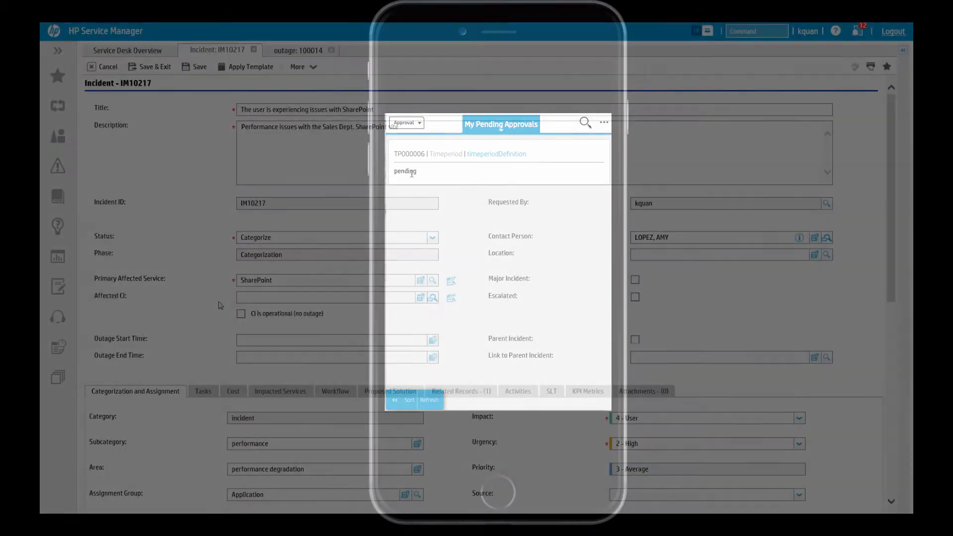
Start a notification to the incident contact, completing the company.com address, subject 'Ticket Update'
left_click(297, 67)
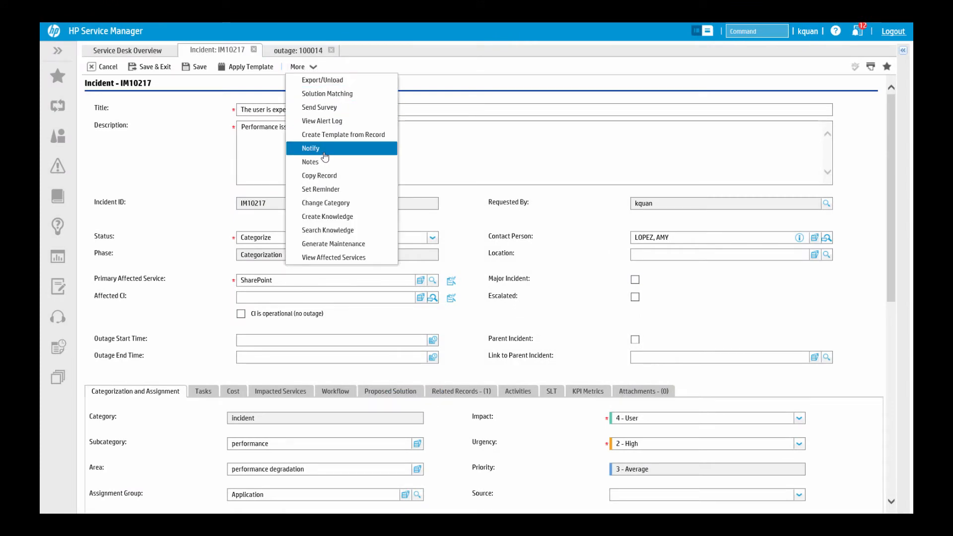
left_click(311, 148)
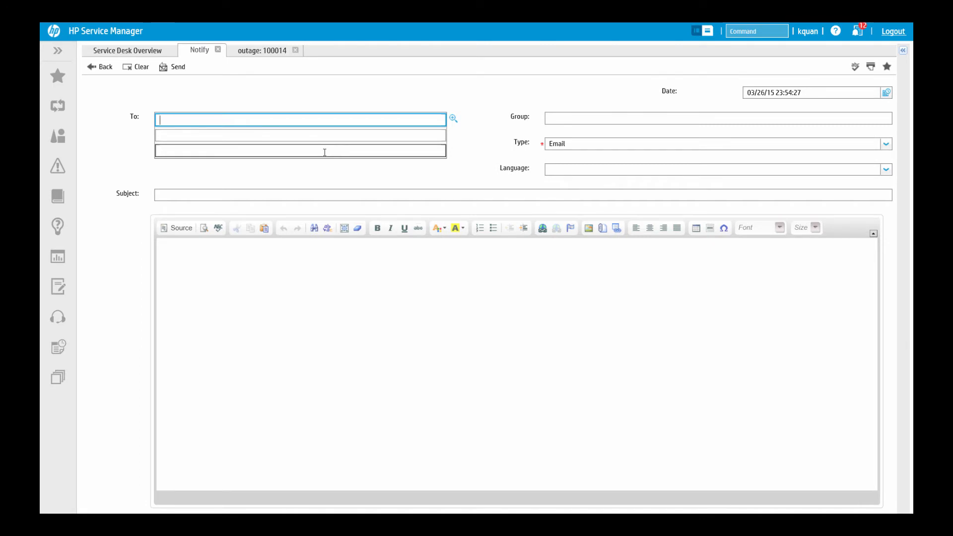
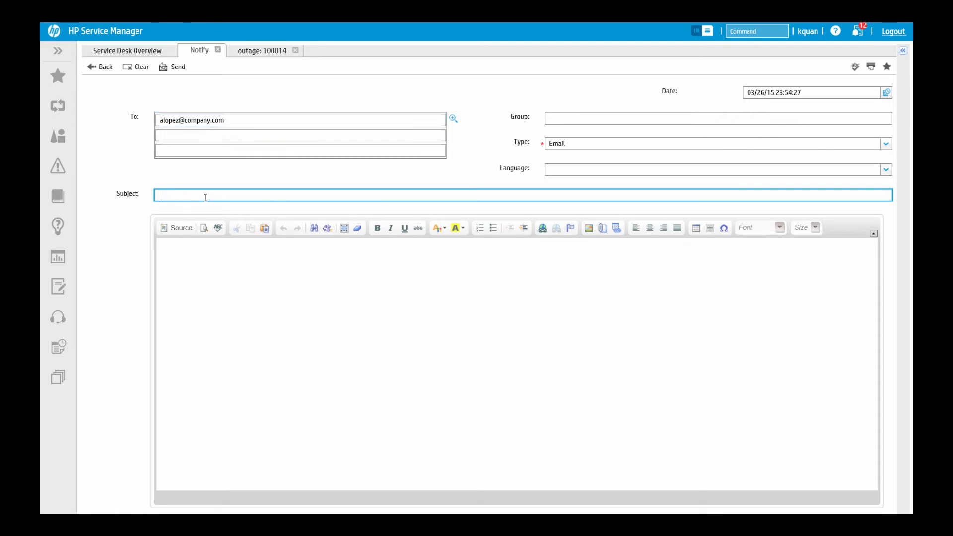
type("Ticket Update")
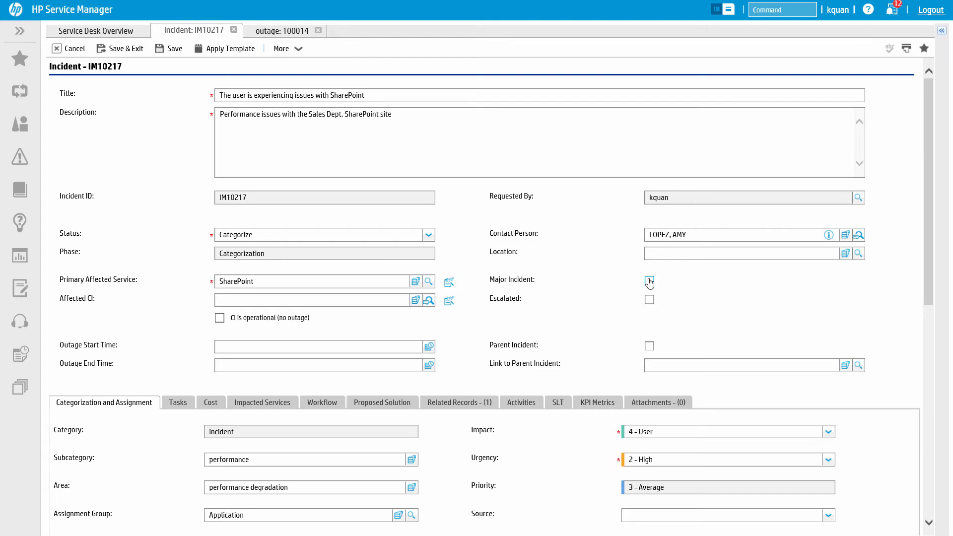
Flag IM10217 as a major incident and review its Major Incident Review details
left_click(649, 281)
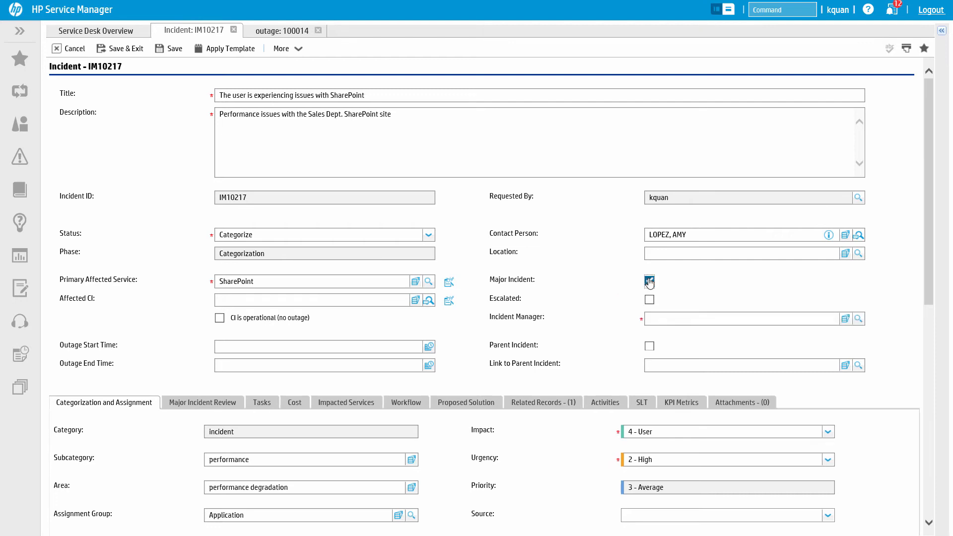
left_click(649, 281)
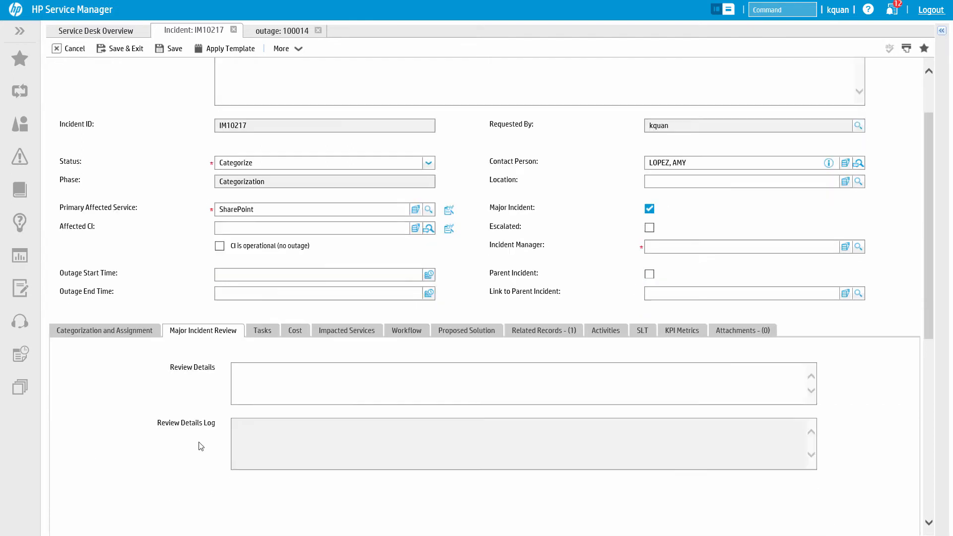
scroll("down", 3)
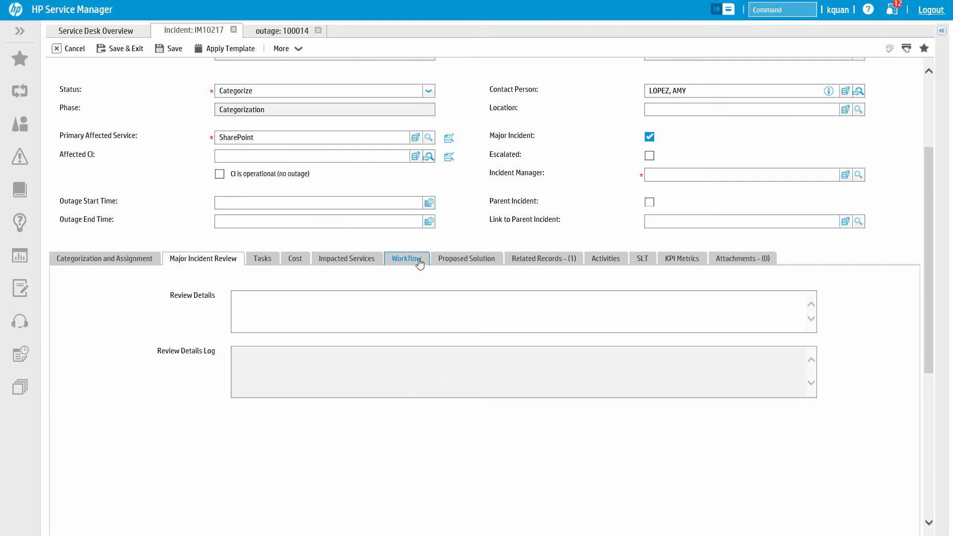
Mark the incident as escalated in Workflow and bring up the Escalation Team section
left_click(406, 258)
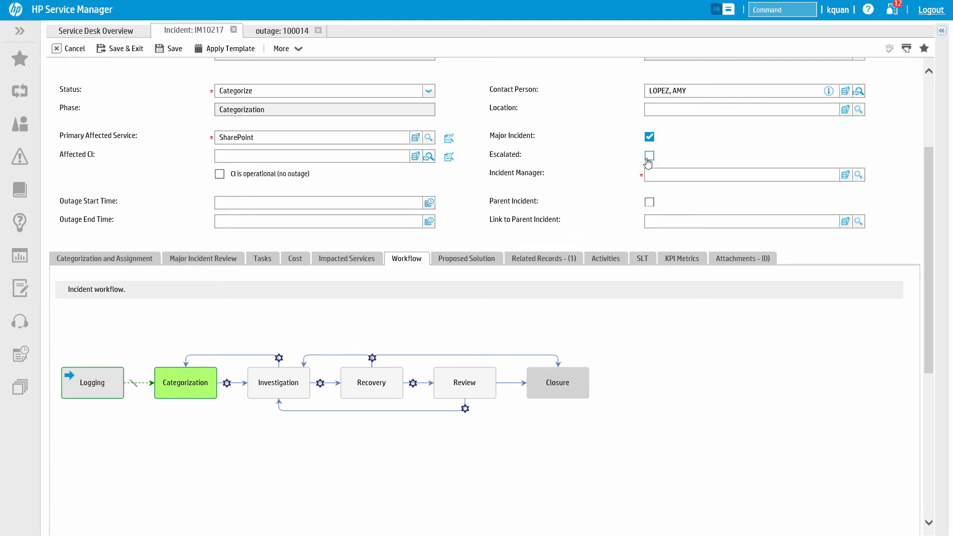
left_click(648, 156)
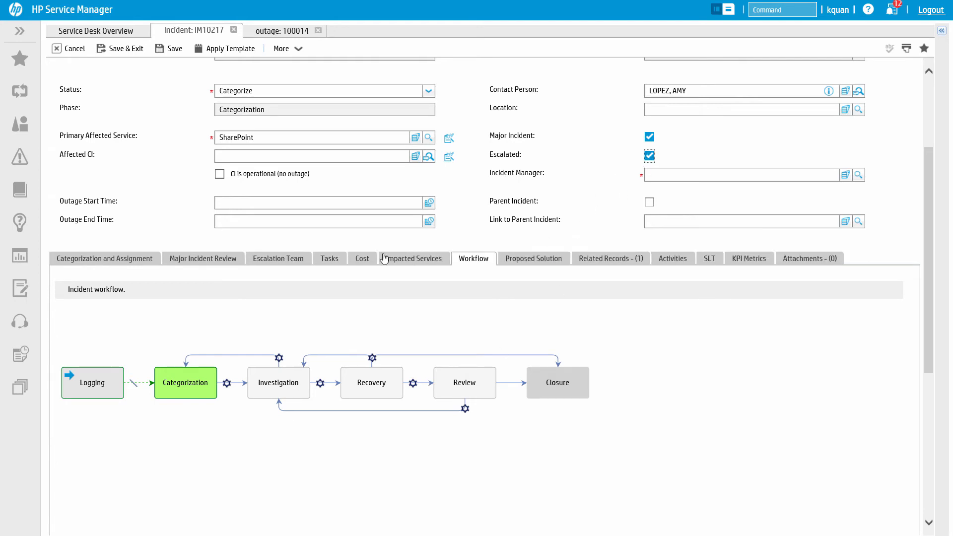
left_click(278, 258)
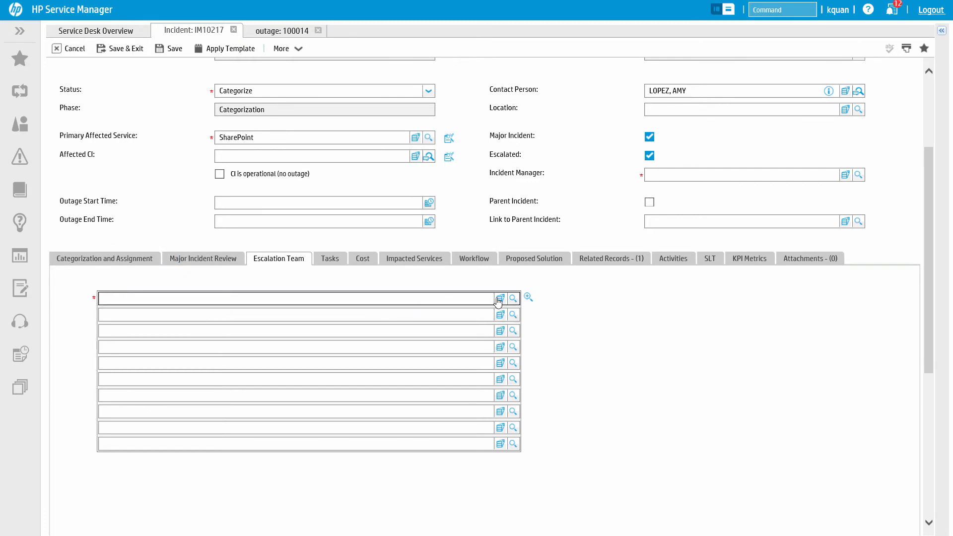
Choose the Hardware group from the lookup and fill it into the Escalation Team
left_click(501, 298)
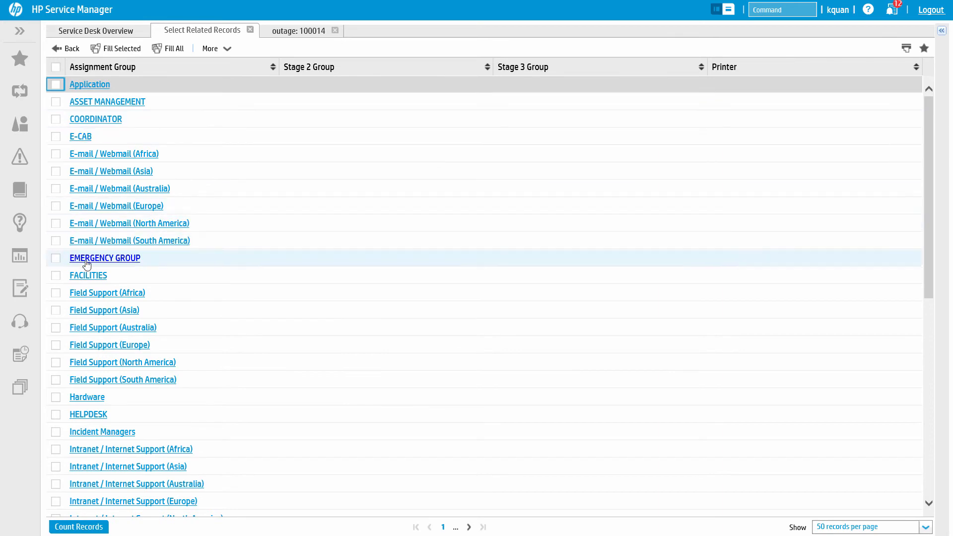
left_click(55, 397)
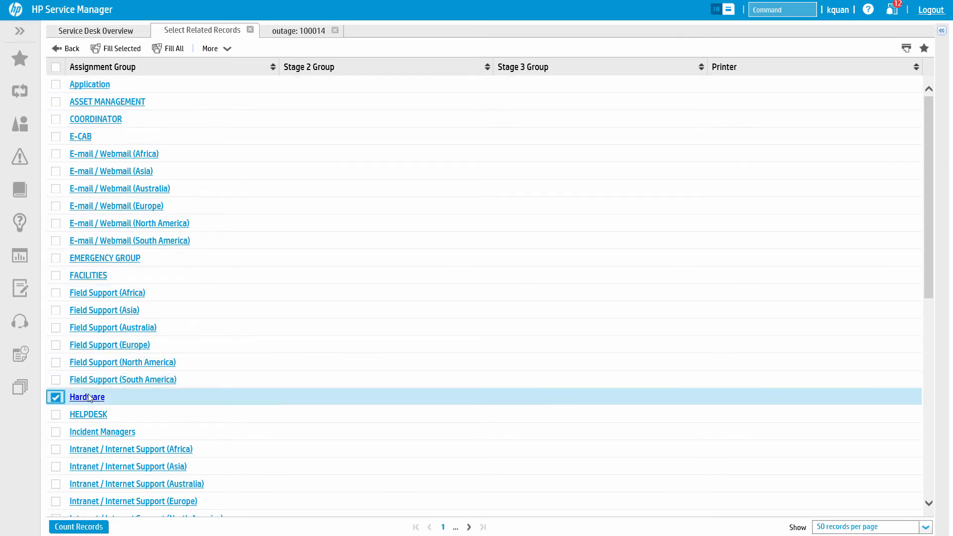
left_click(115, 48)
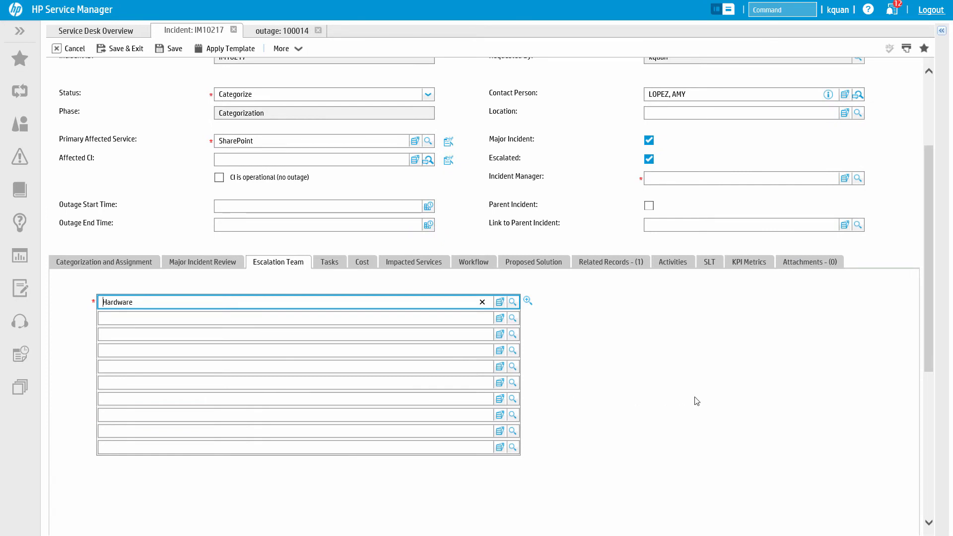
mouse_move(704, 390)
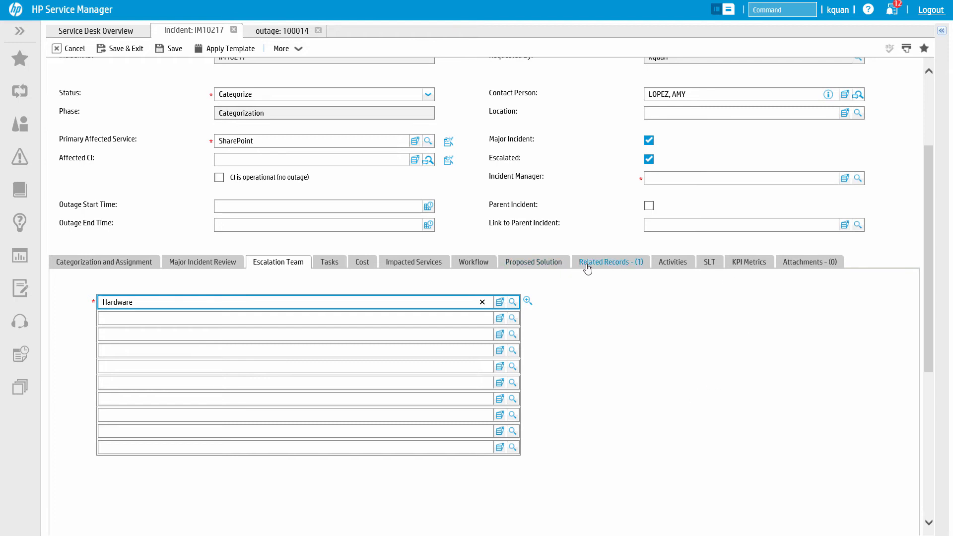
Link a new Emergency RFC change to IM10217 with link type Caused Changes
left_click(610, 261)
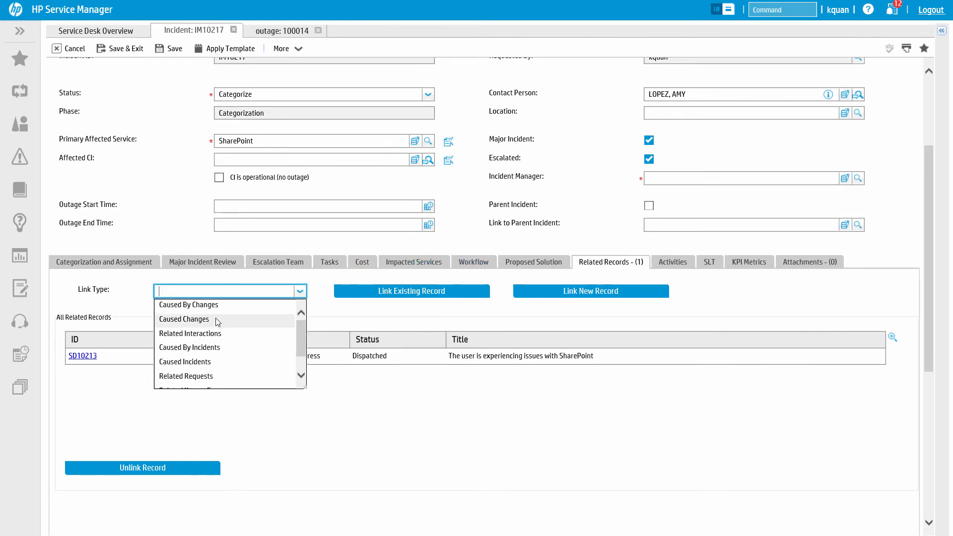
left_click(184, 320)
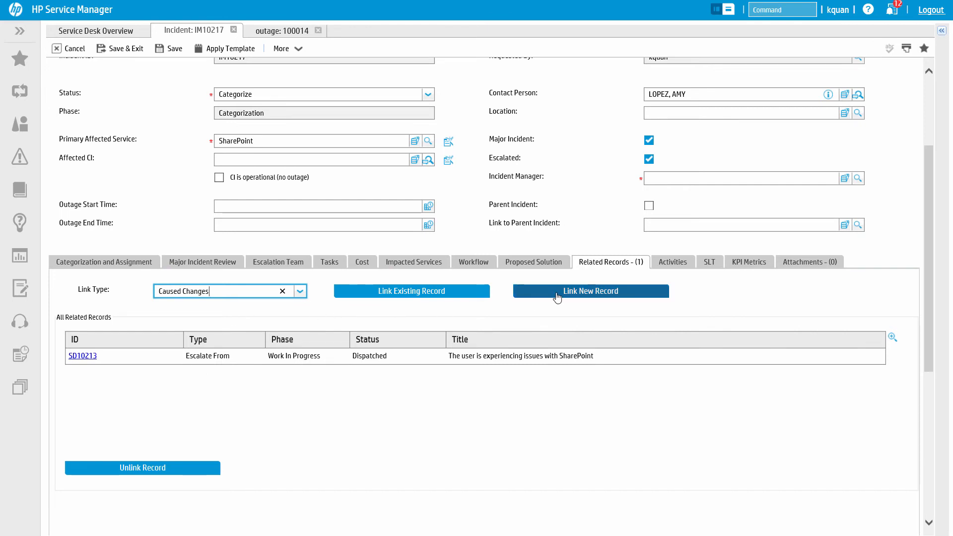
left_click(589, 291)
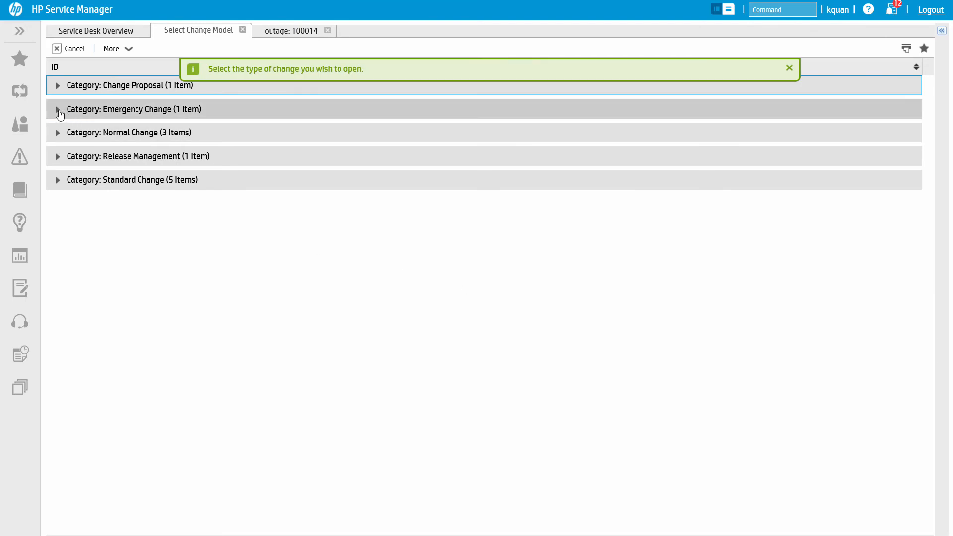
left_click(58, 109)
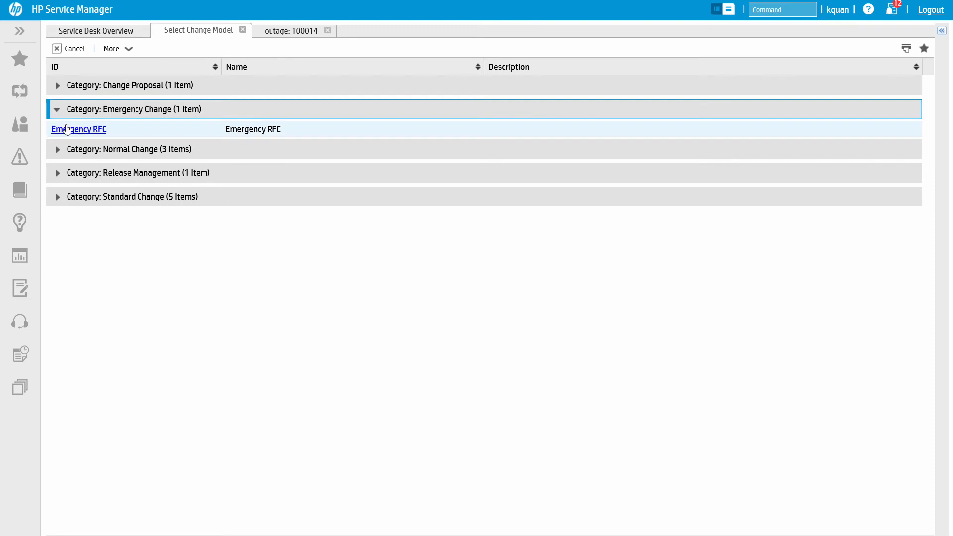
left_click(79, 129)
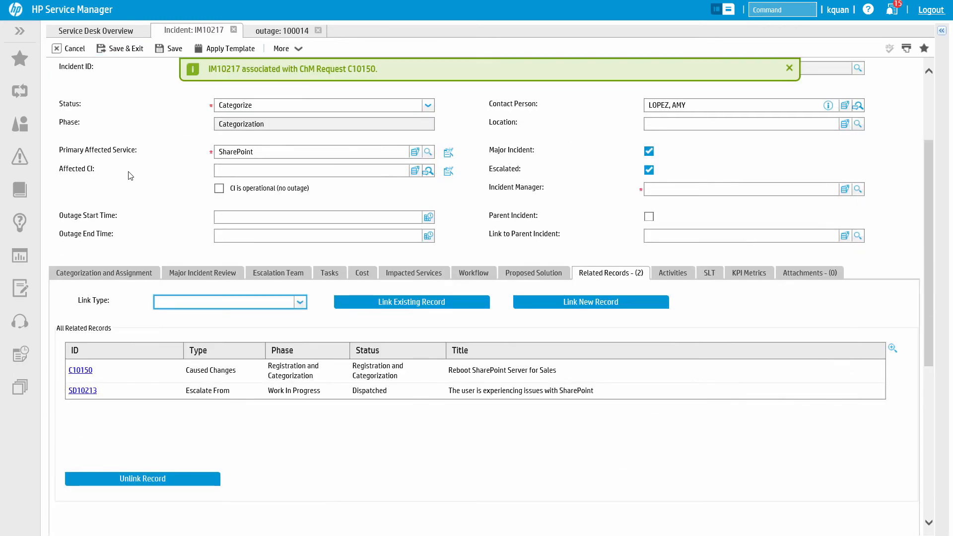
mouse_move(109, 370)
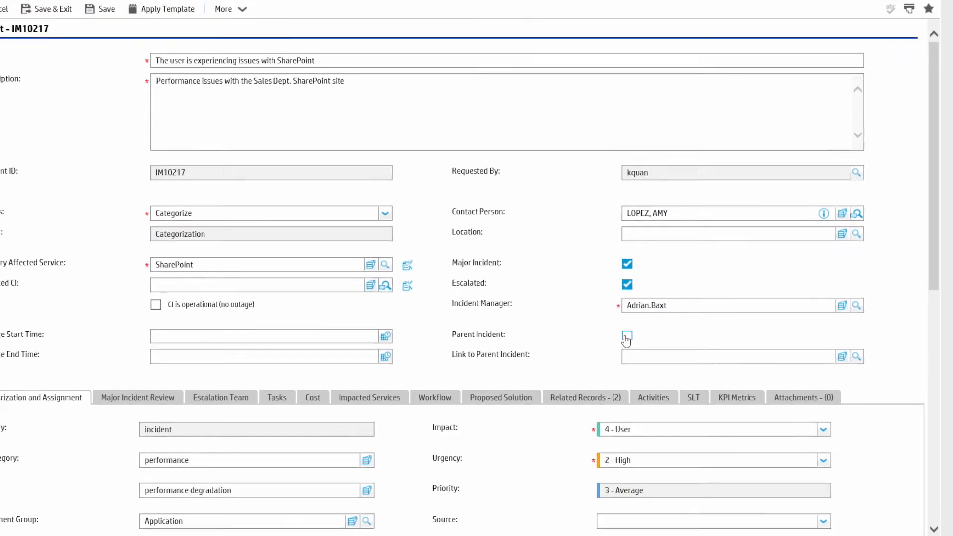
Mark IM10217 as a parent incident and save the record
left_click(627, 338)
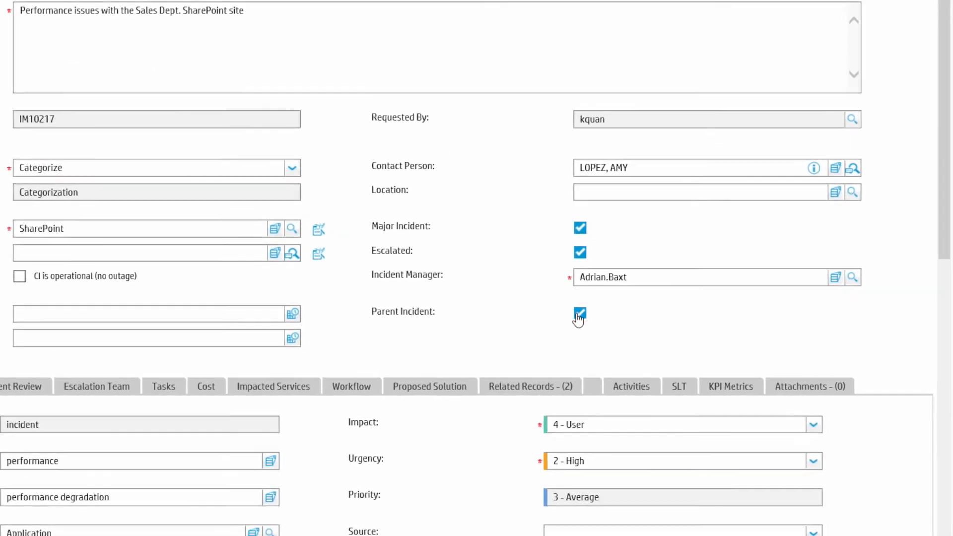
scroll("down", 3)
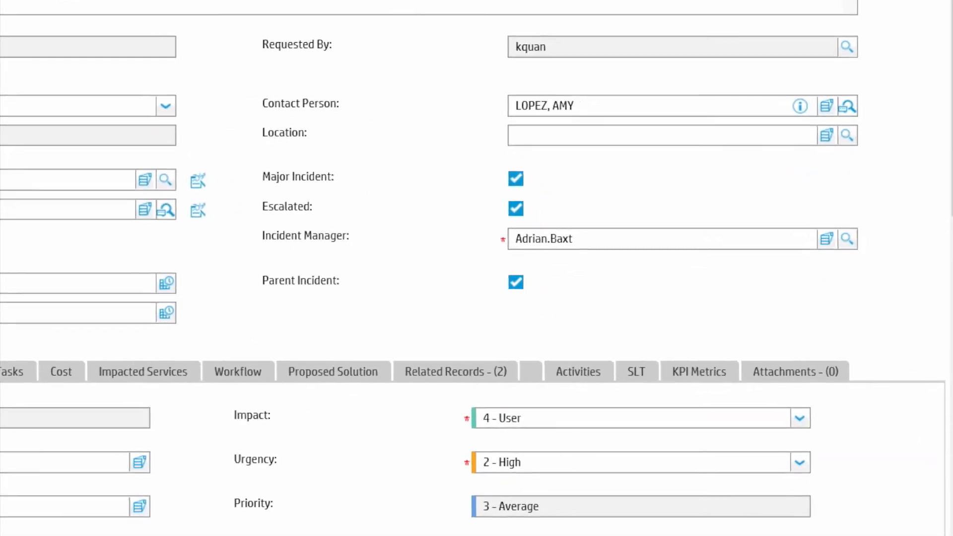
left_click(173, 48)
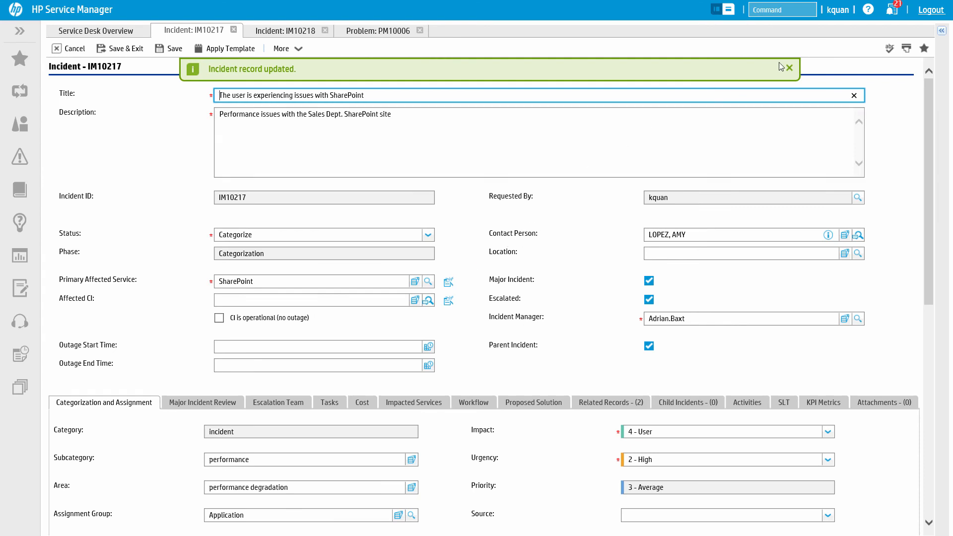
left_click(789, 68)
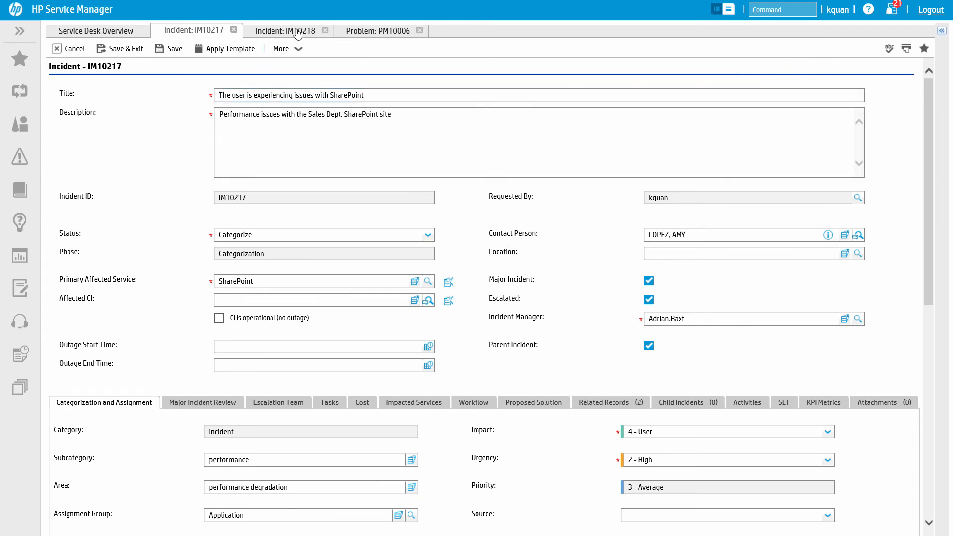
Link IM10218 as a child of parent IM10217 via the matching-service parent search
left_click(286, 30)
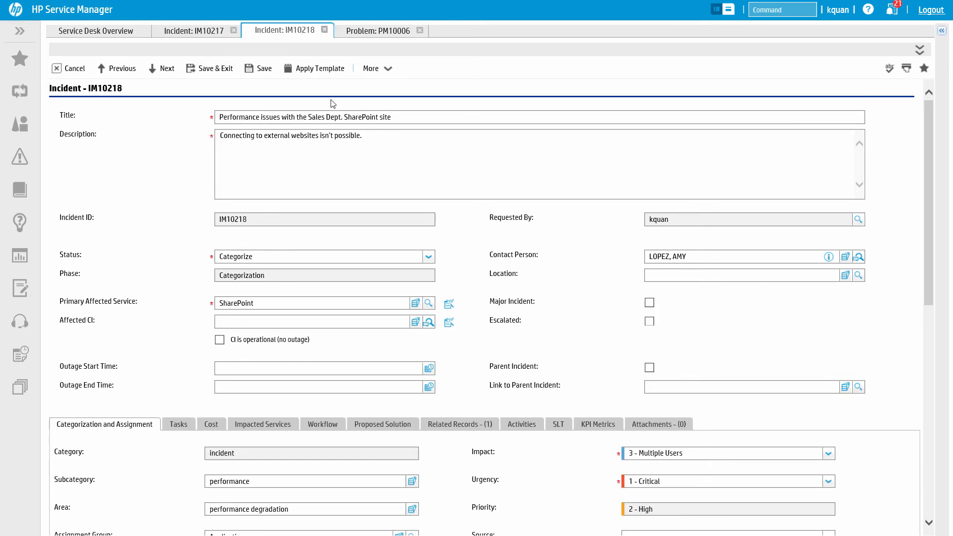
left_click(741, 387)
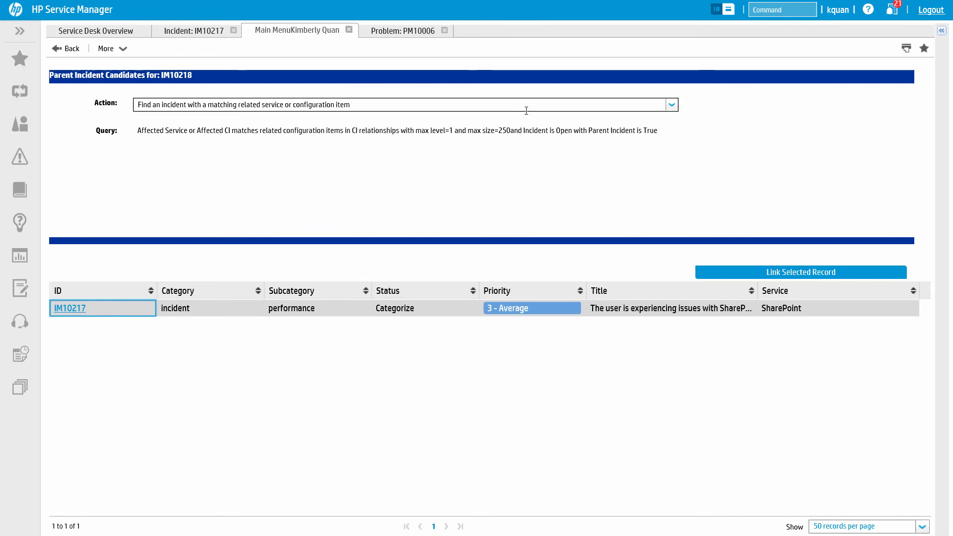
left_click(671, 105)
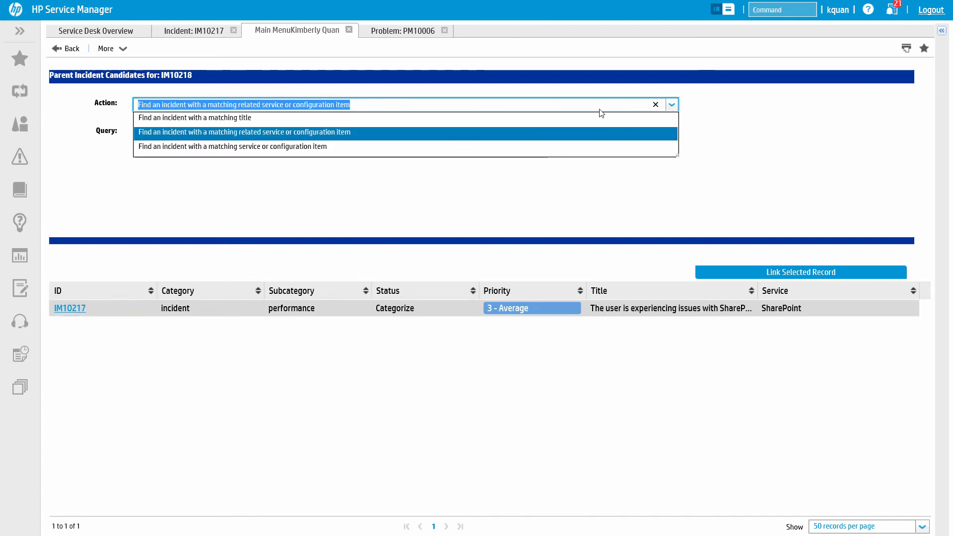
left_click(232, 146)
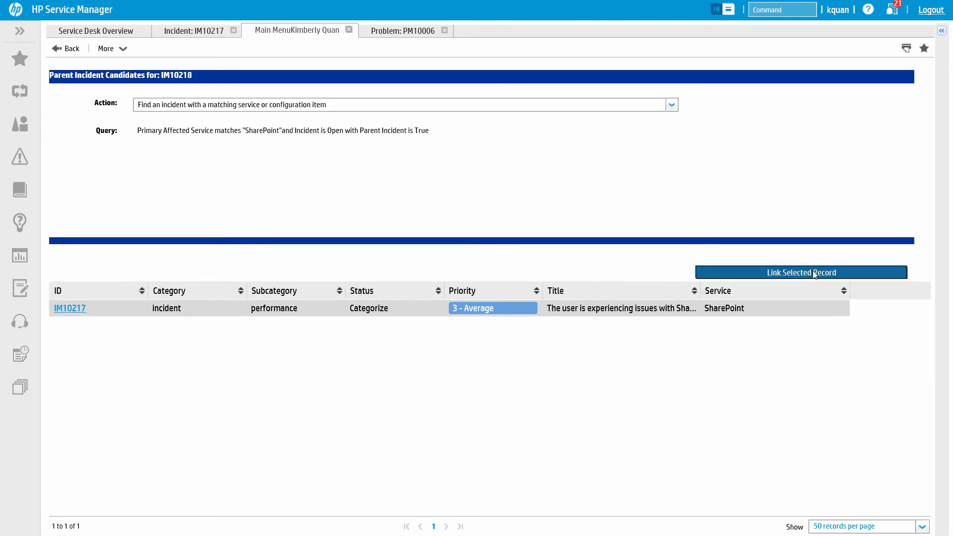
left_click(800, 273)
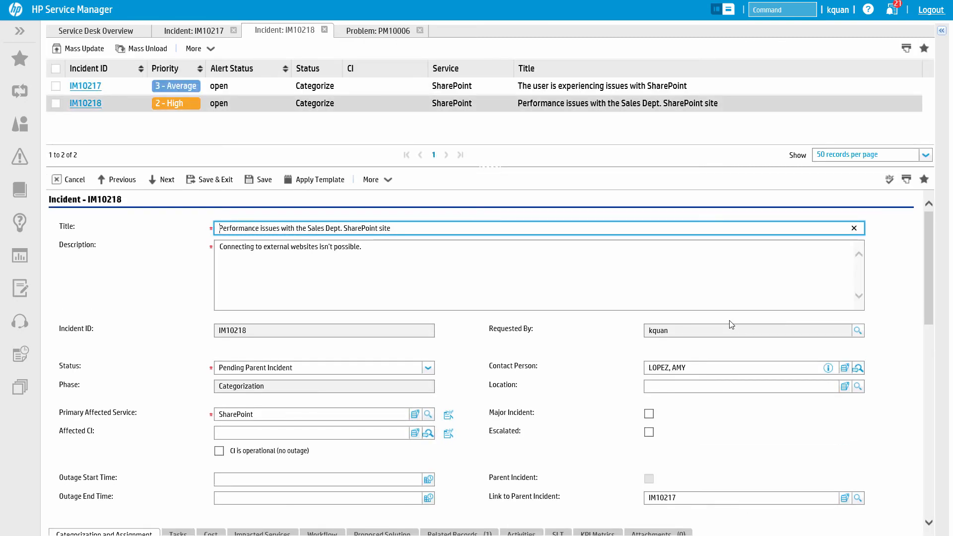
left_click(260, 179)
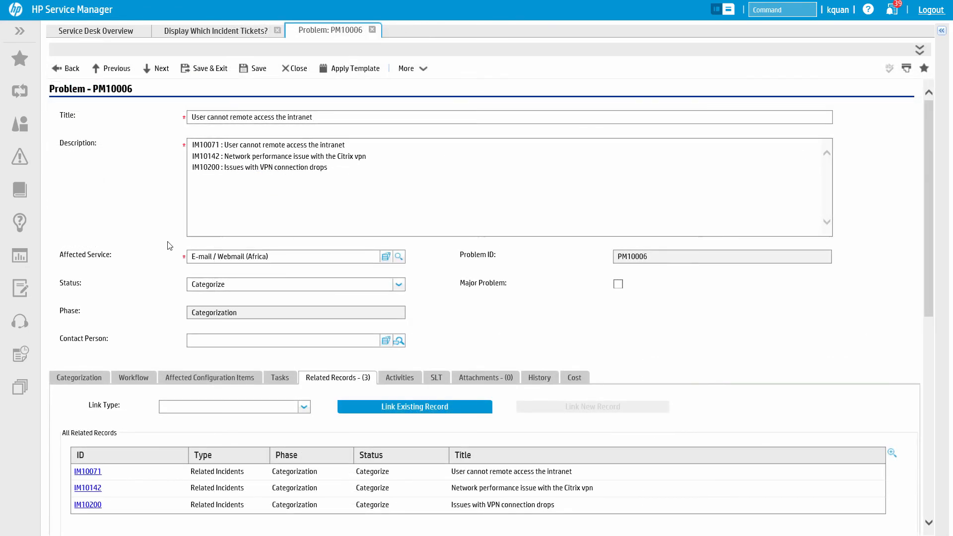
Link existing incident IM10005 to PM10006 with link type Related Incidents
scroll("down", 3)
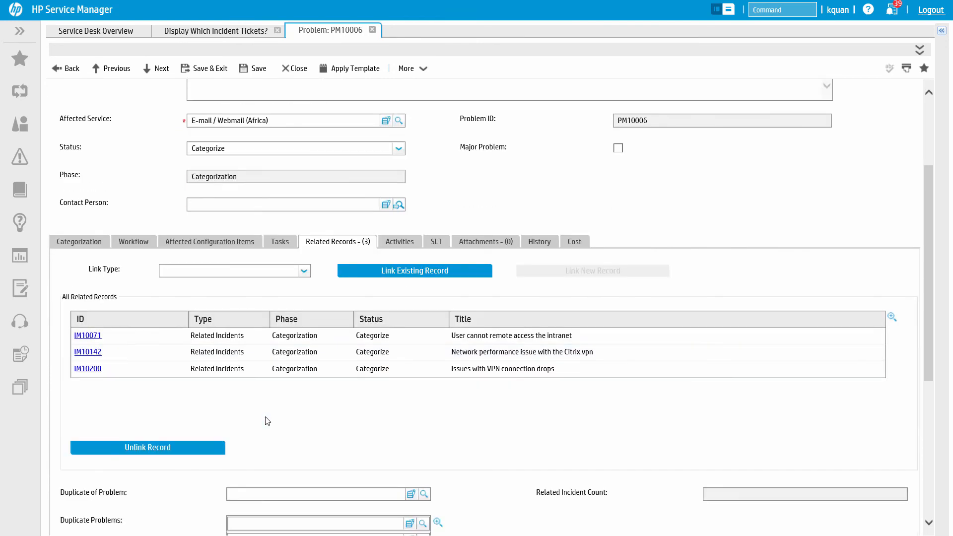
left_click(303, 270)
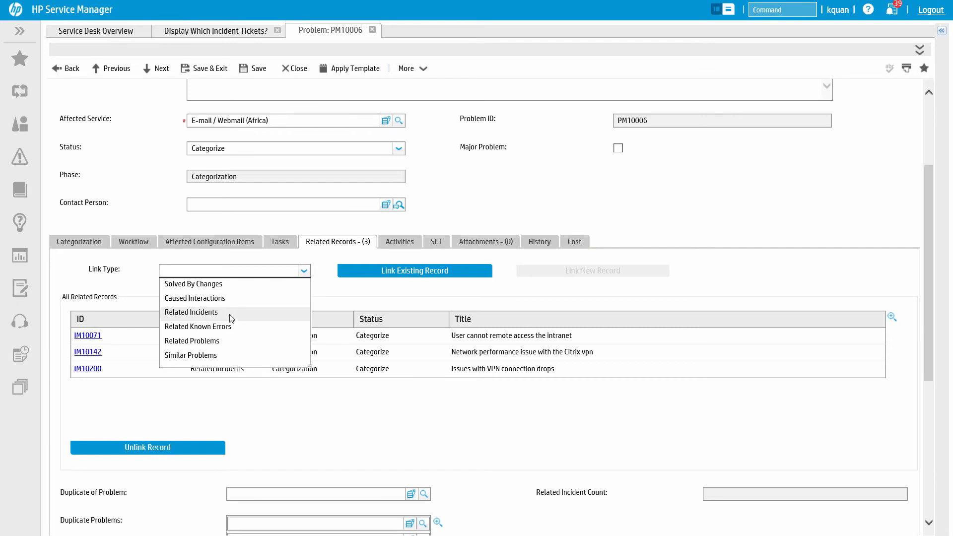
left_click(190, 312)
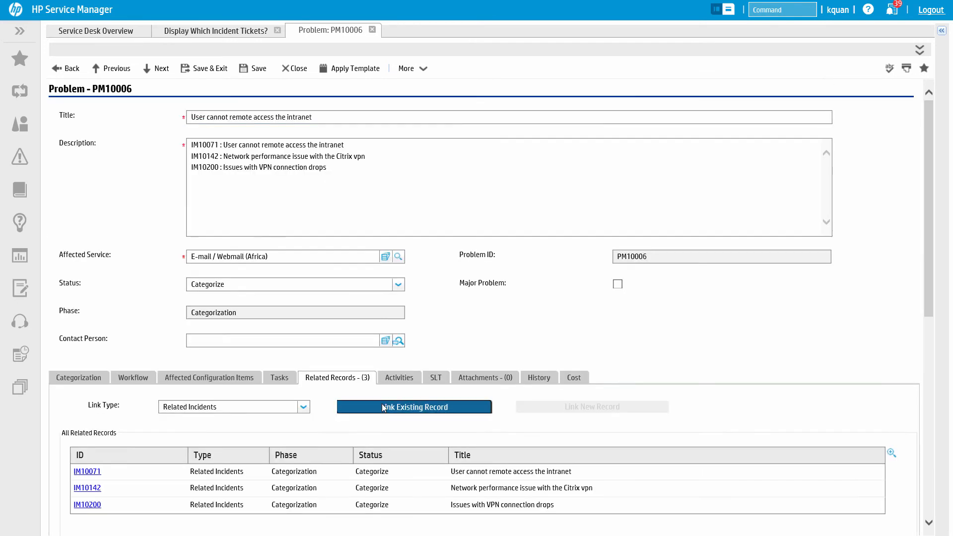
left_click(414, 406)
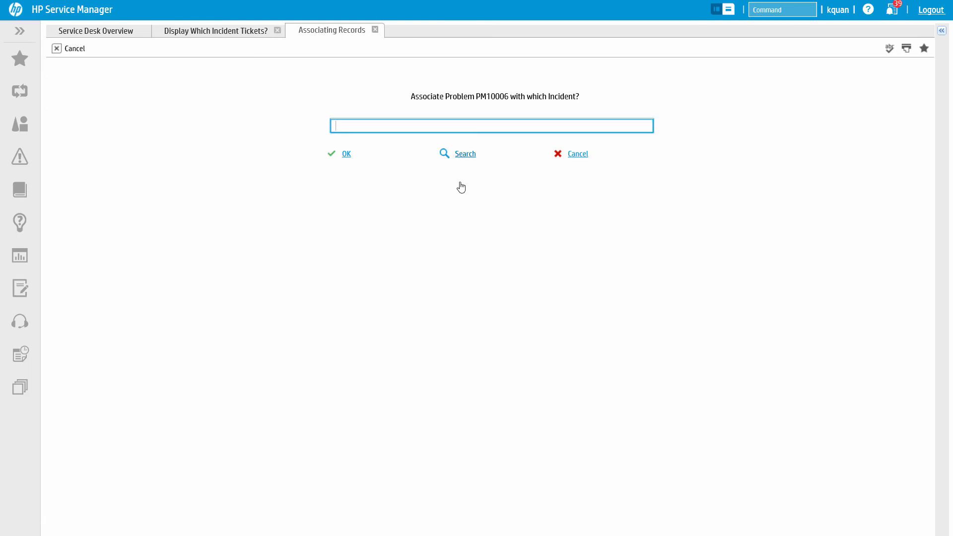
left_click(465, 153)
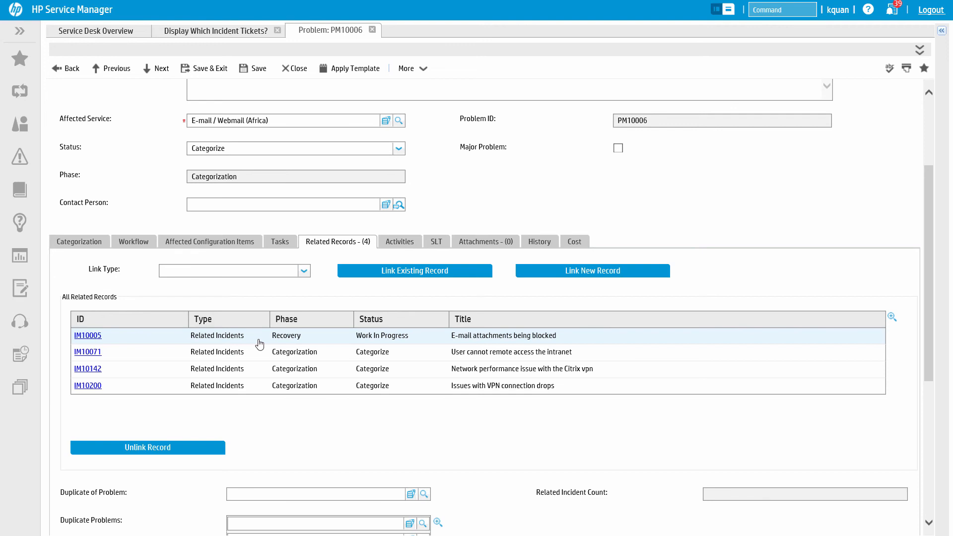
mouse_move(49, 236)
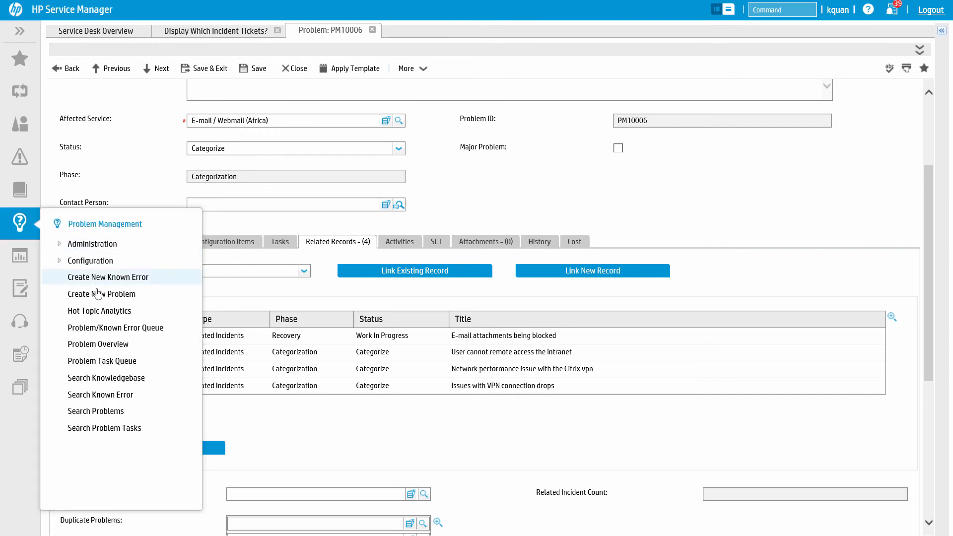
In incident Hot Topic Analytics, select VPN issue incidents IM10142, IM10200 and IM10063
left_click(100, 311)
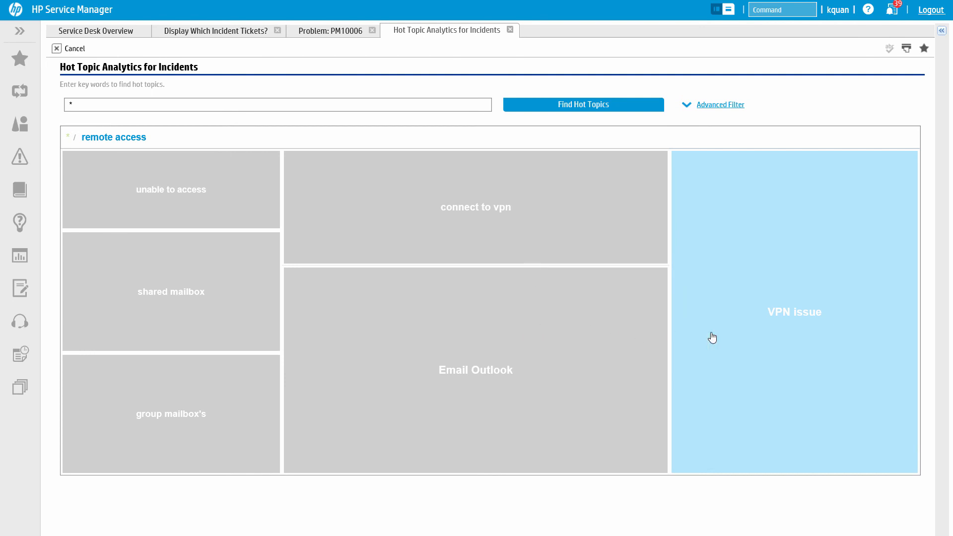
left_click(794, 311)
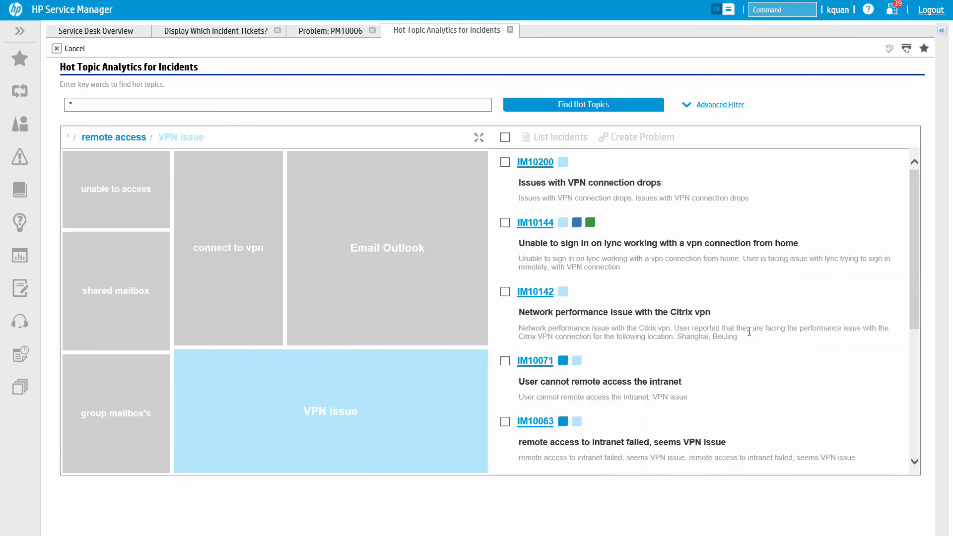
left_click(505, 292)
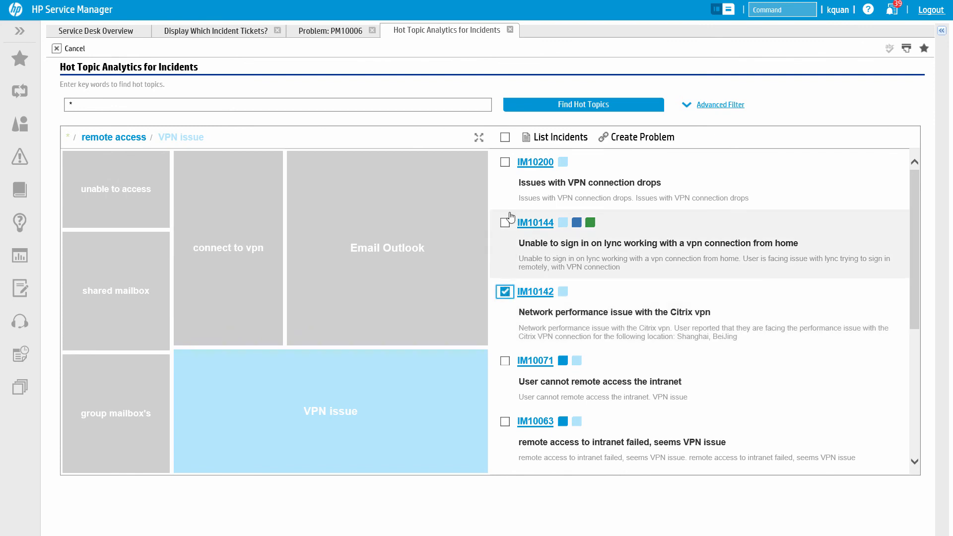
left_click(505, 162)
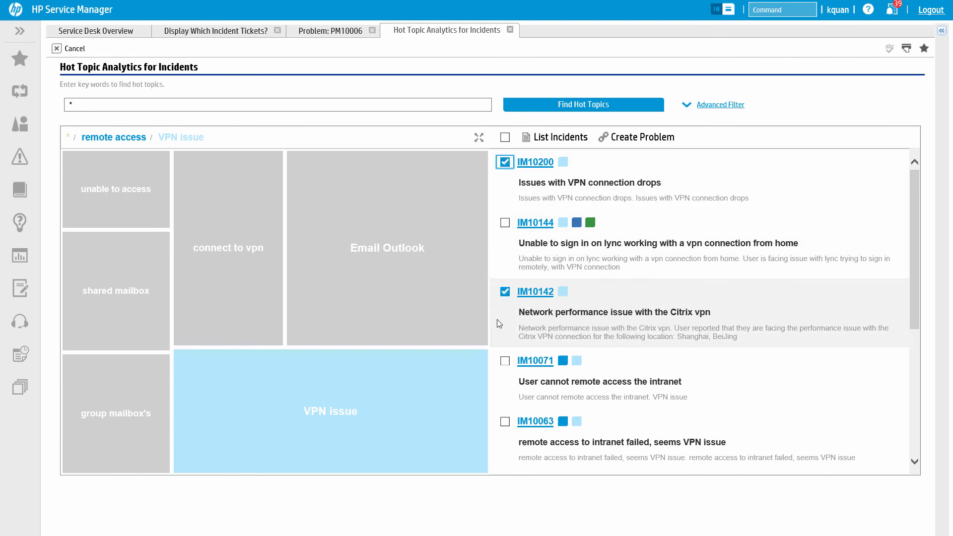
left_click(505, 421)
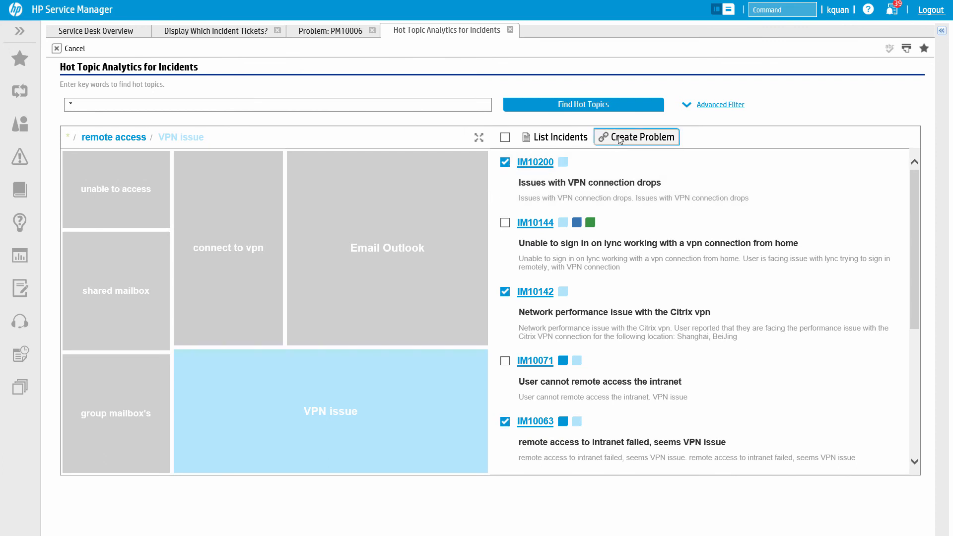
Create problem PM10007 from the marked incidents and review its related incidents
left_click(637, 136)
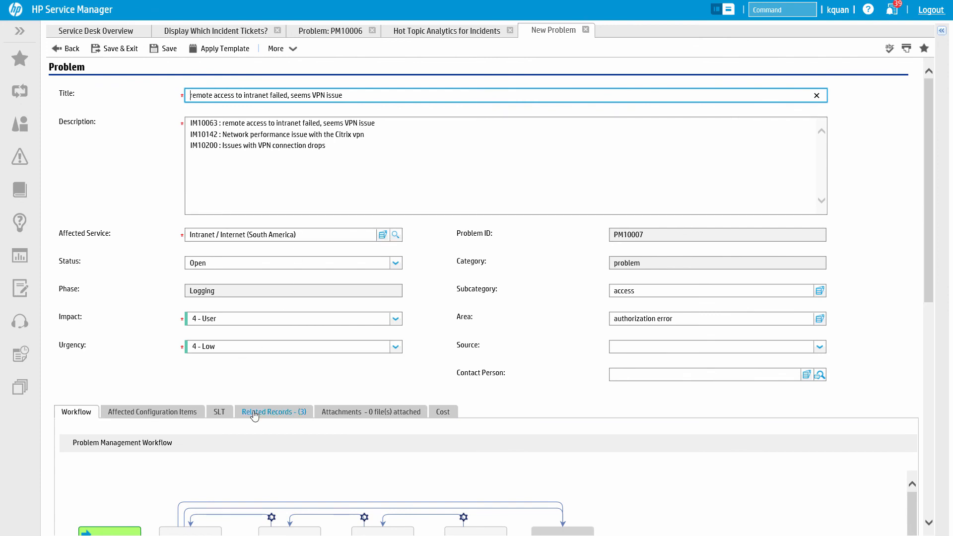
left_click(273, 411)
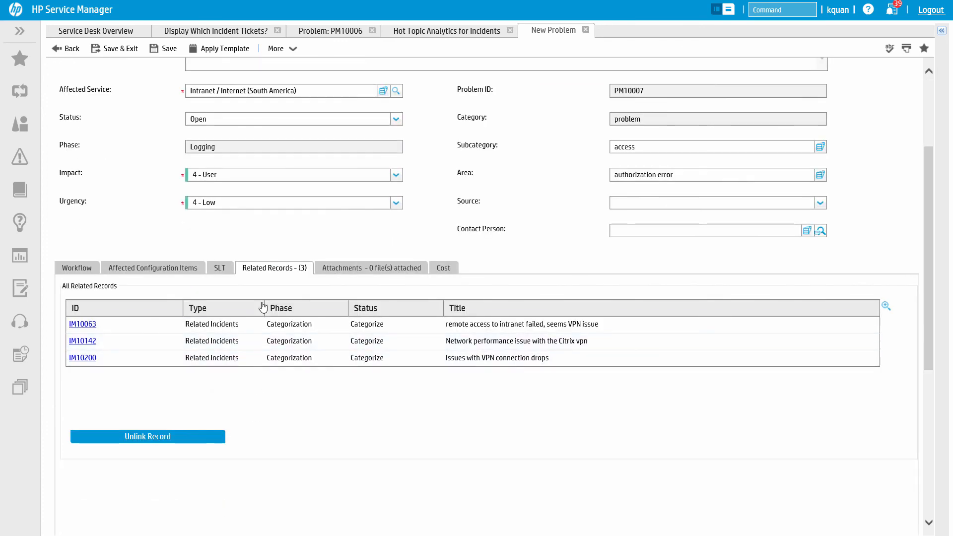
left_click(447, 30)
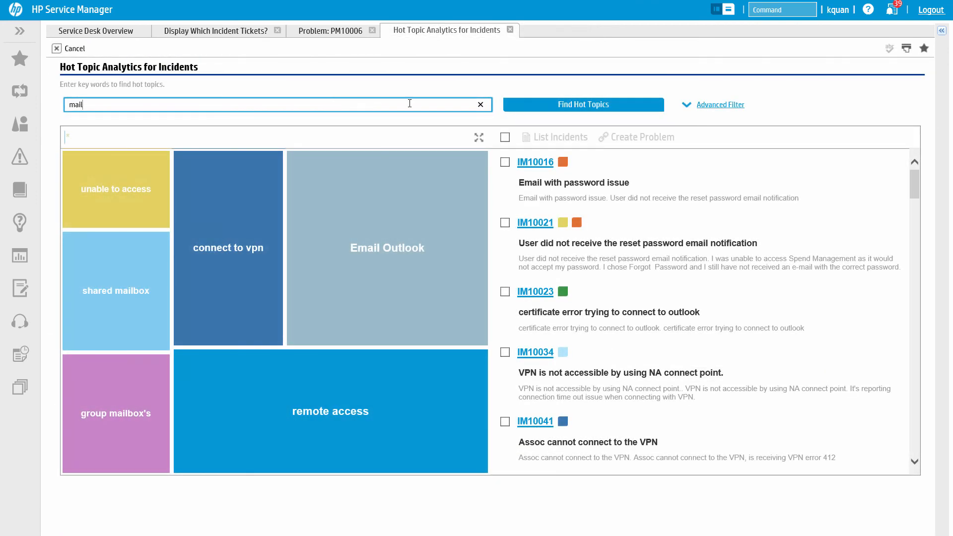
Search hot topics for mail, open Advanced Filter, and reset the keyword to *
left_click(583, 104)
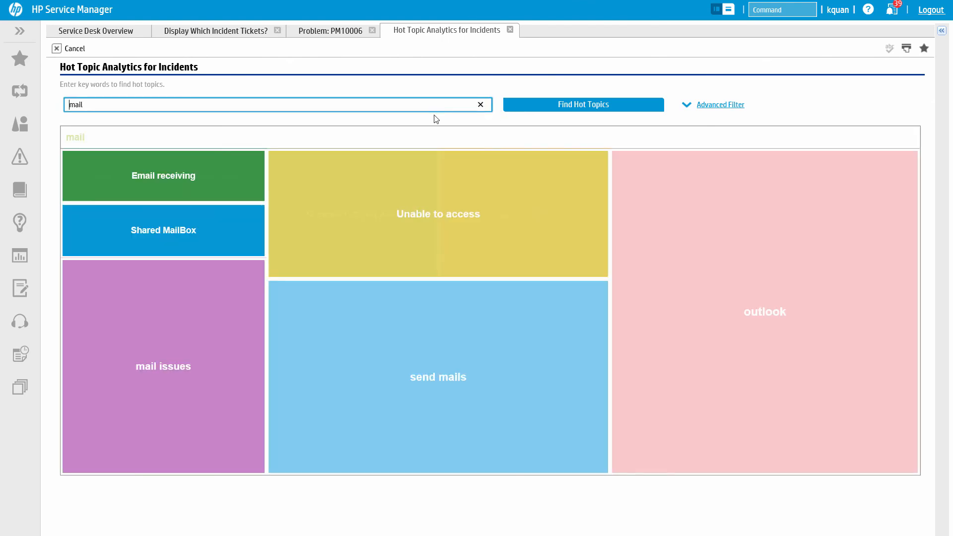
mouse_move(367, 212)
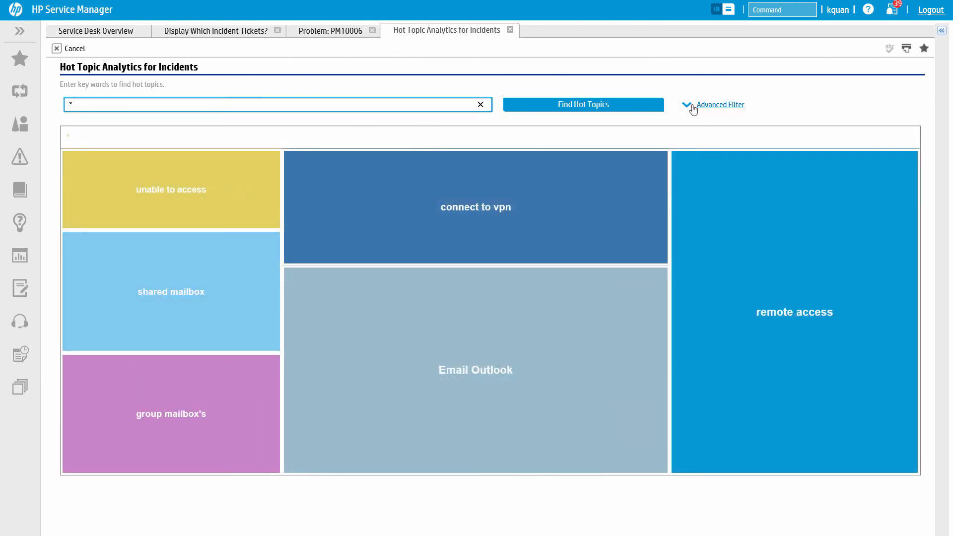
left_click(720, 105)
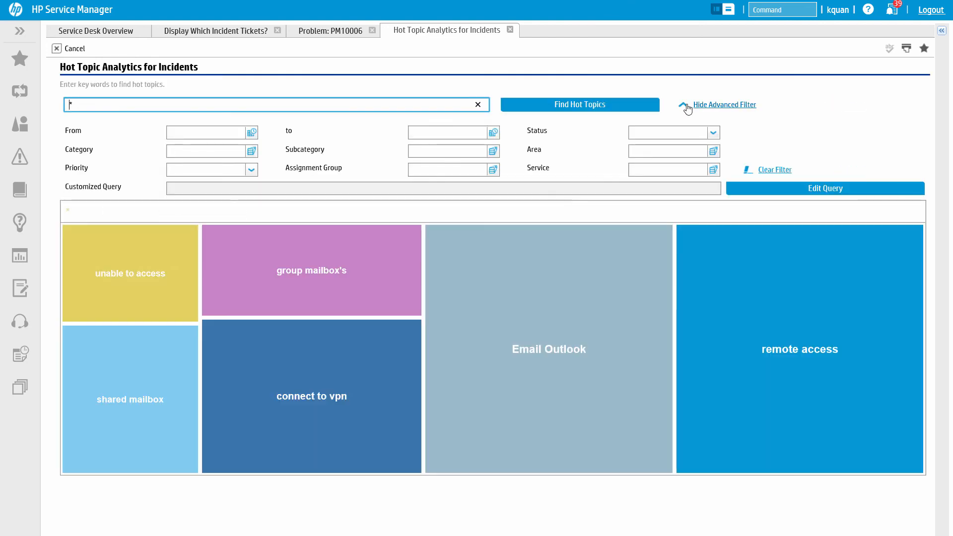
type("*")
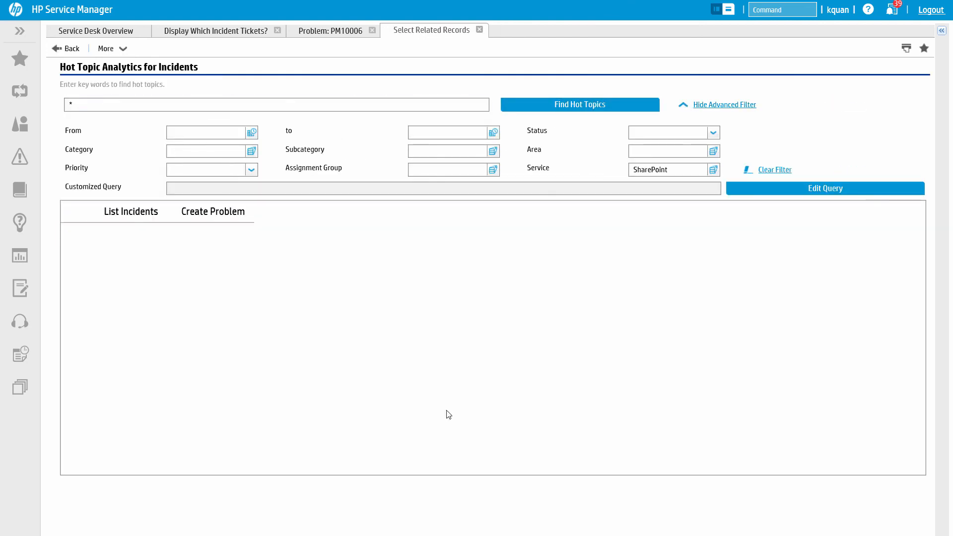
left_click(578, 104)
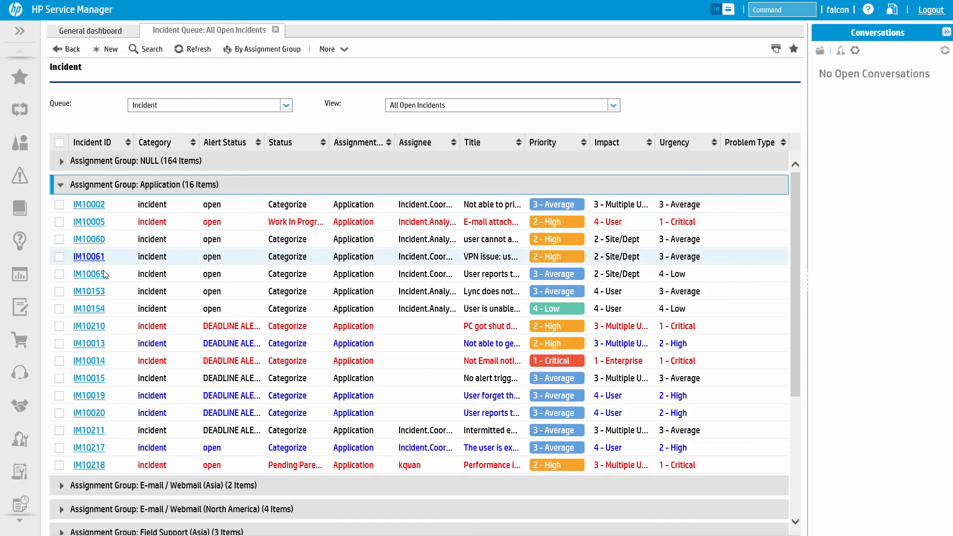
Open IM10218, start a ticket conversation, and view the chat participants
left_click(89, 465)
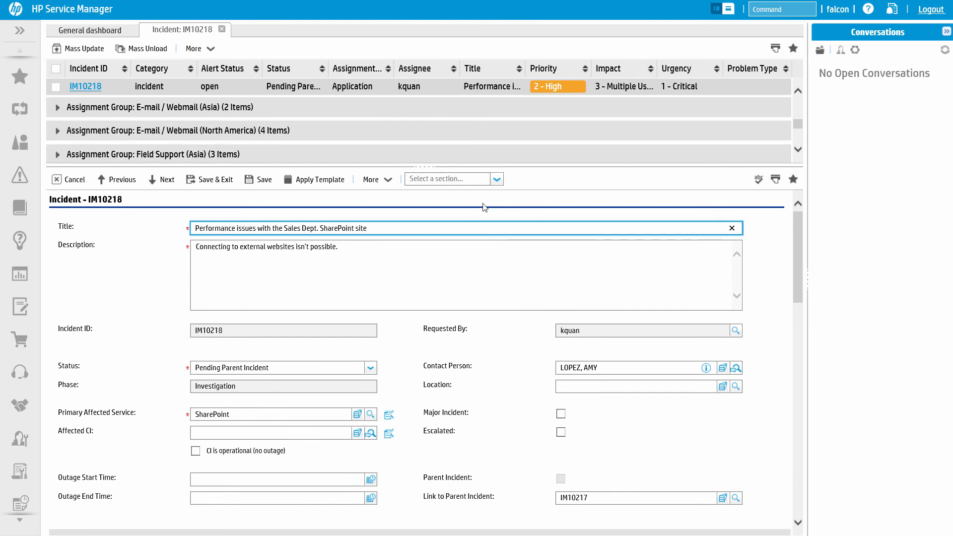
left_click(820, 49)
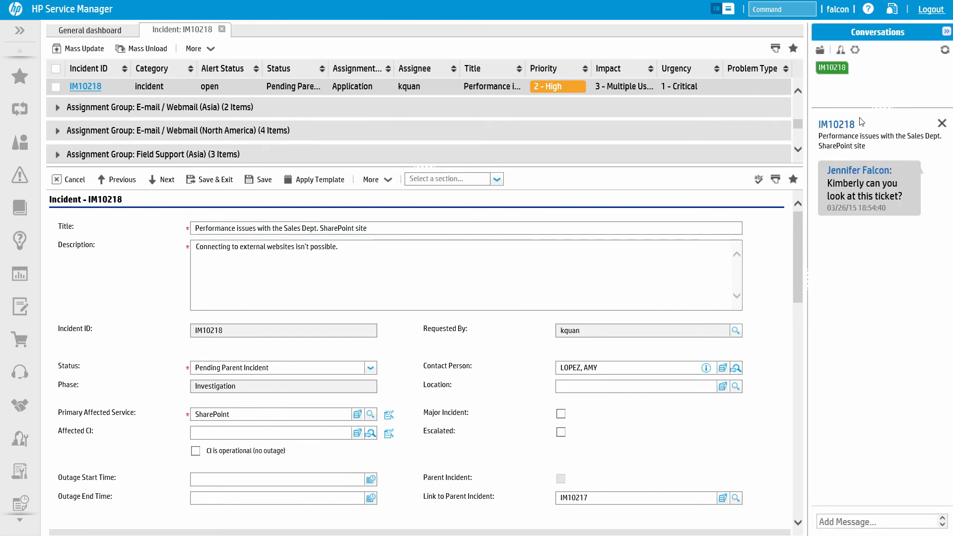
mouse_move(842, 49)
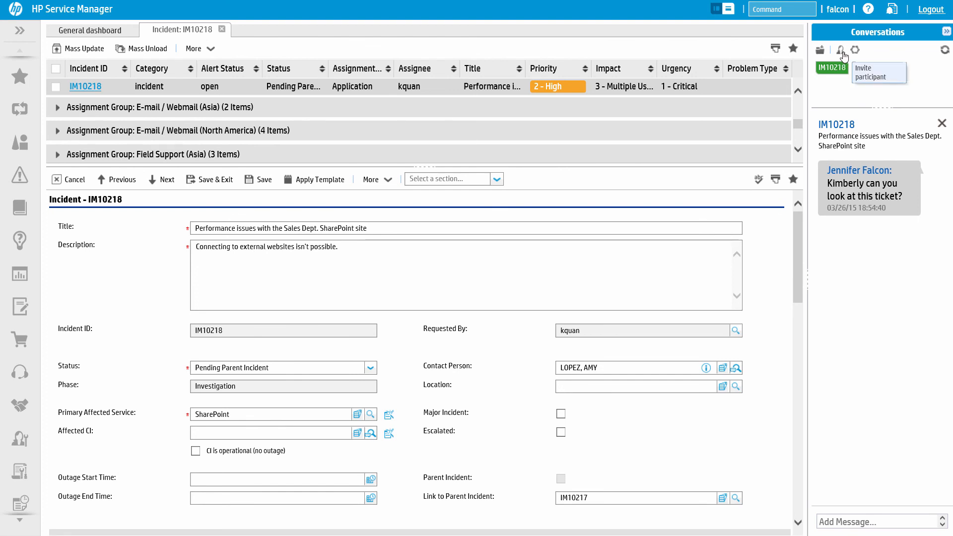
left_click(840, 49)
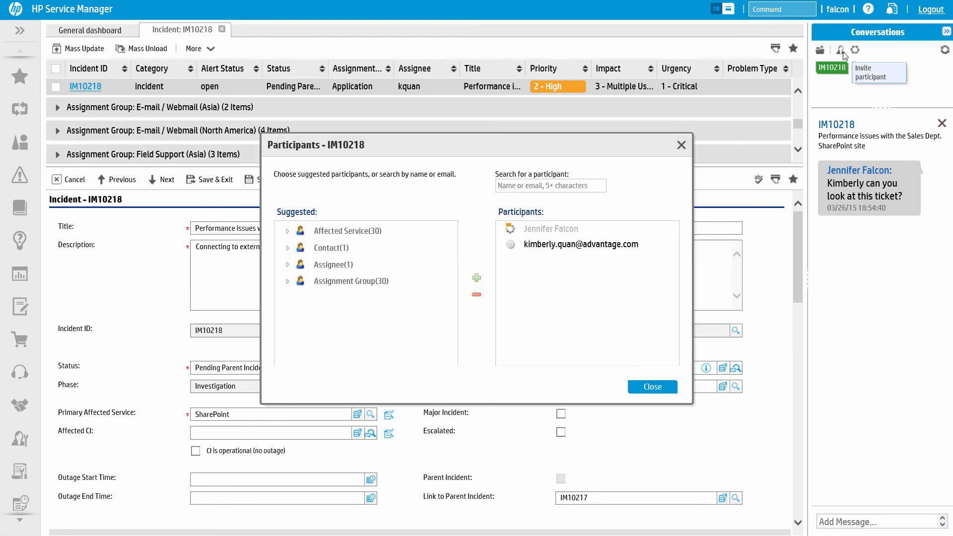
mouse_move(699, 202)
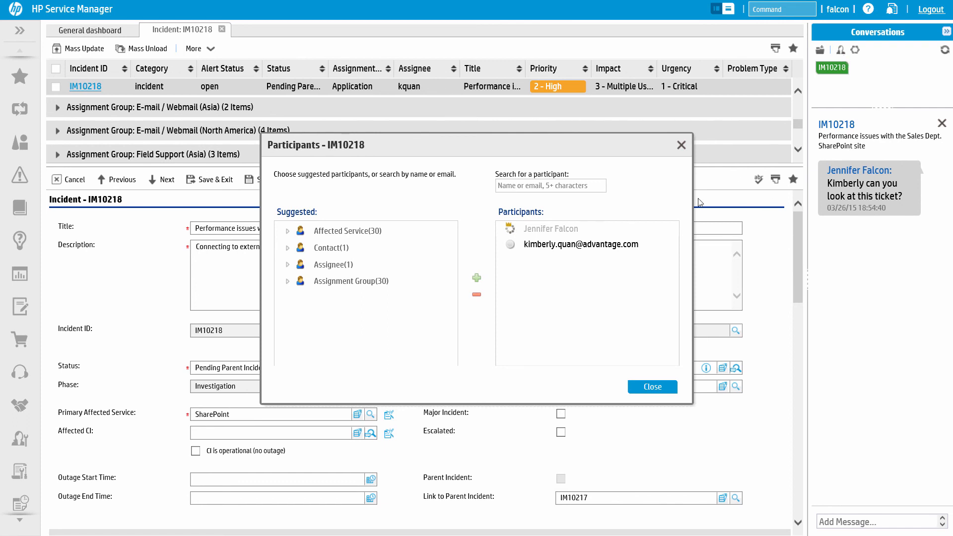